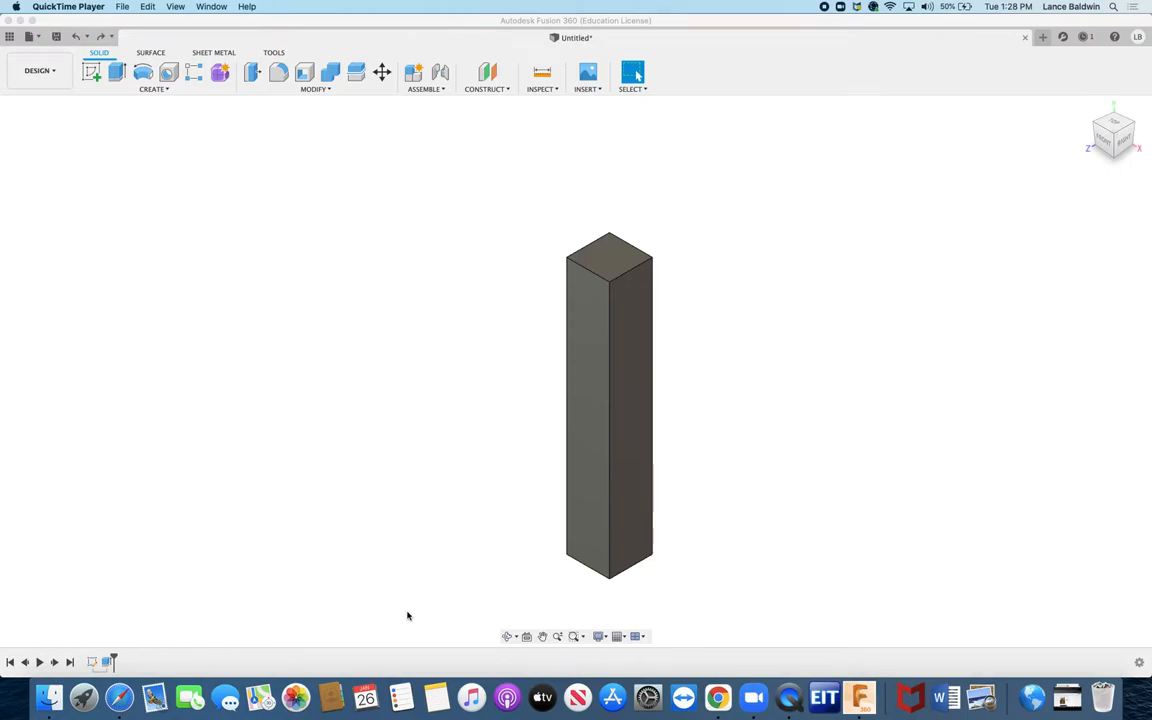
pyautogui.moveTo(632, 274)
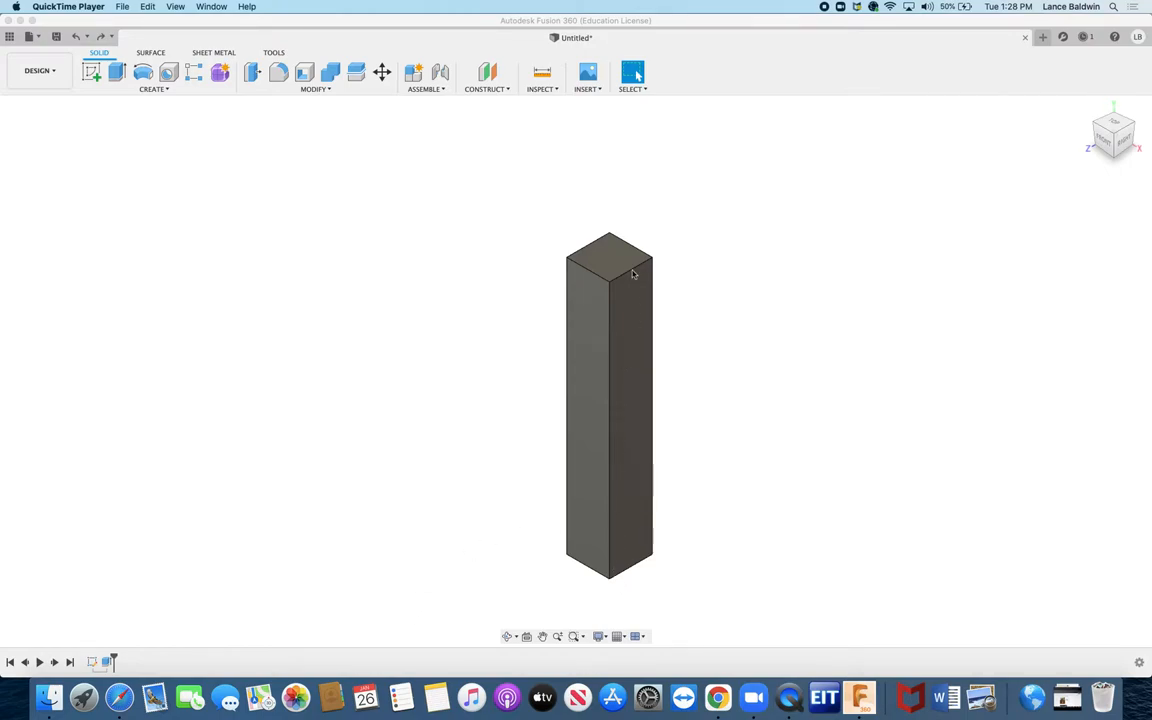
pyautogui.moveTo(600, 603)
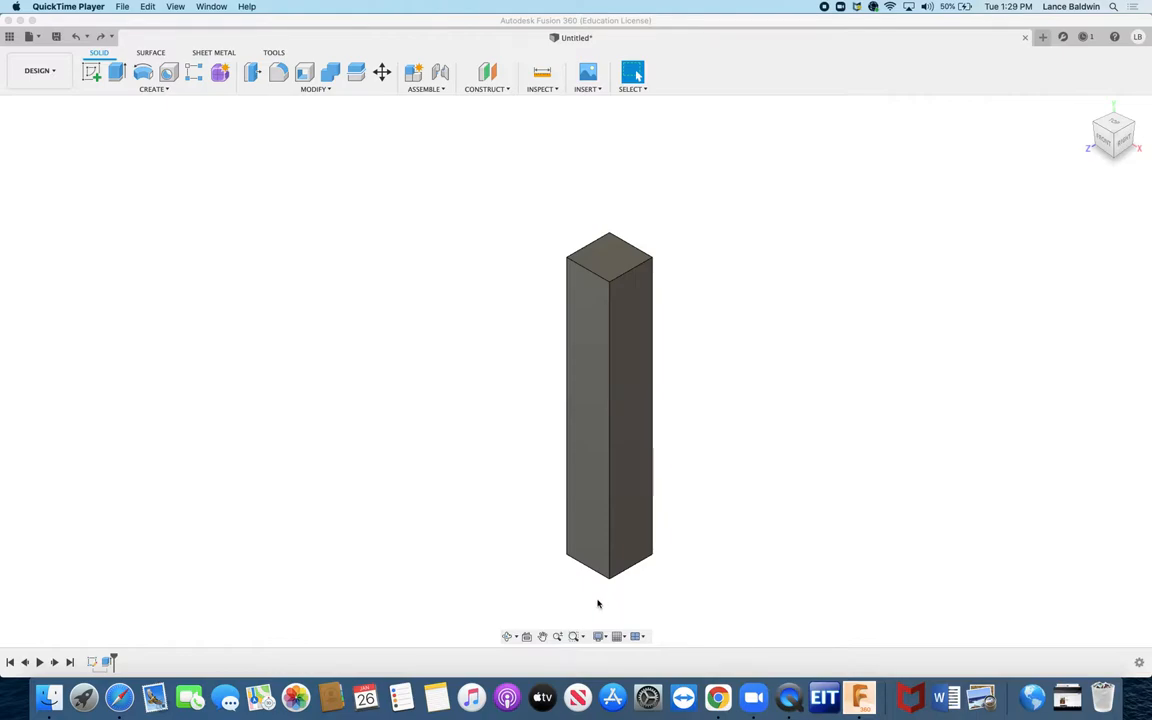
pyautogui.moveTo(921, 284)
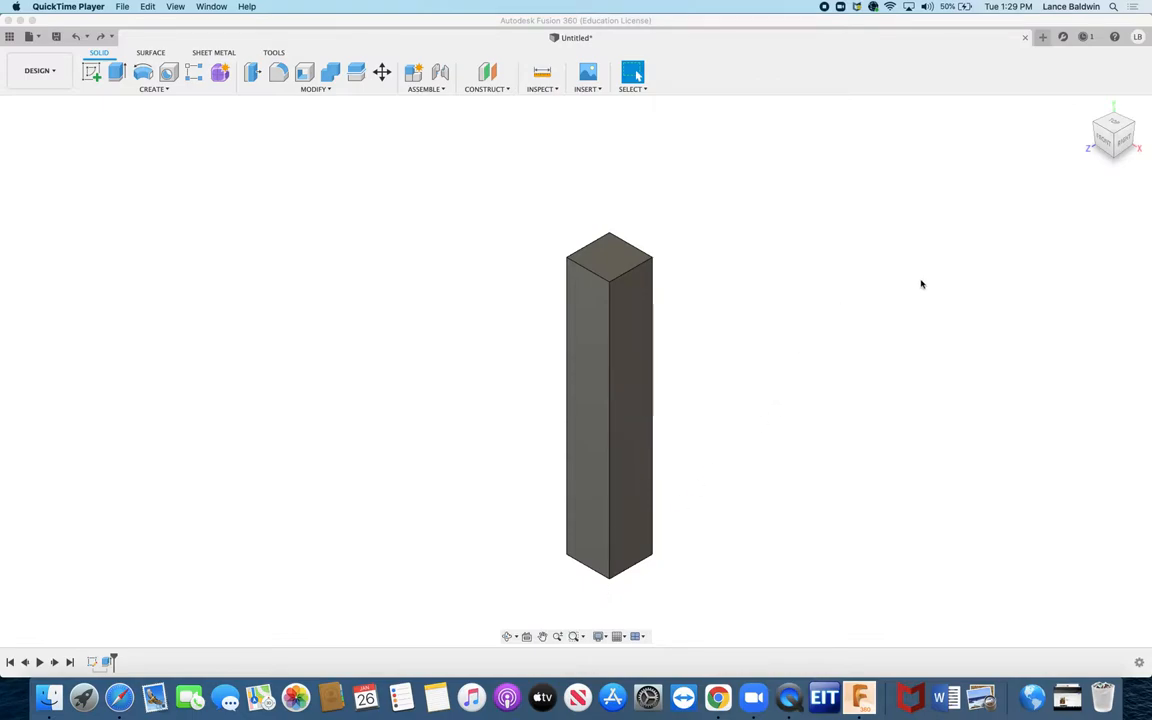
pyautogui.moveTo(911, 281)
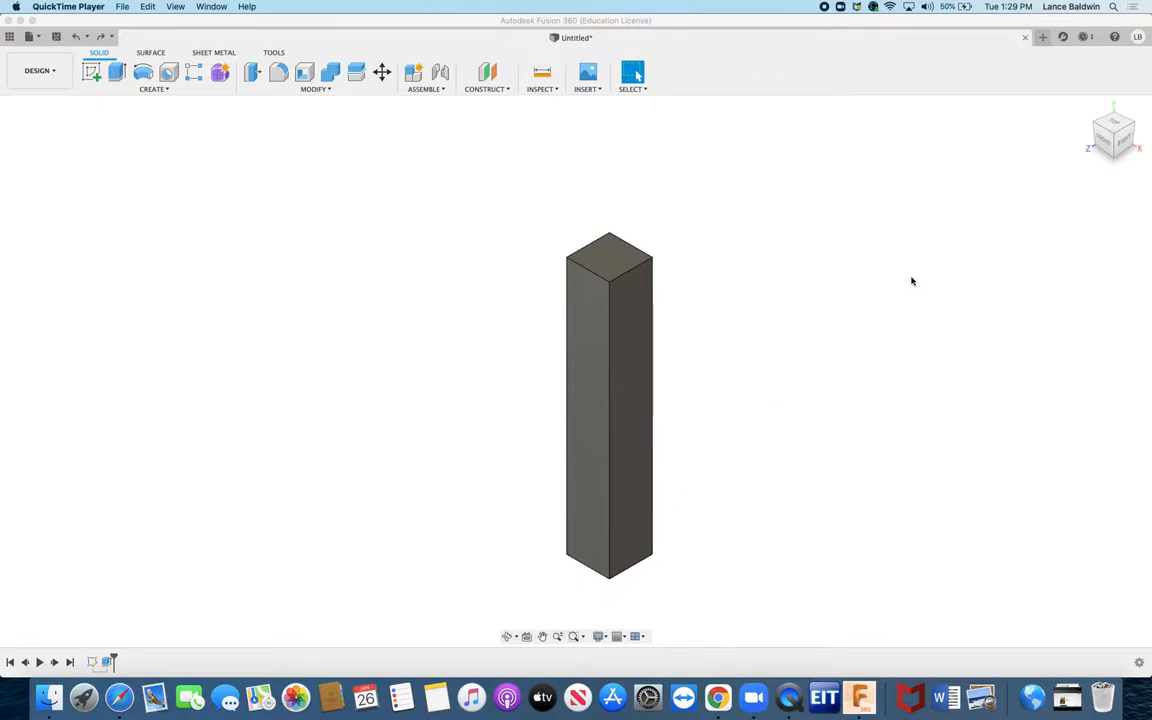
pyautogui.moveTo(1135, 163)
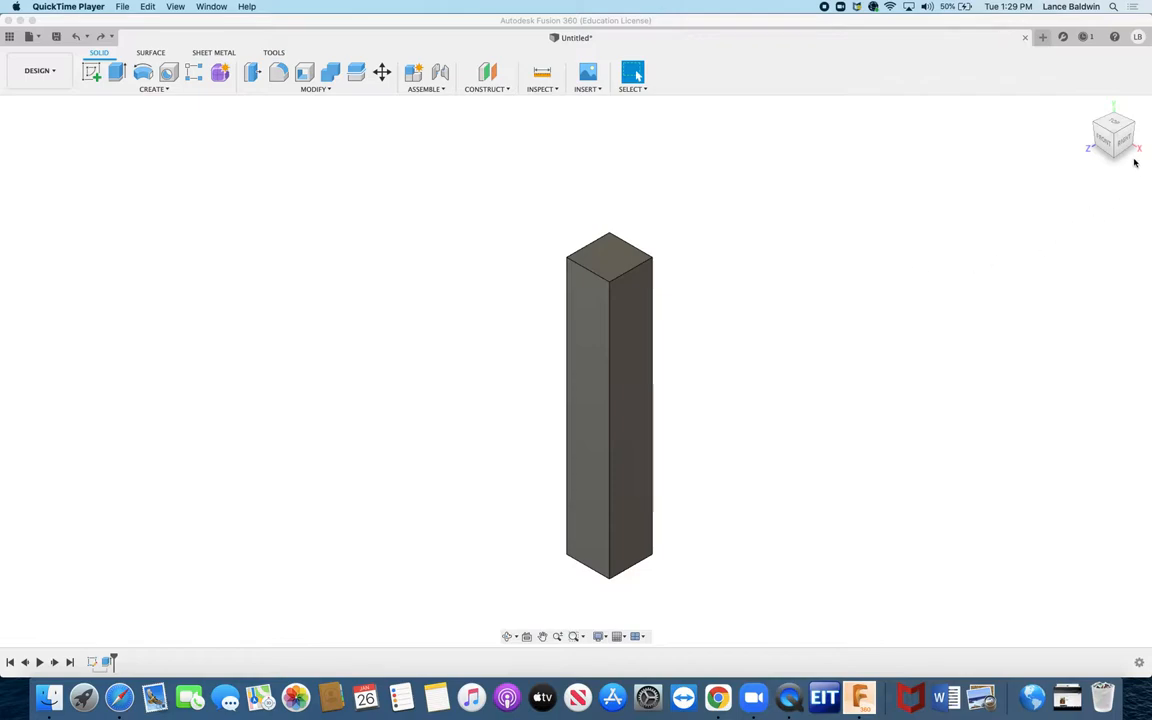
pyautogui.moveTo(1120, 156)
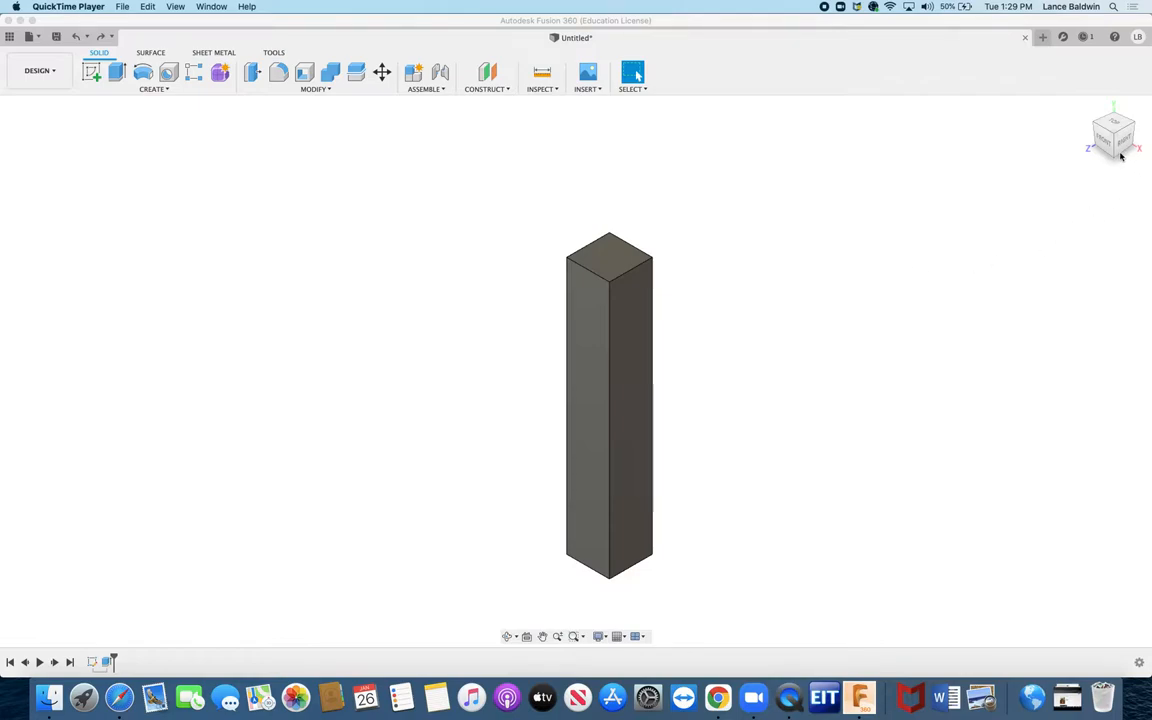
pyautogui.moveTo(1107, 156)
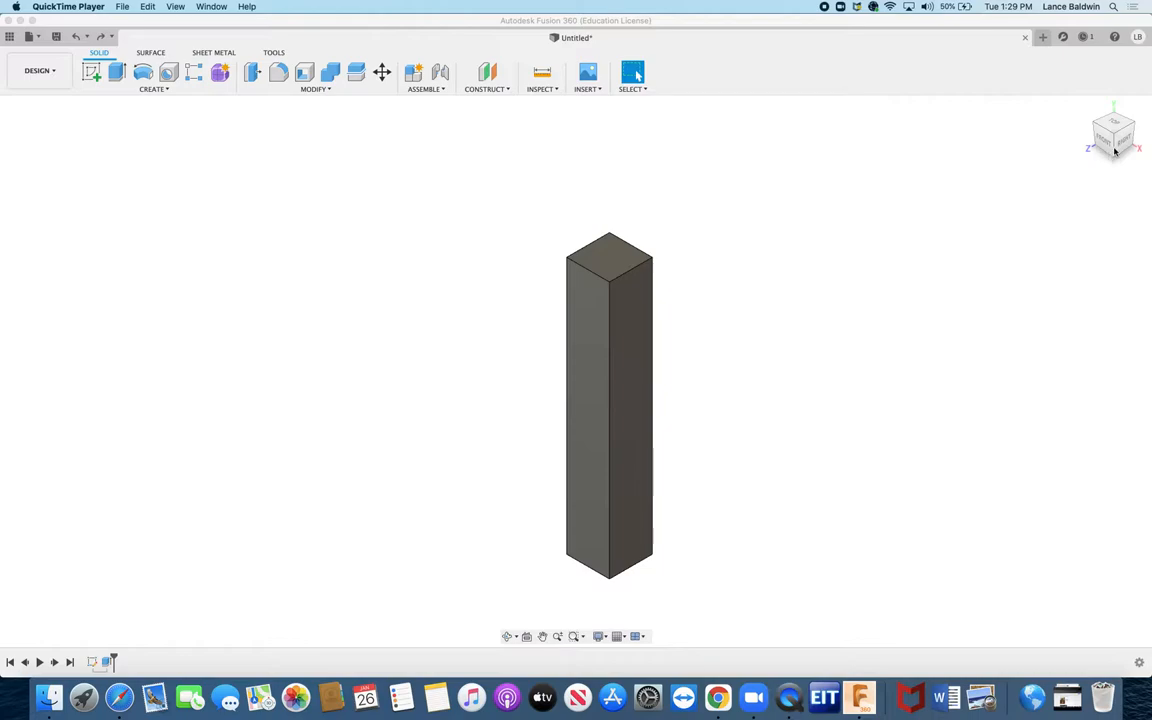
pyautogui.moveTo(1108, 148)
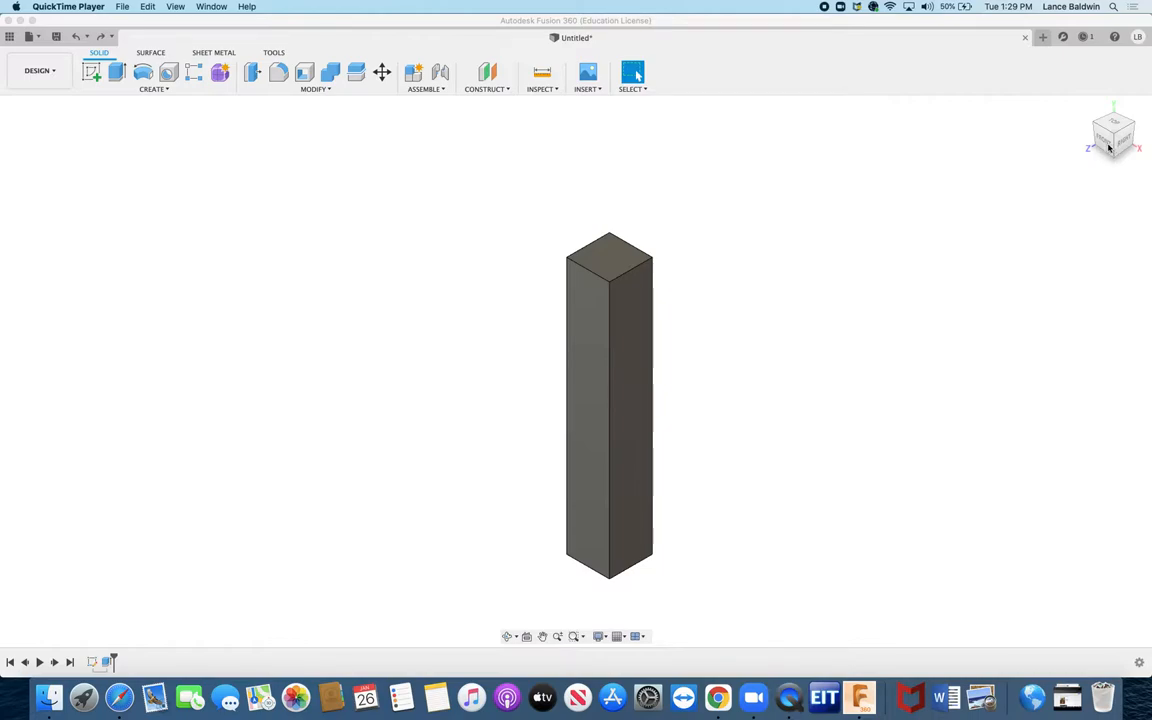
pyautogui.moveTo(1009, 194)
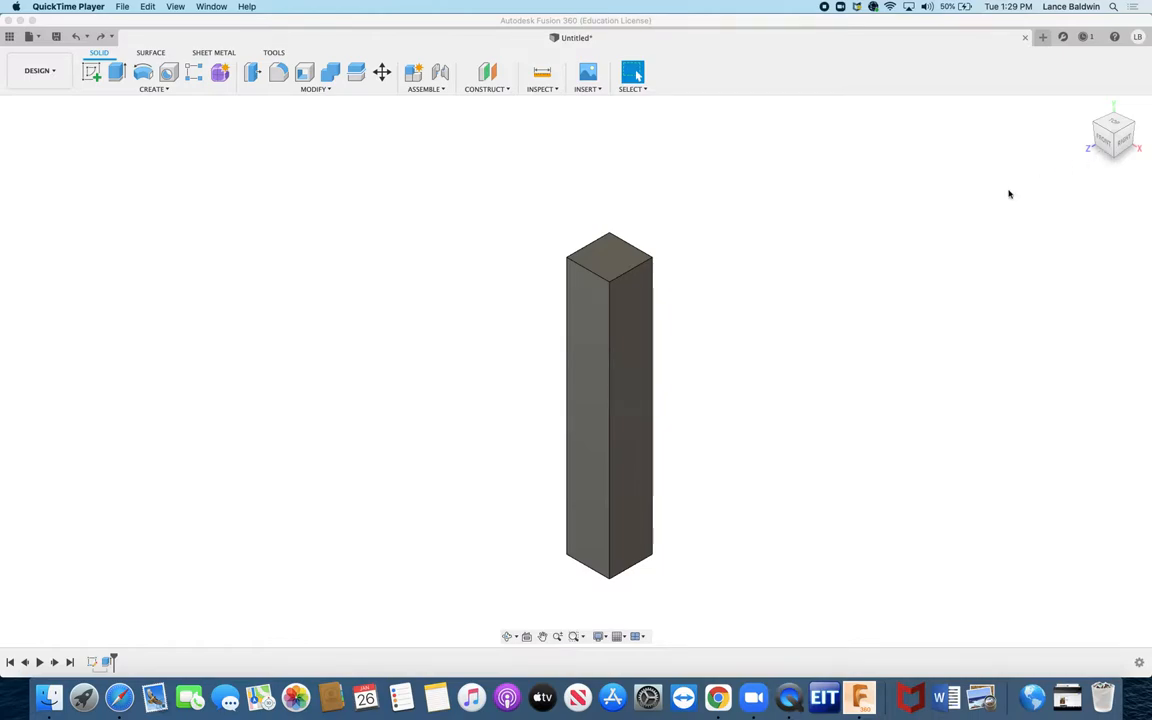
pyautogui.moveTo(257, 304)
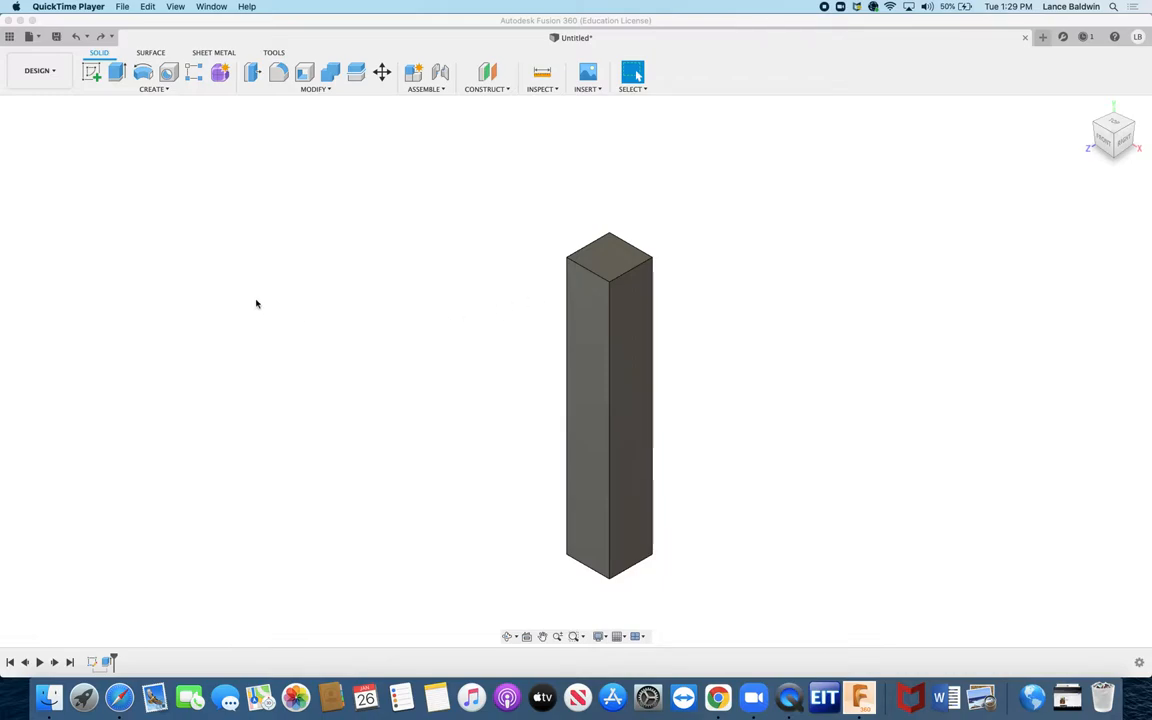
pyautogui.moveTo(549, 261)
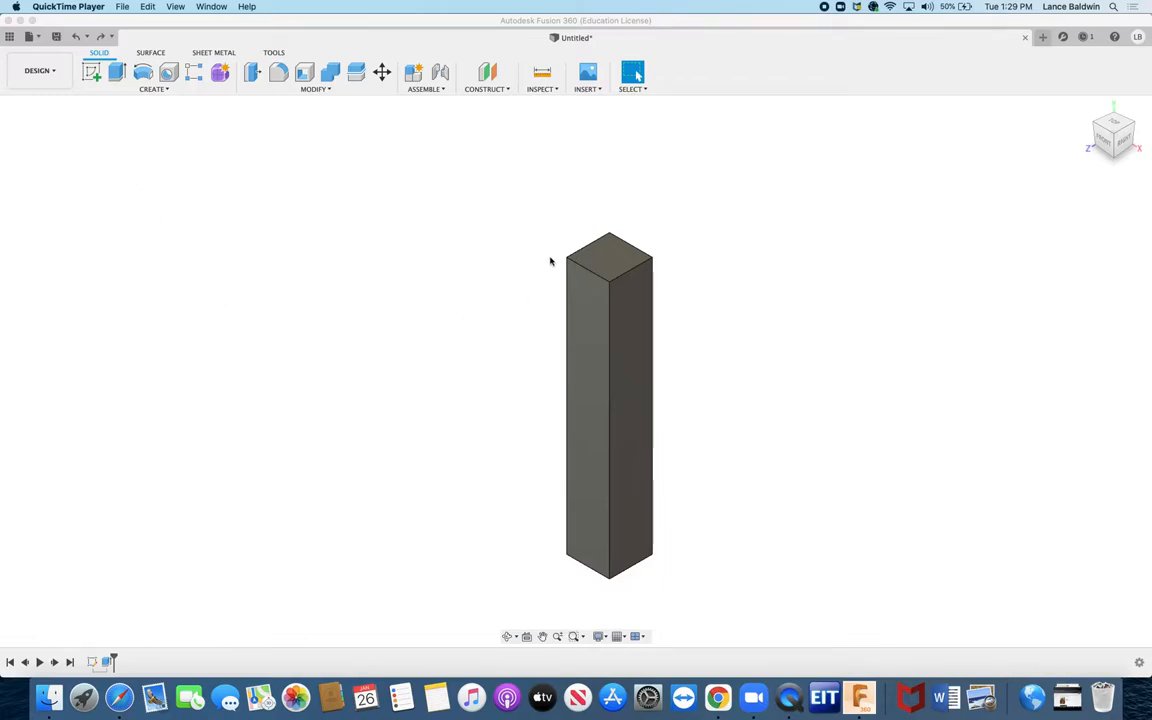
pyautogui.moveTo(3, 117)
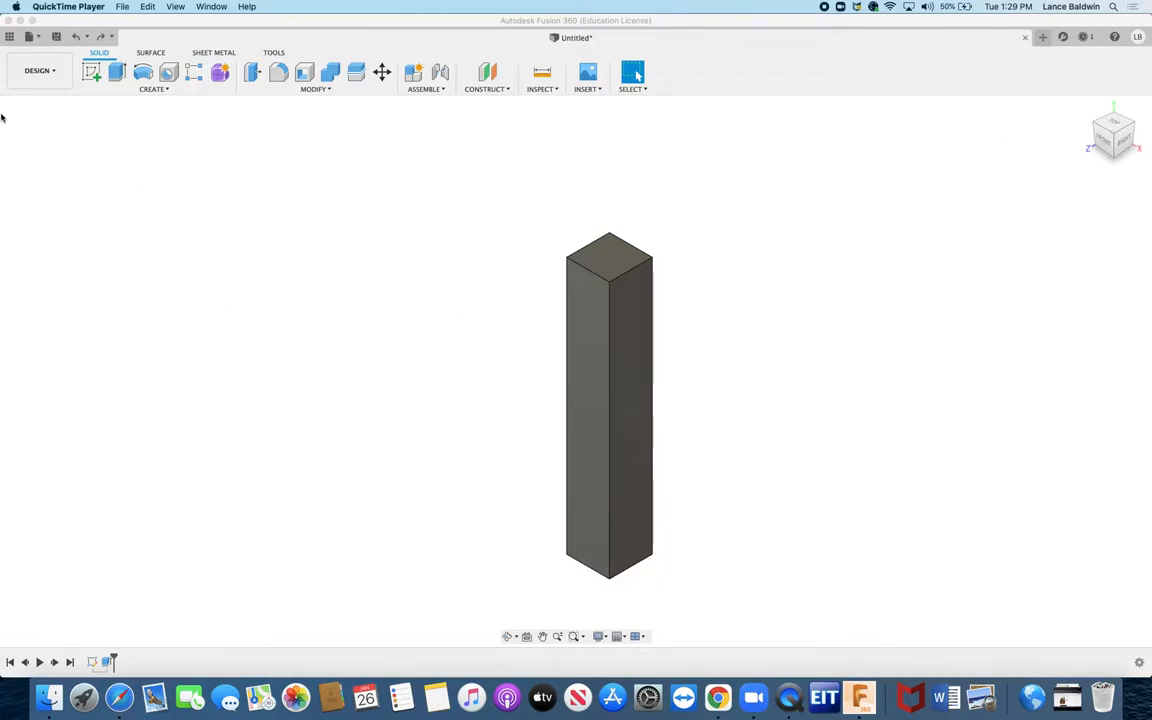
# Step: Show the Browser, toggle Body1 hidden and visible again, and open its context menu
pyautogui.click(39, 70)
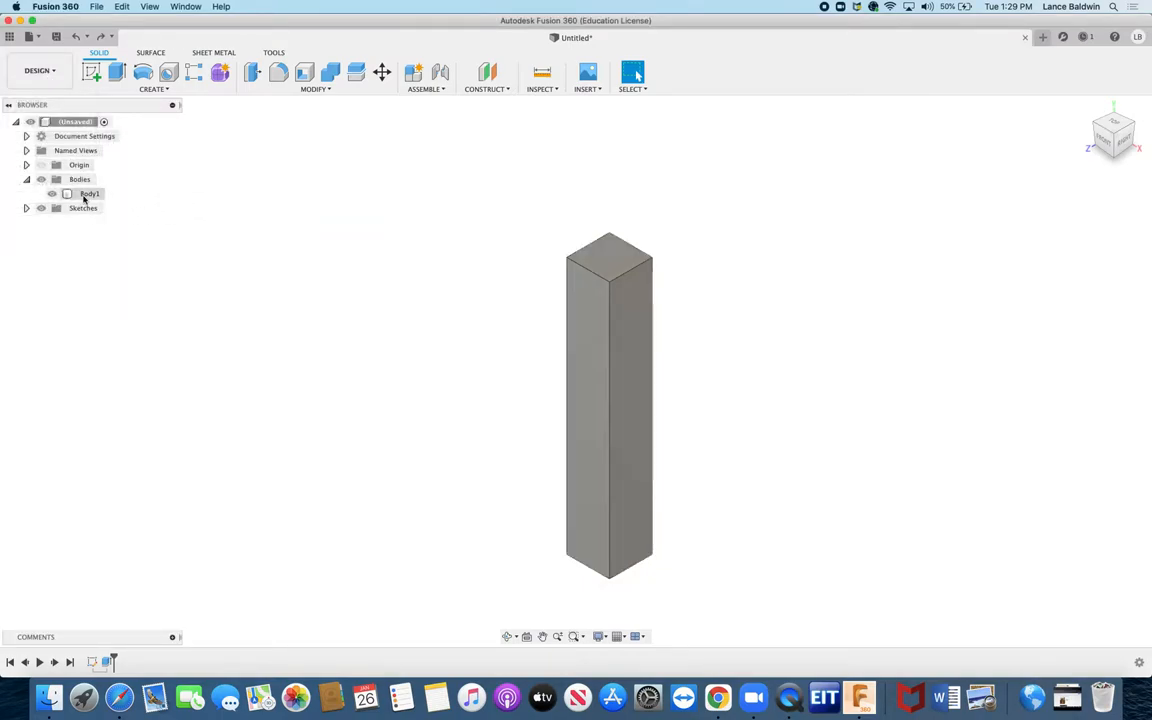
pyautogui.click(52, 193)
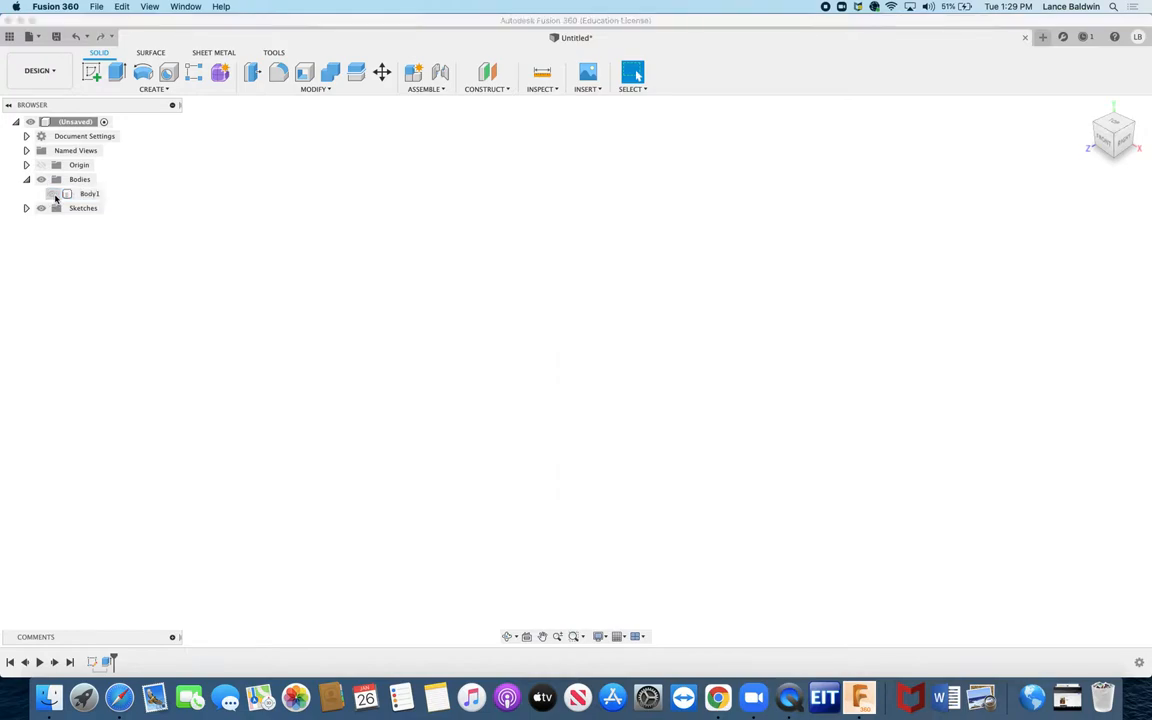
pyautogui.click(52, 193)
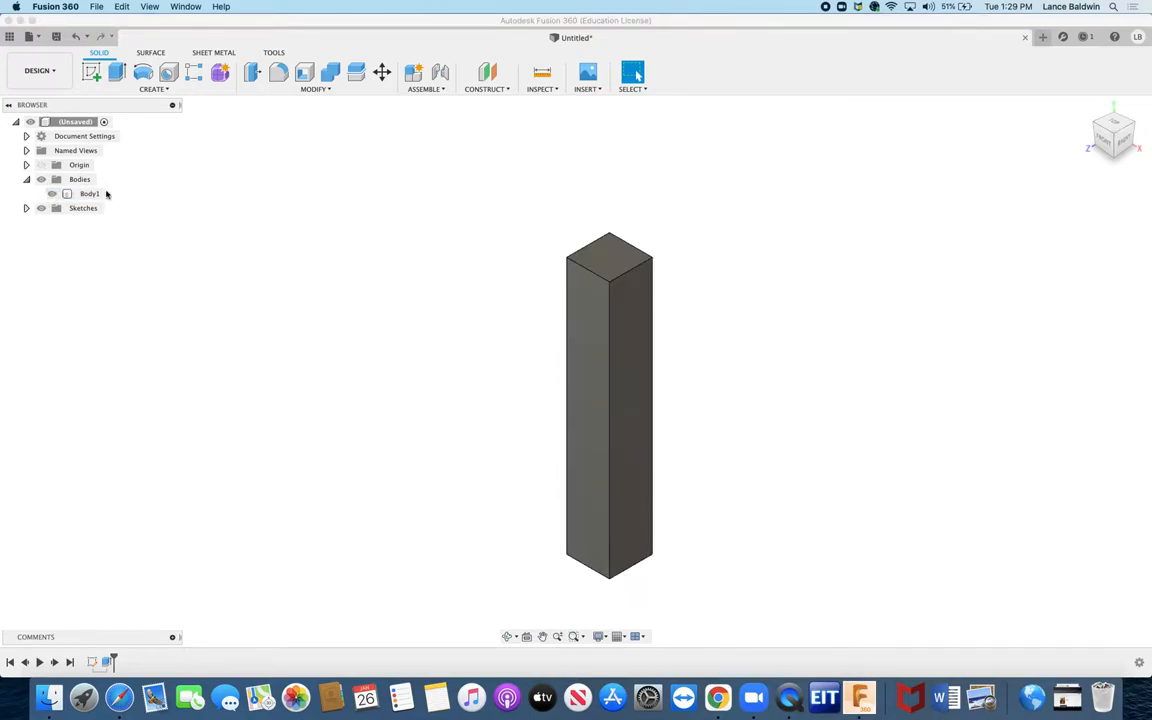
pyautogui.rightClick(89, 193)
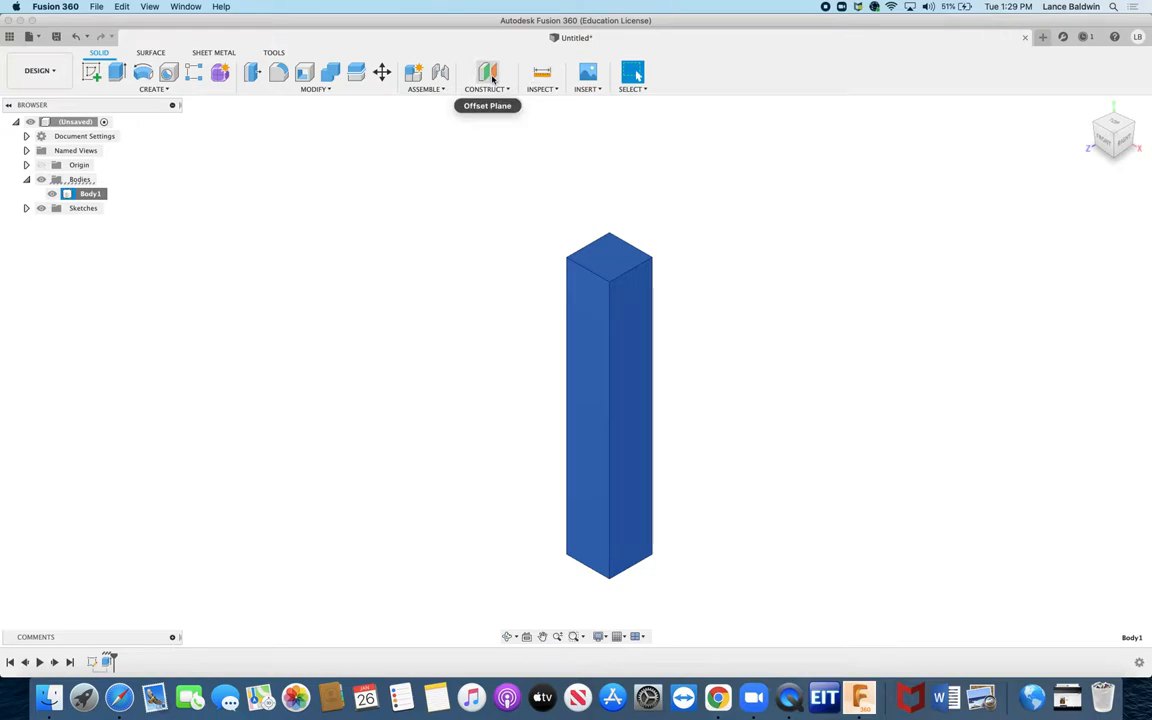
# Step: Create an offset construction plane 3 in above the XZ origin plane
pyautogui.click(487, 72)
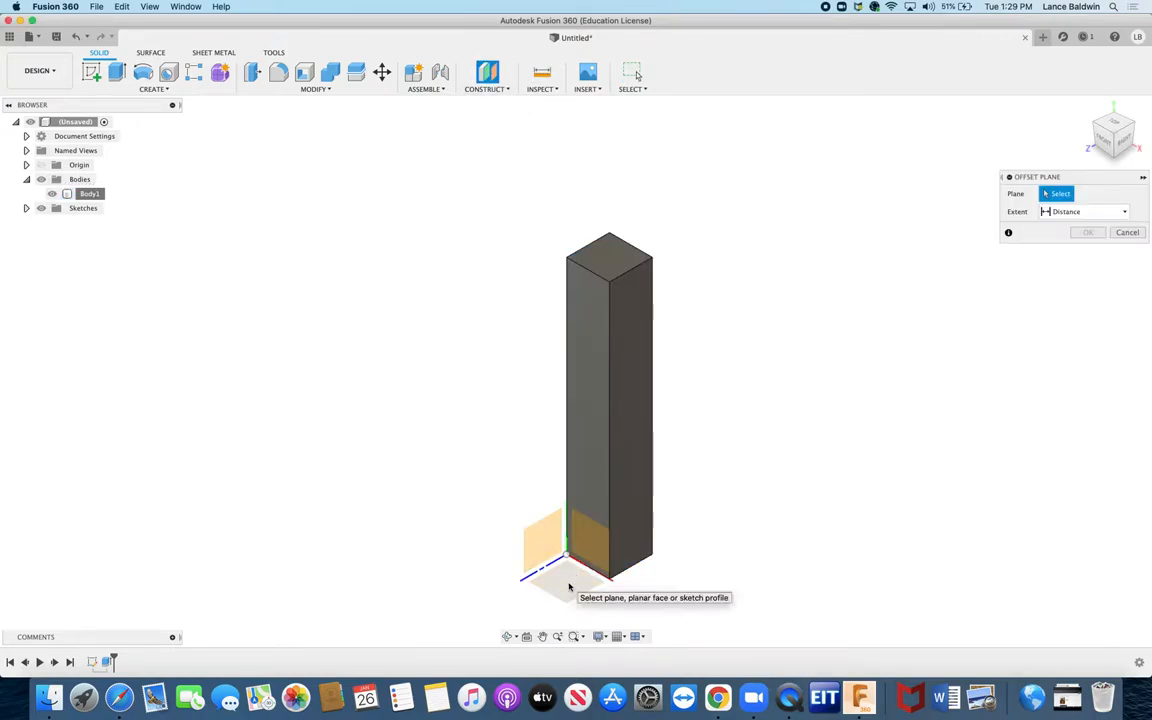
pyautogui.click(567, 570)
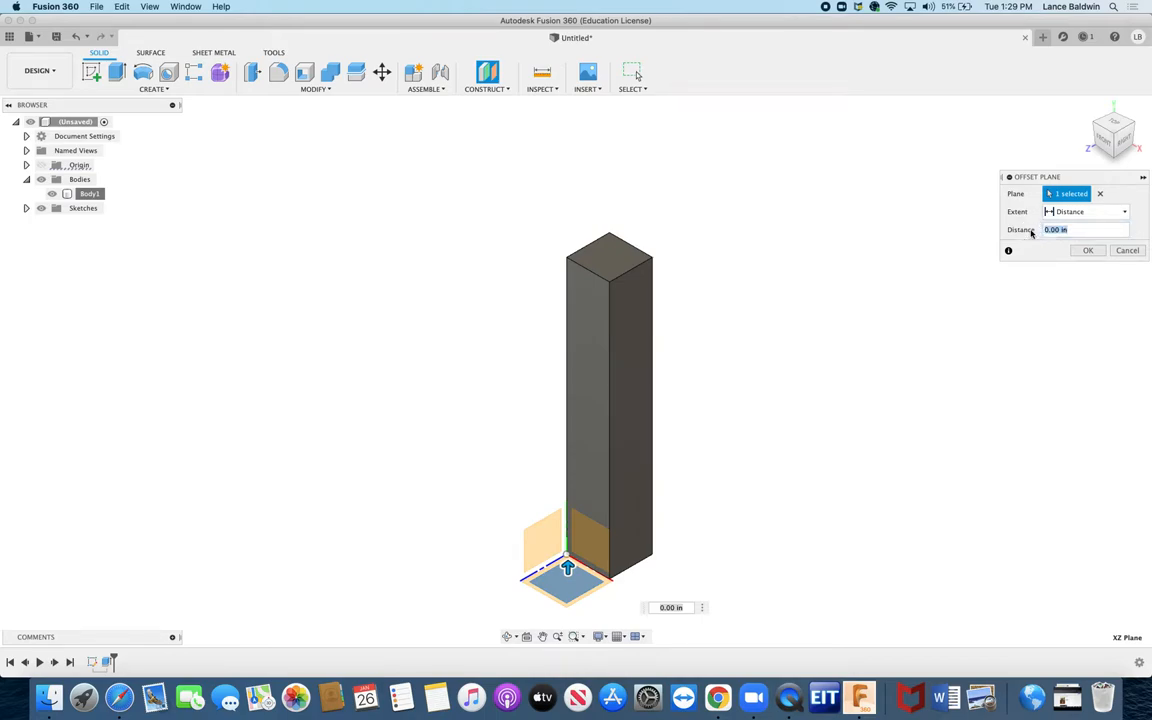
pyautogui.write('3')
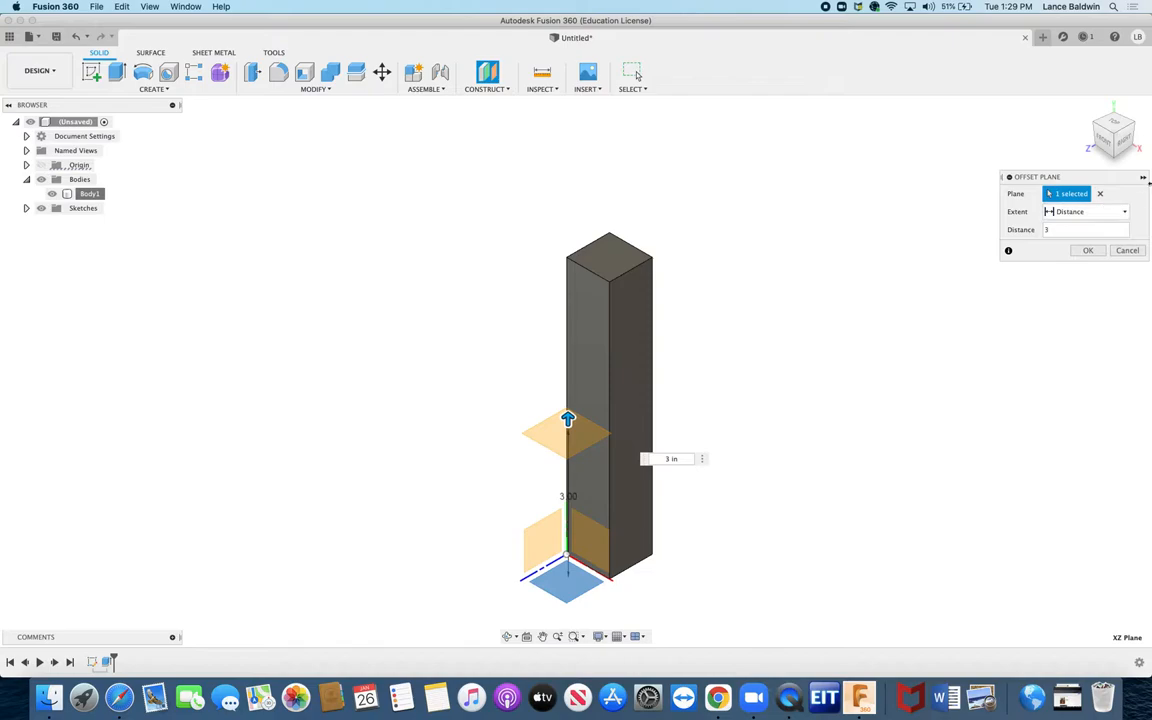
pyautogui.click(1088, 250)
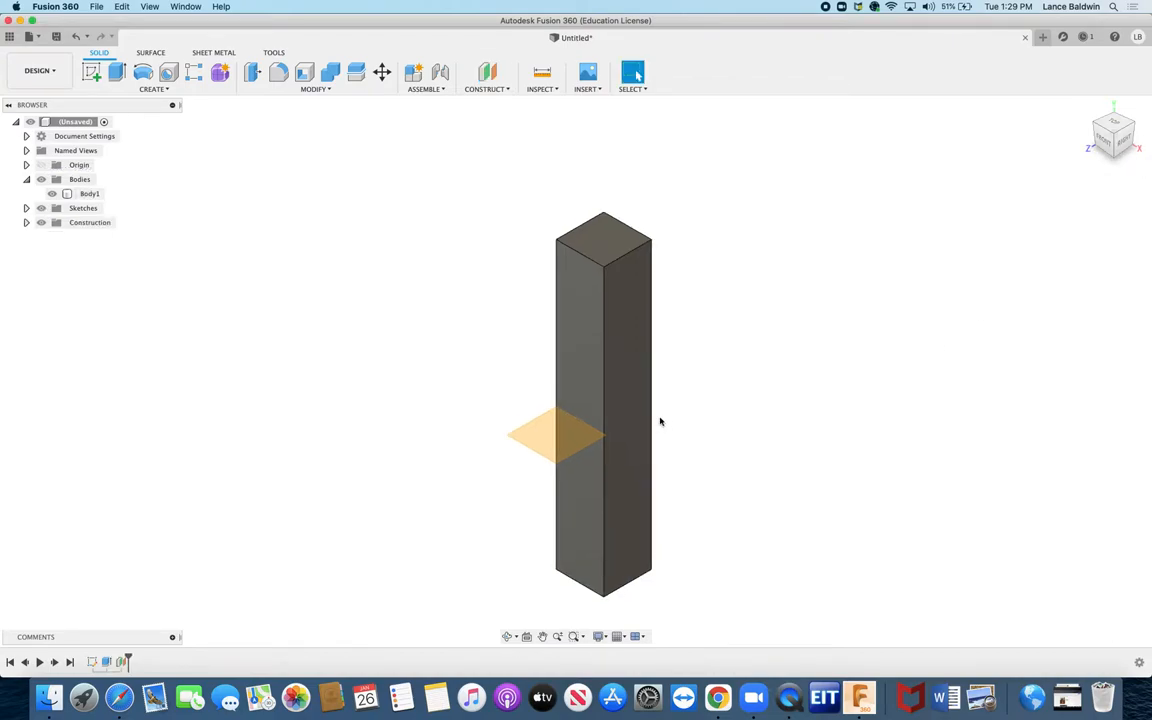
pyautogui.scroll(3)
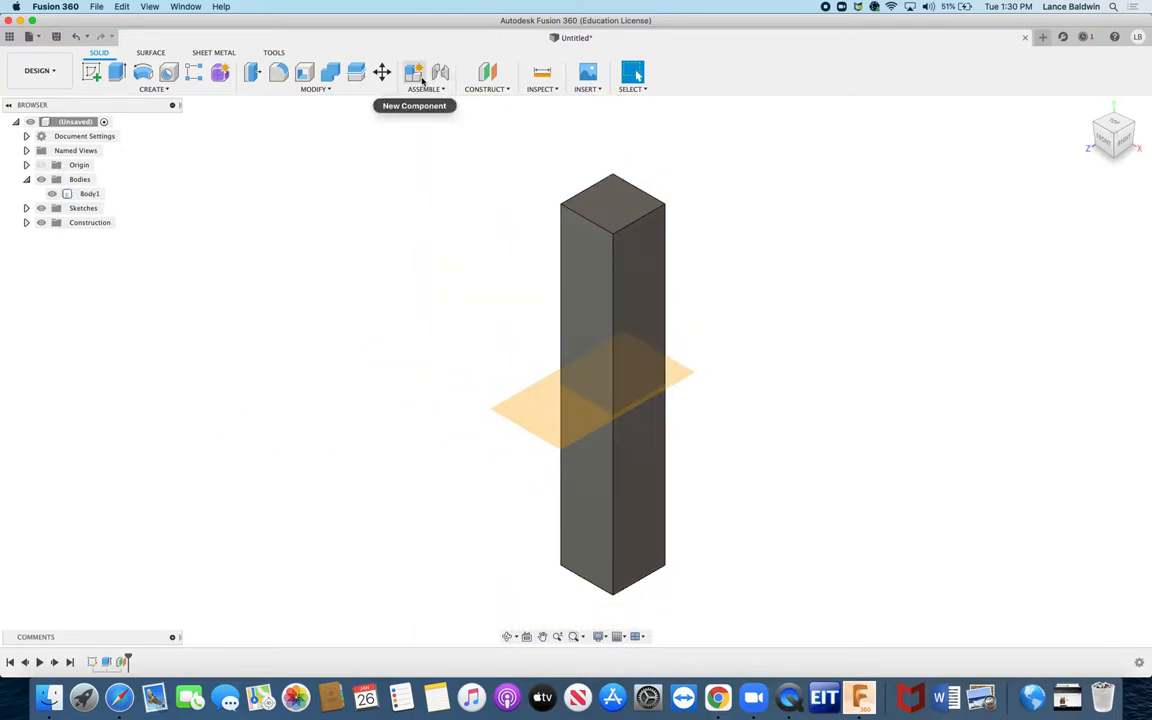
# Step: Split Body1 at the offset plane with Extend Splitting Tool(s) unchecked
pyautogui.click(315, 88)
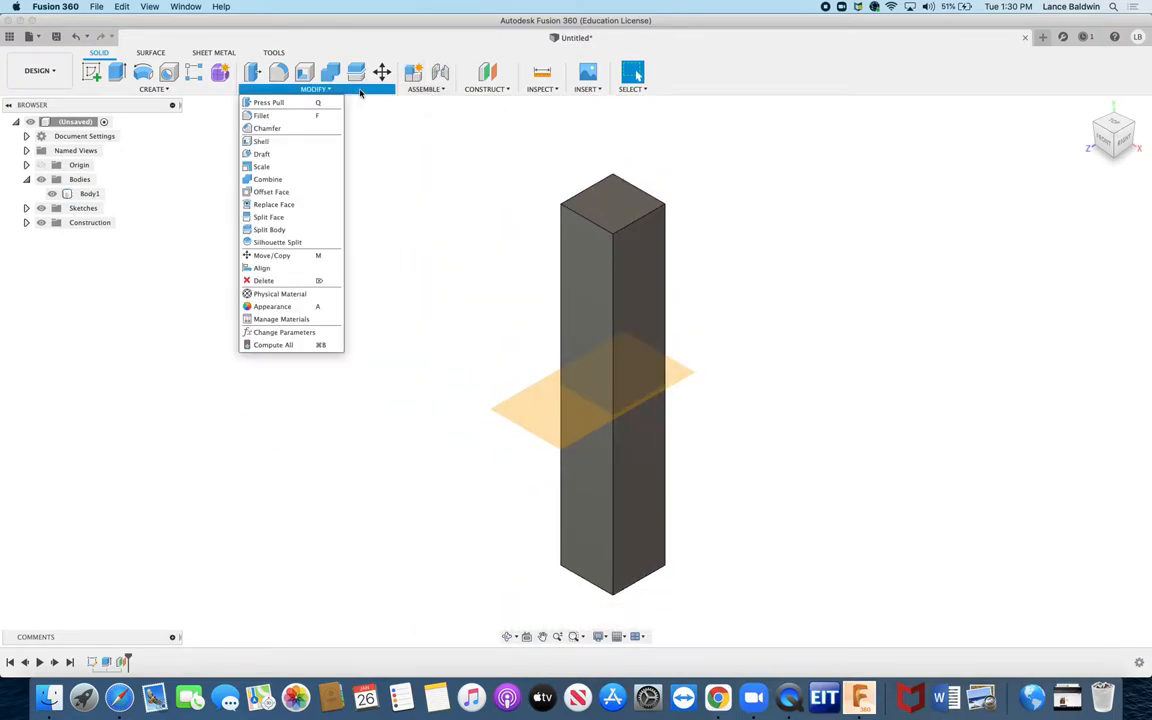
pyautogui.moveTo(269, 229)
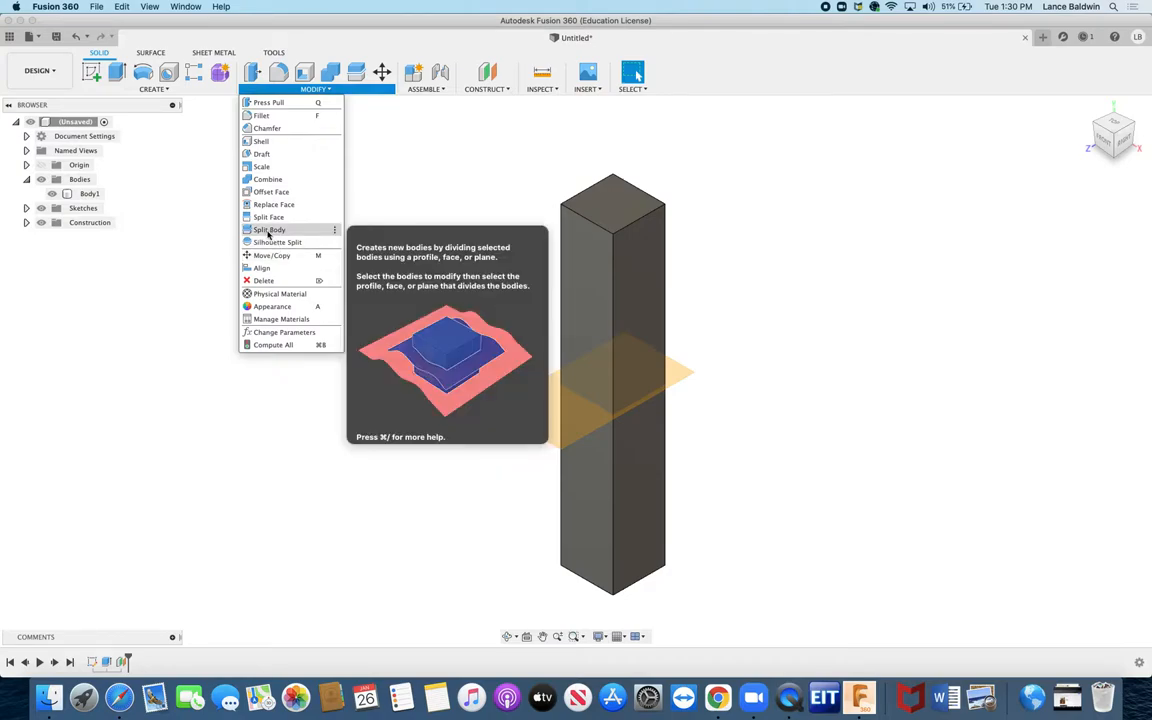
pyautogui.click(269, 230)
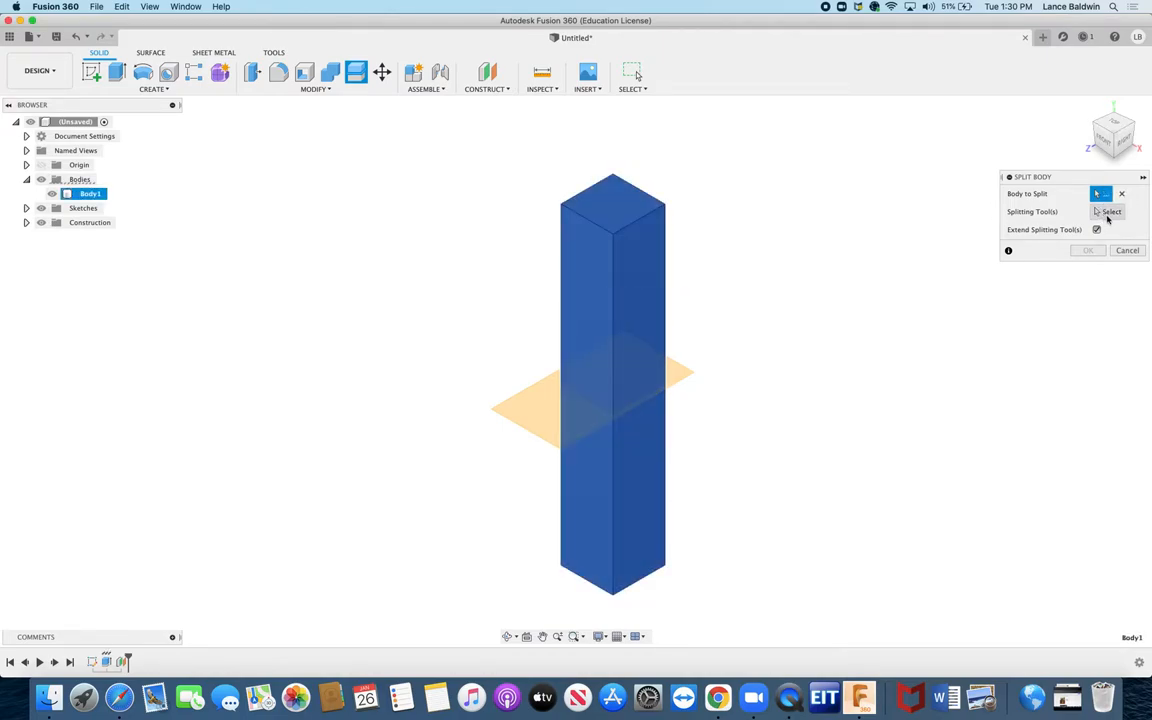
pyautogui.moveTo(539, 417)
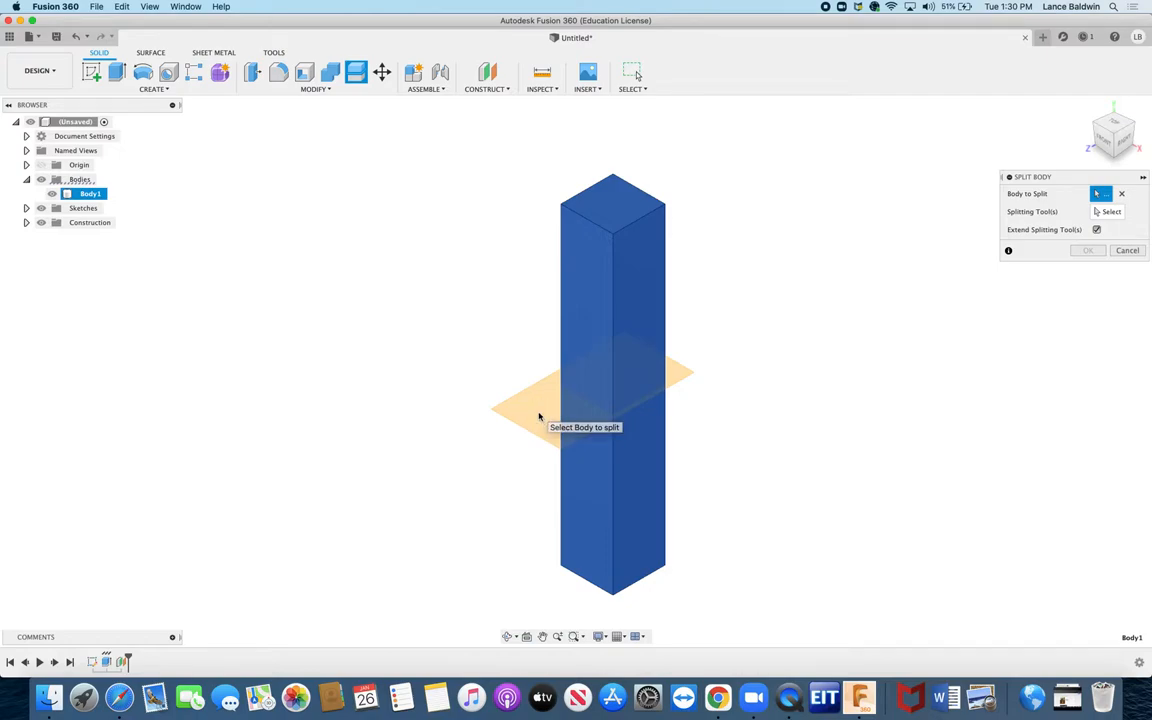
pyautogui.moveTo(895, 278)
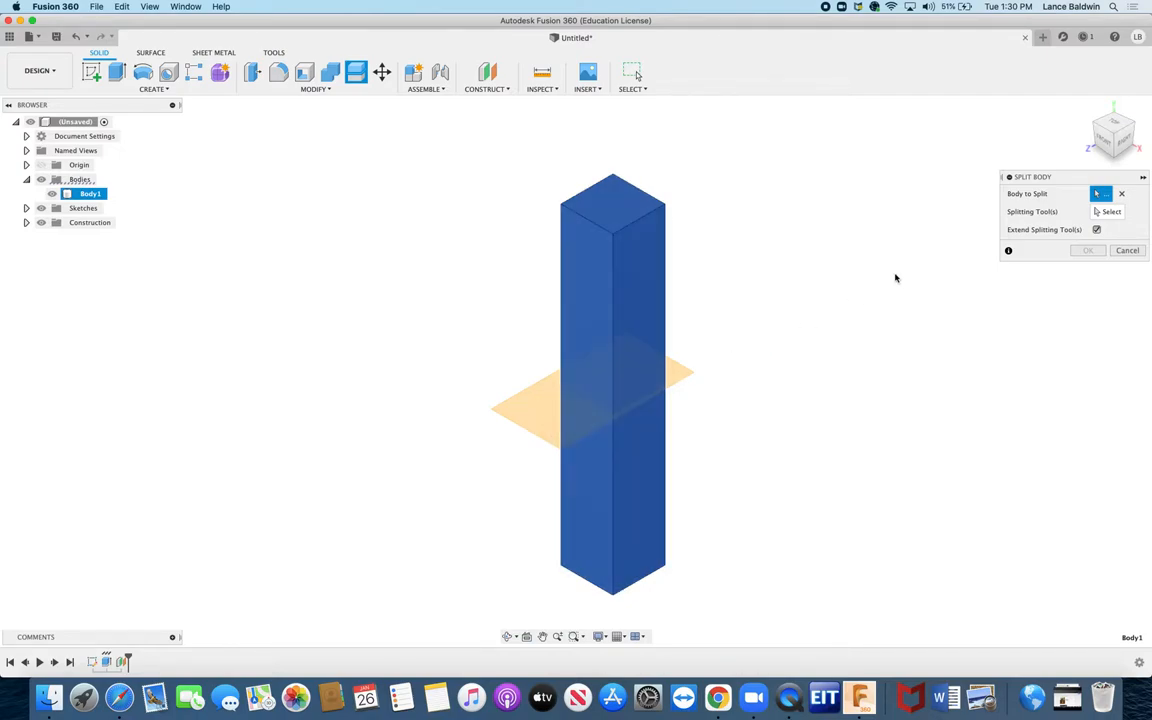
pyautogui.click(1097, 229)
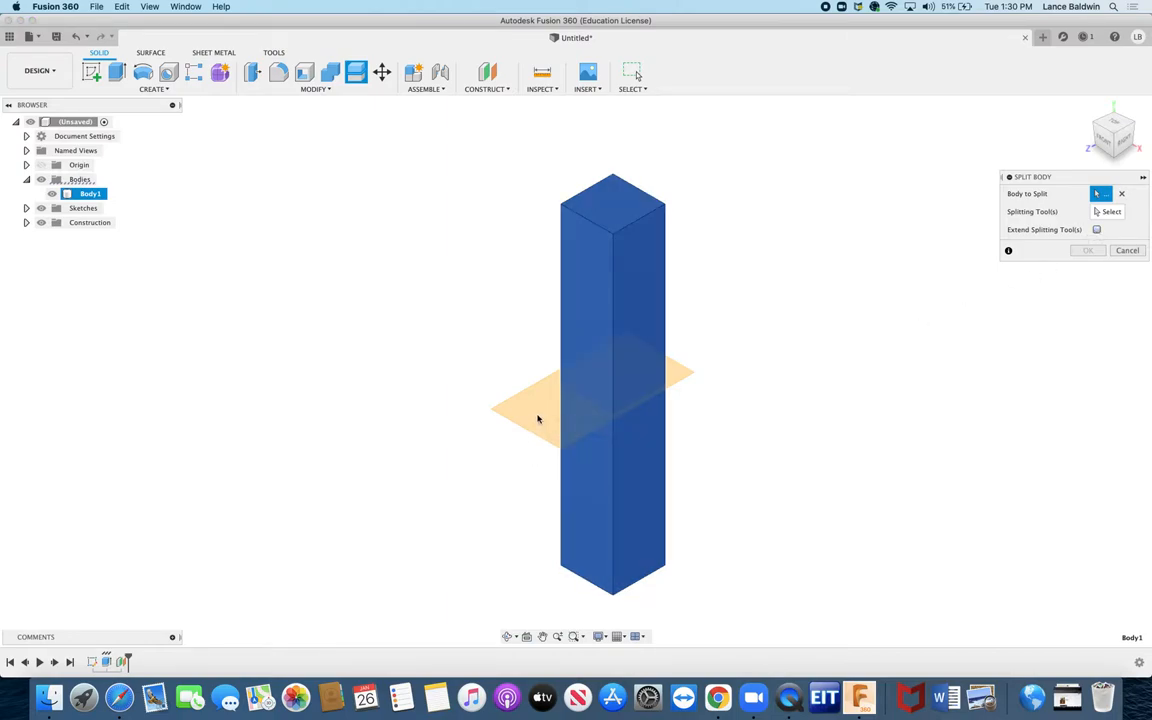
pyautogui.click(1110, 211)
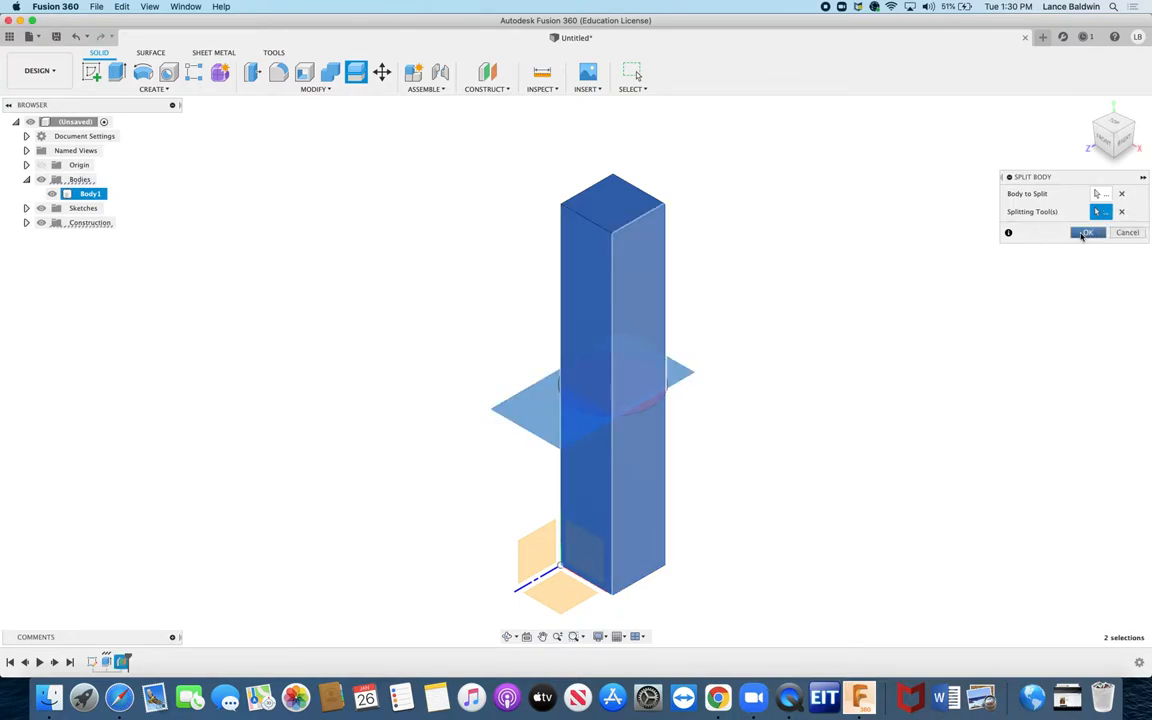
pyautogui.click(1086, 232)
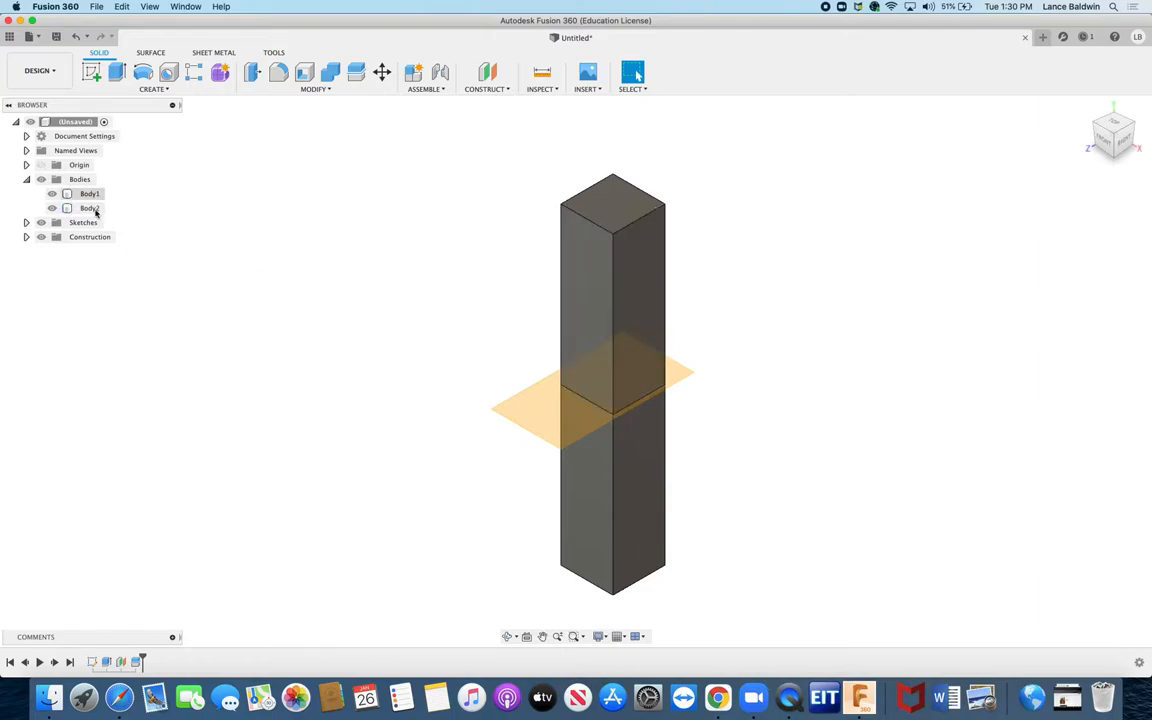
# Step: Check which half is Body1 and Body2, then hide Body1 to leave Body2 showing
pyautogui.click(90, 208)
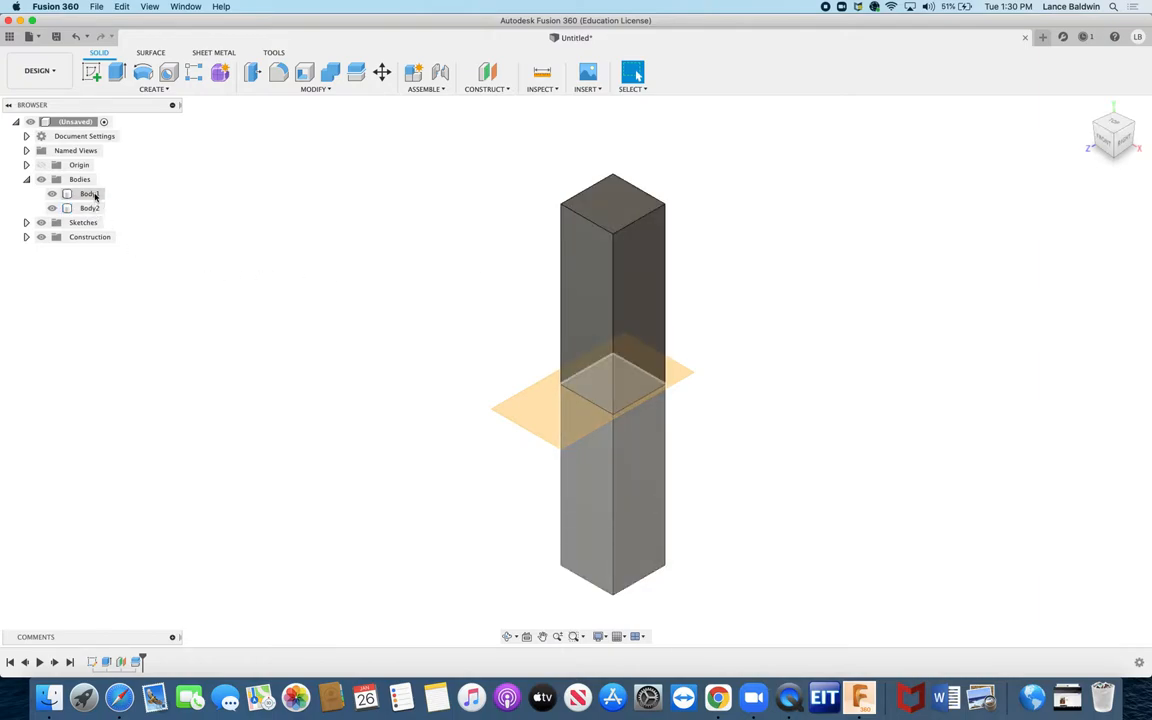
pyautogui.click(89, 208)
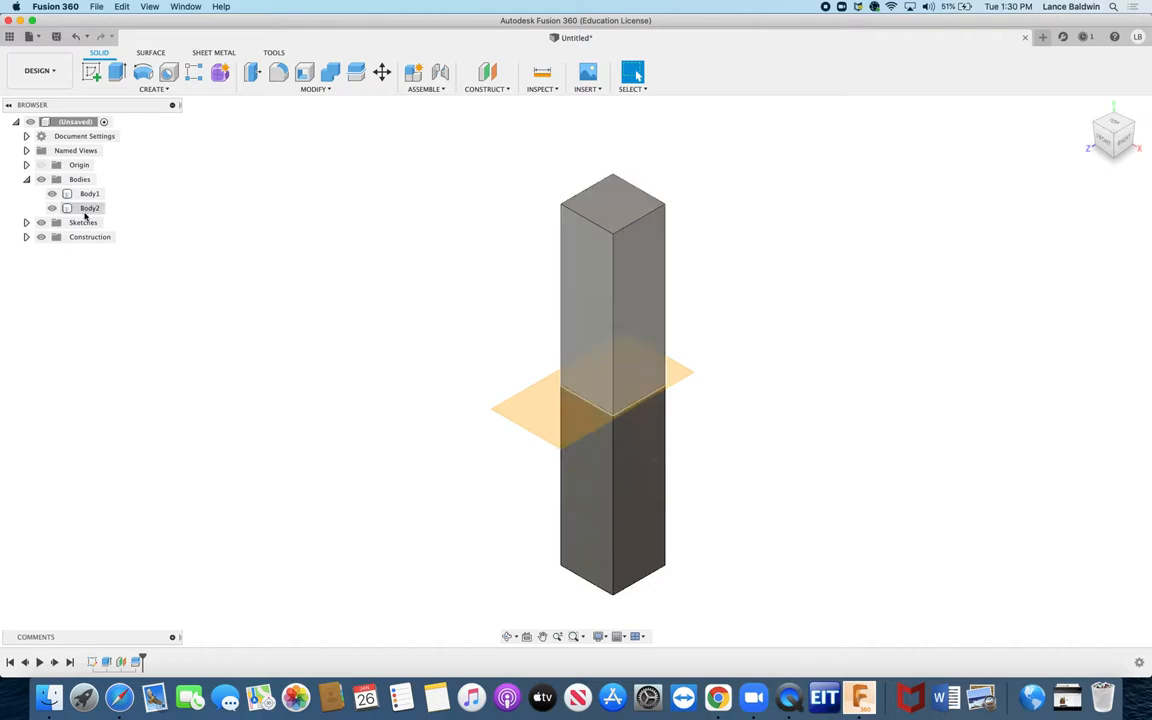
pyautogui.click(90, 208)
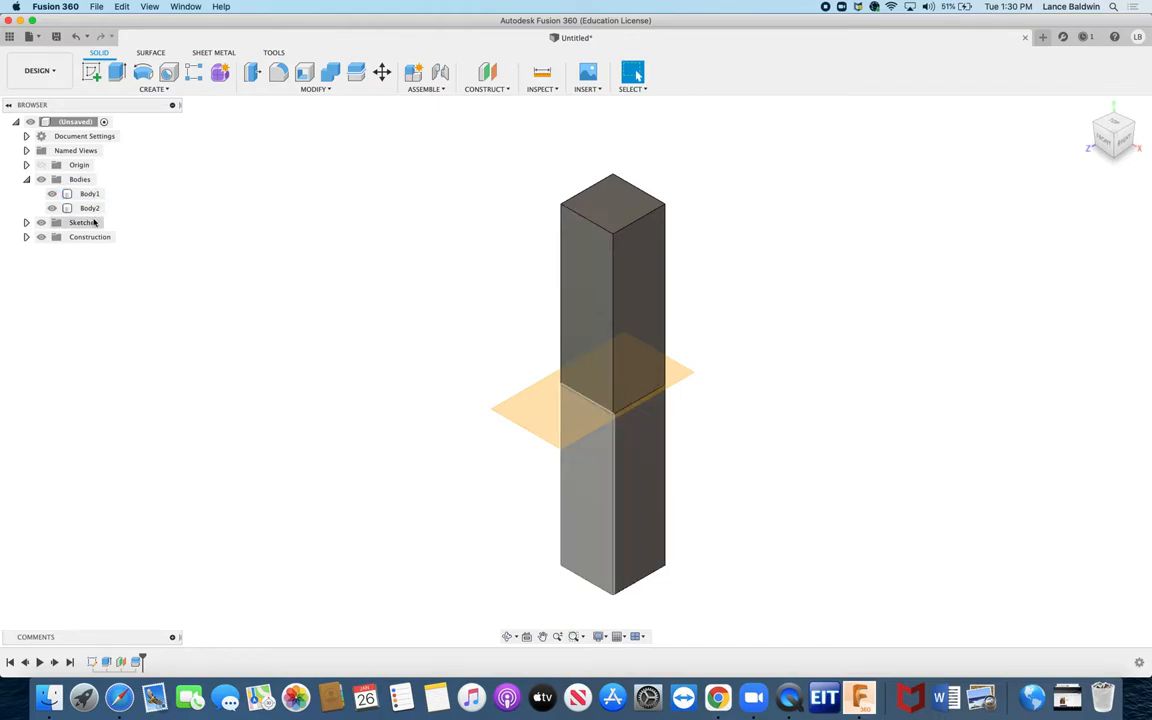
pyautogui.click(52, 194)
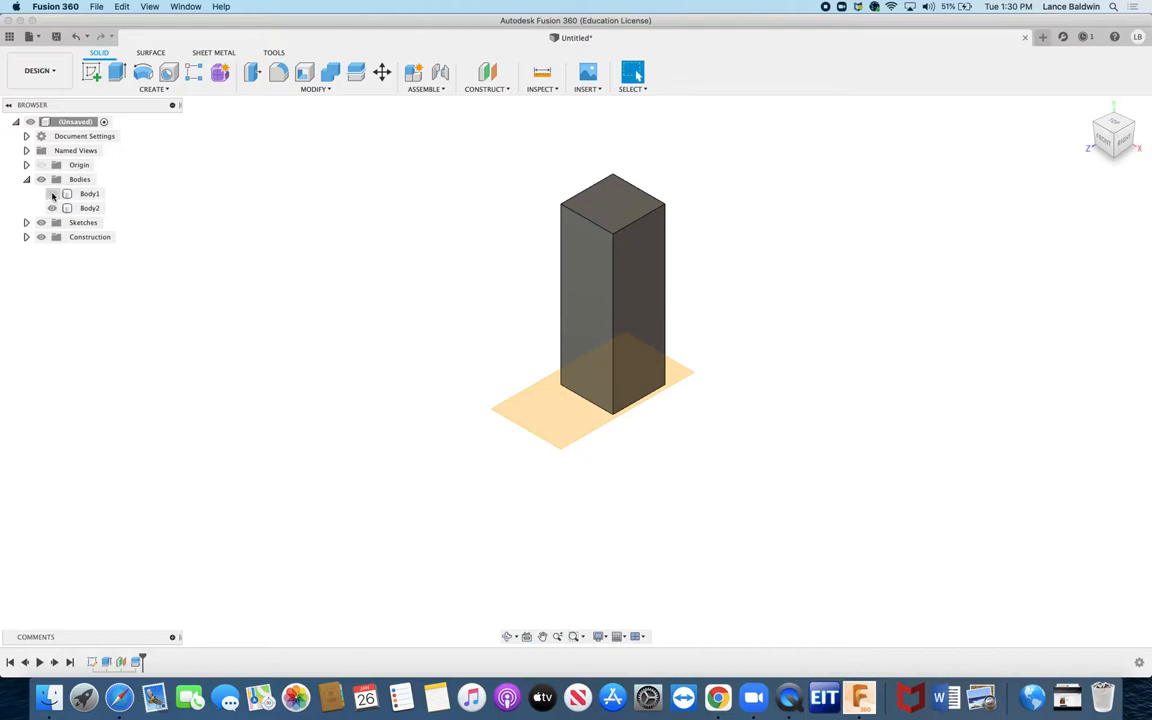
pyautogui.click(89, 193)
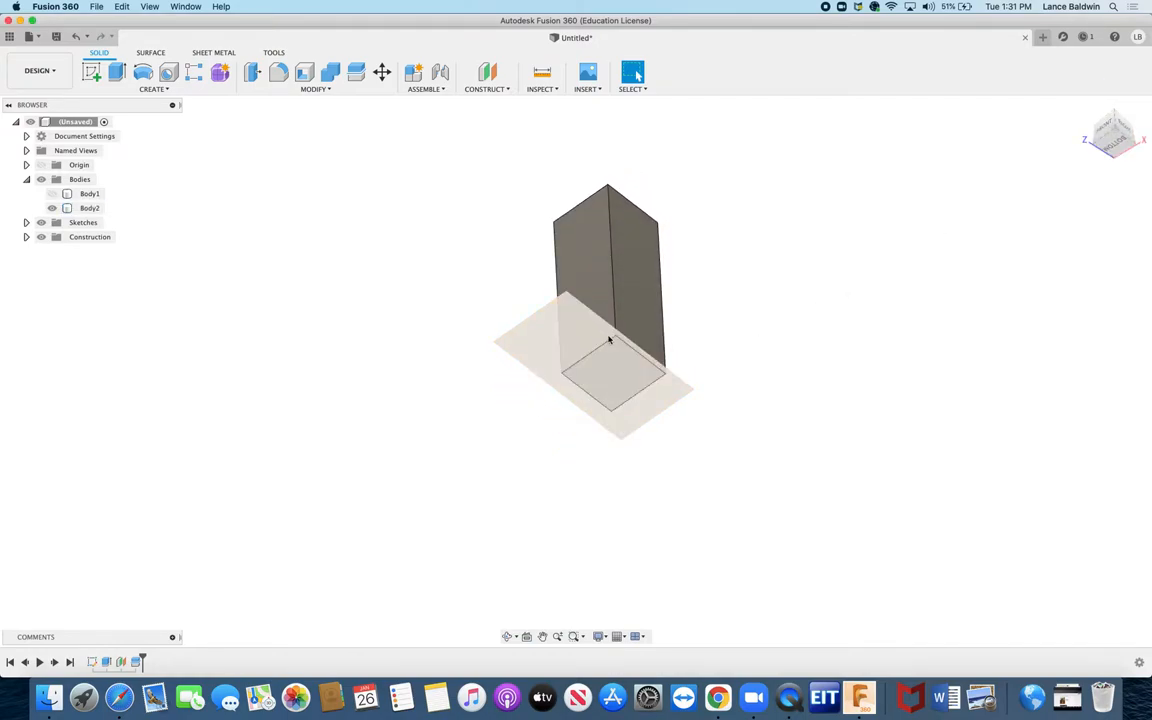
# Step: Select Plane1 and create a sketch on it from its right-click menu
pyautogui.click(89, 207)
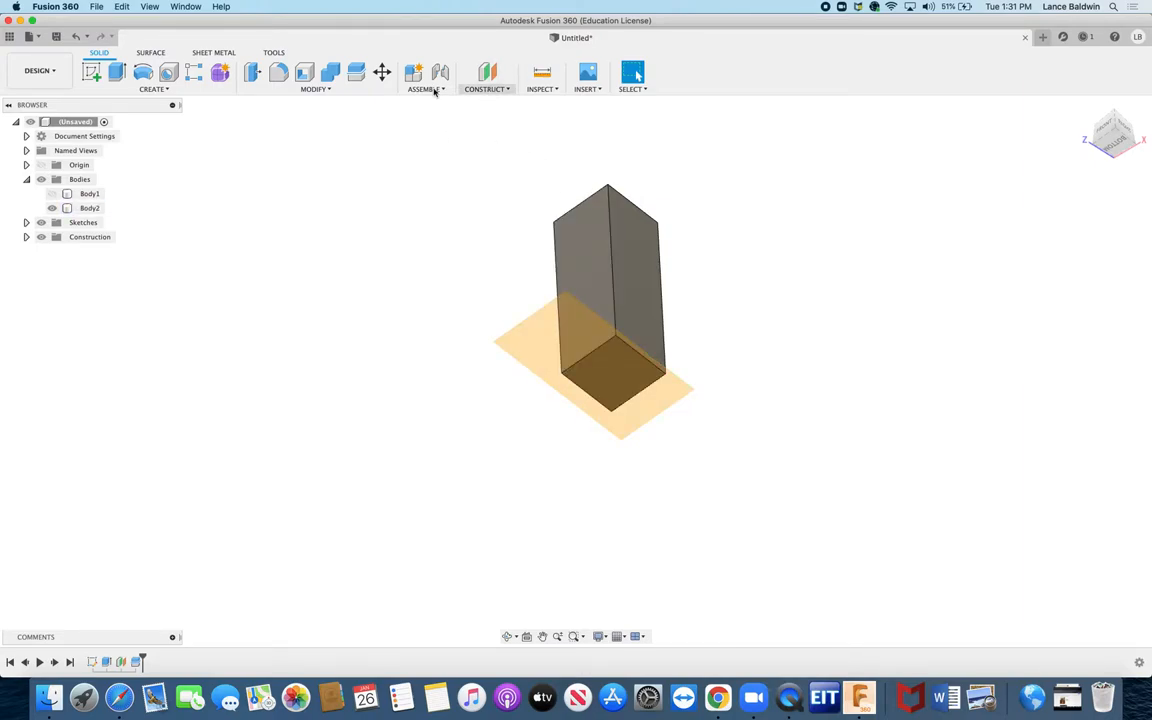
pyautogui.moveTo(314, 89)
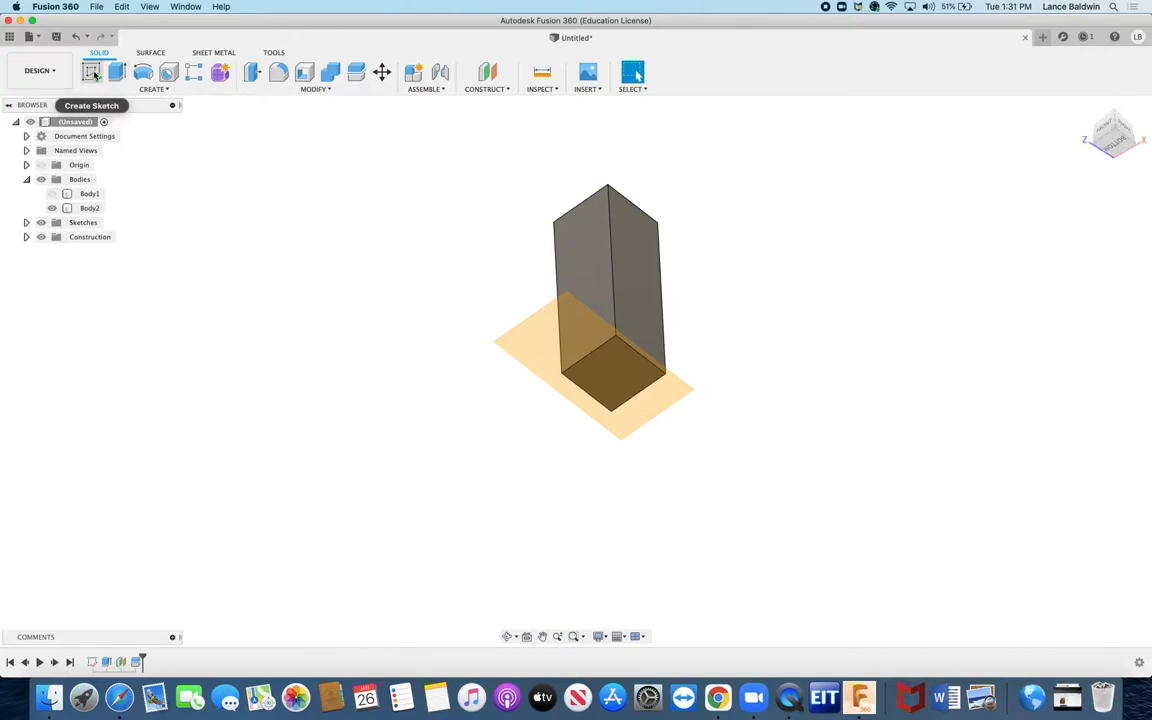
pyautogui.click(622, 371)
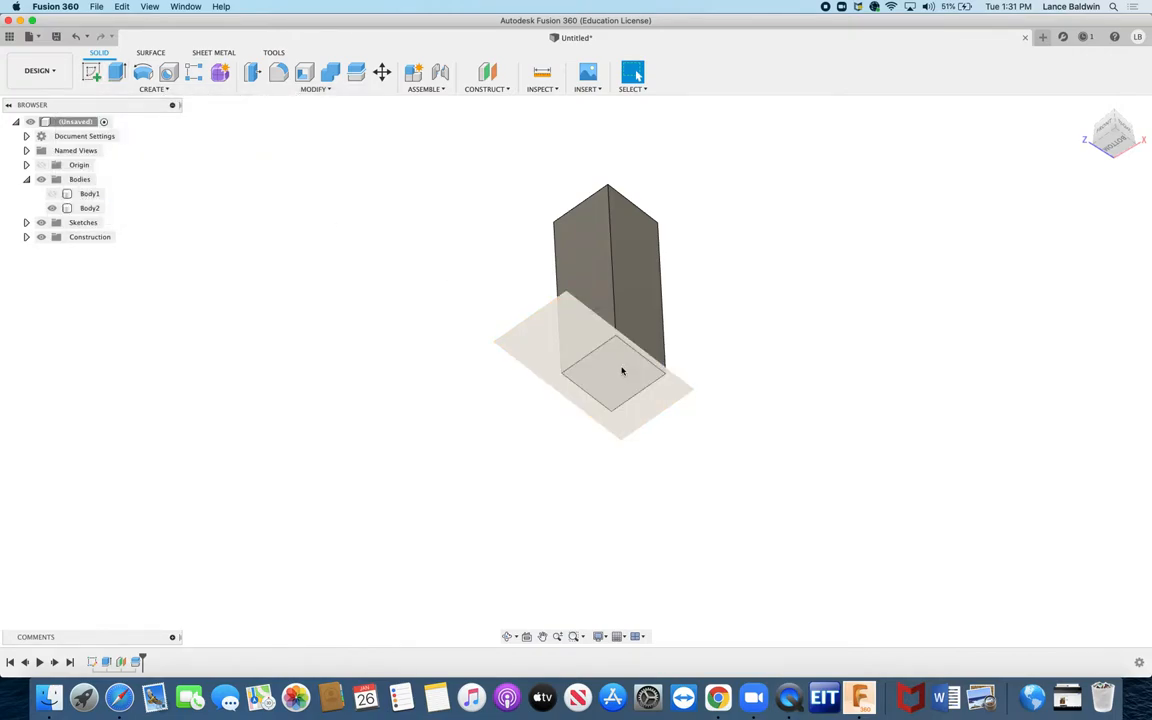
pyautogui.click(610, 375)
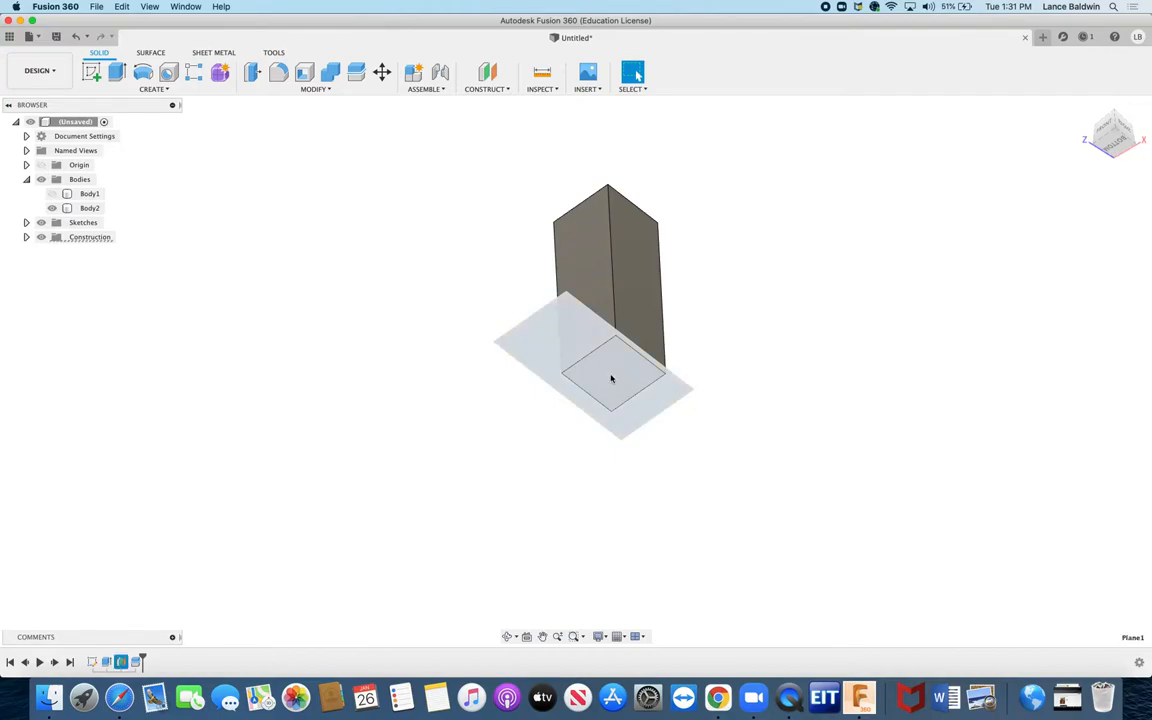
pyautogui.rightClick(612, 378)
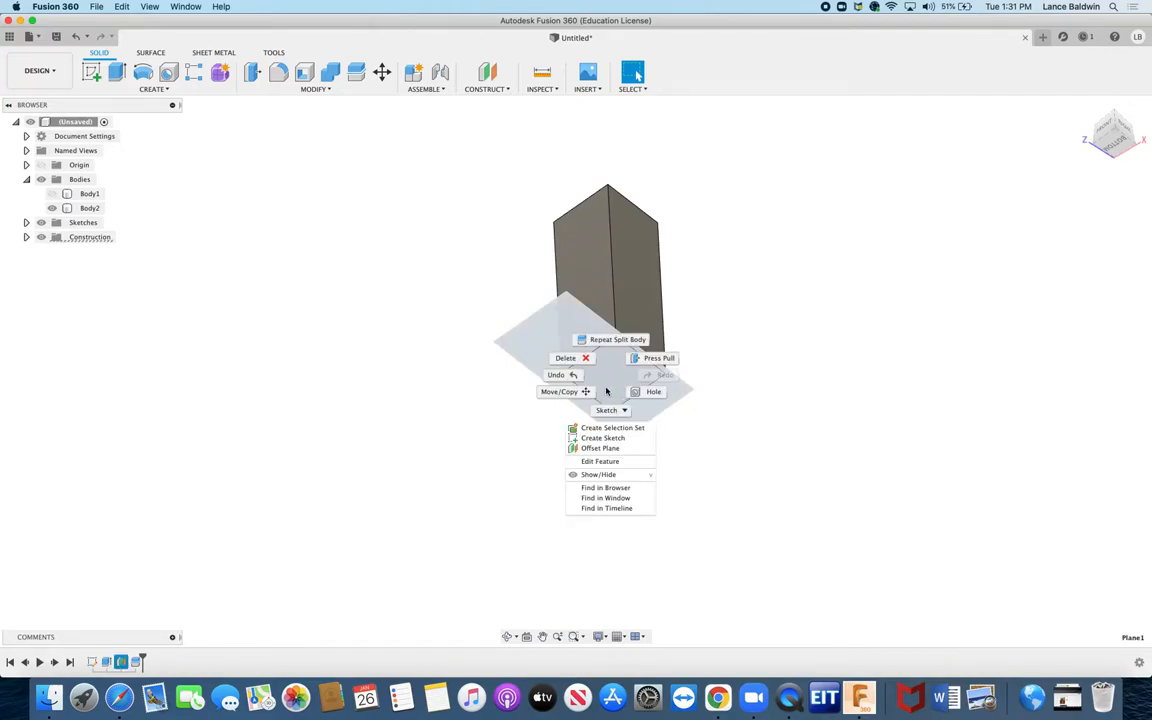
pyautogui.moveTo(602, 438)
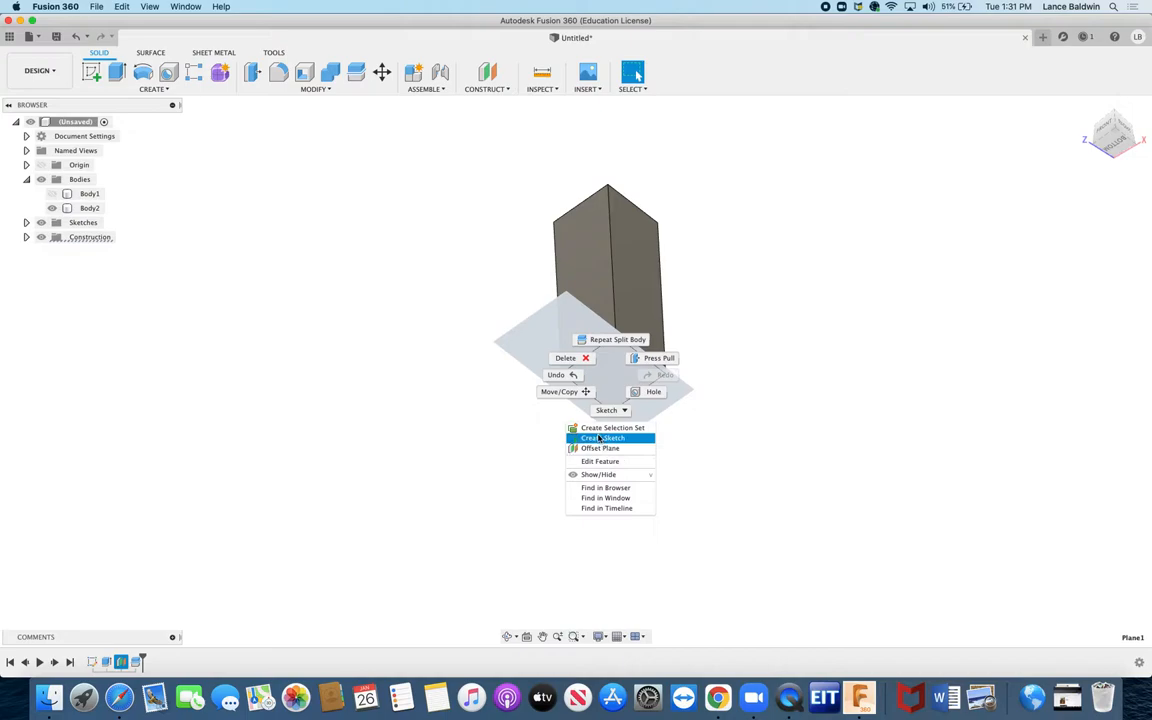
pyautogui.click(603, 438)
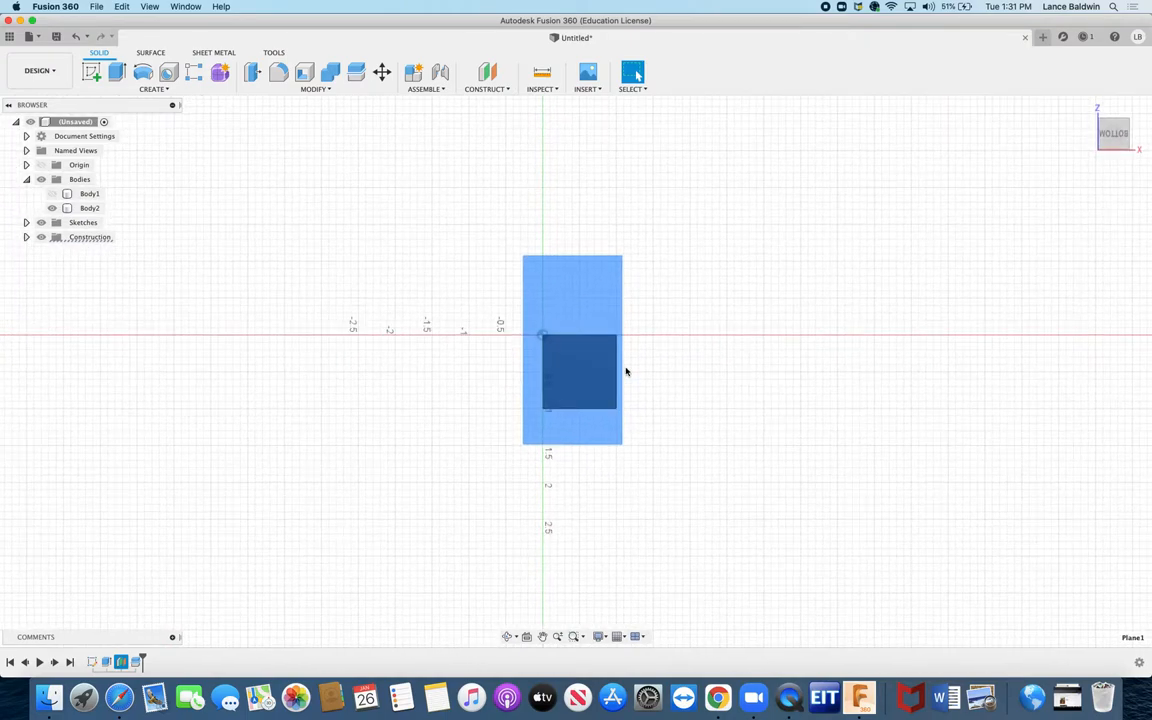
pyautogui.moveTo(292, 105)
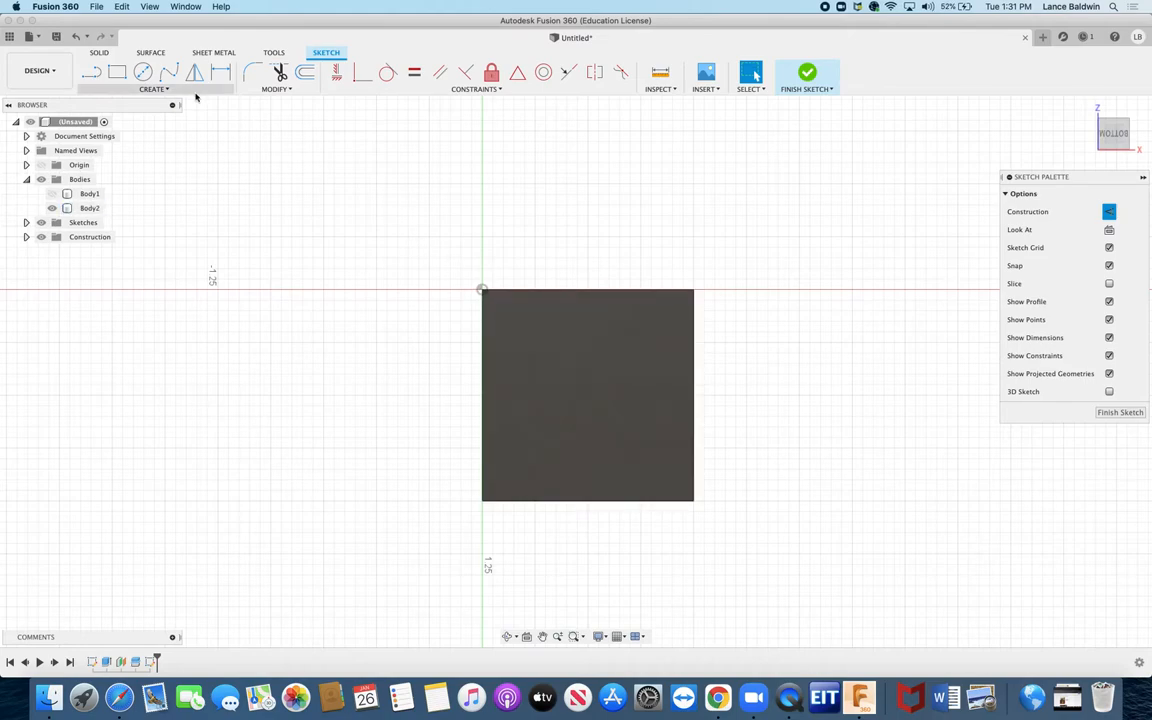
# Step: Draw corner-to-corner construction diagonals across the square cut face
pyautogui.click(153, 89)
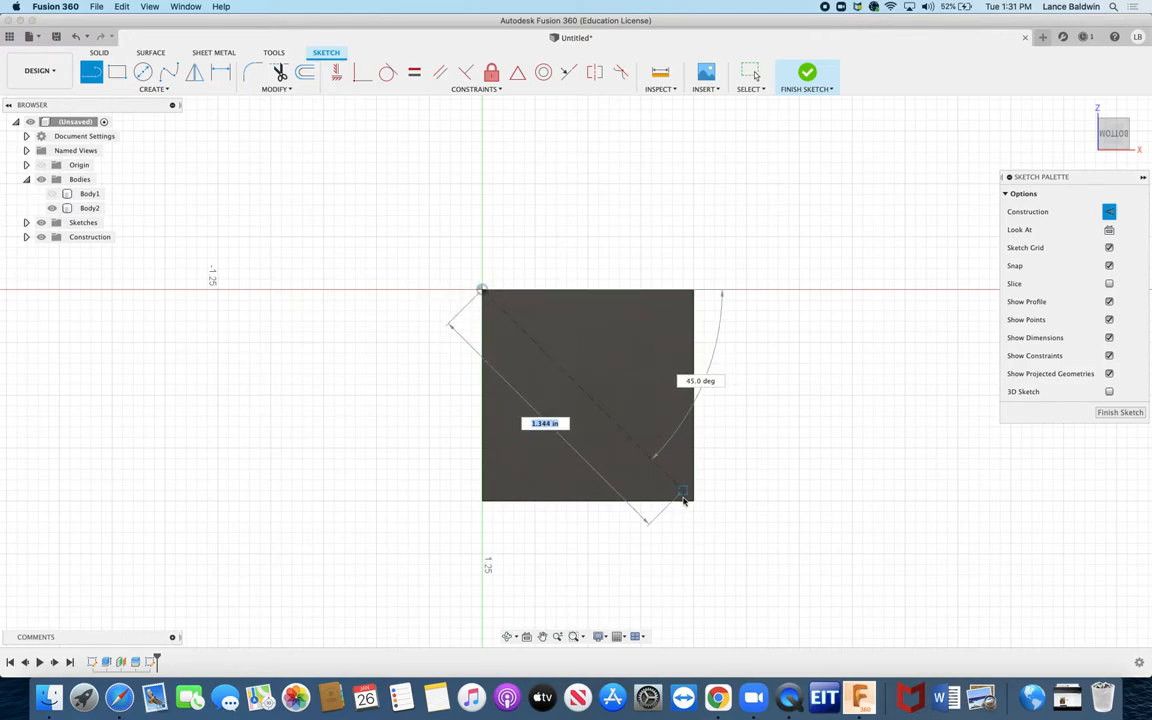
pyautogui.click(684, 495)
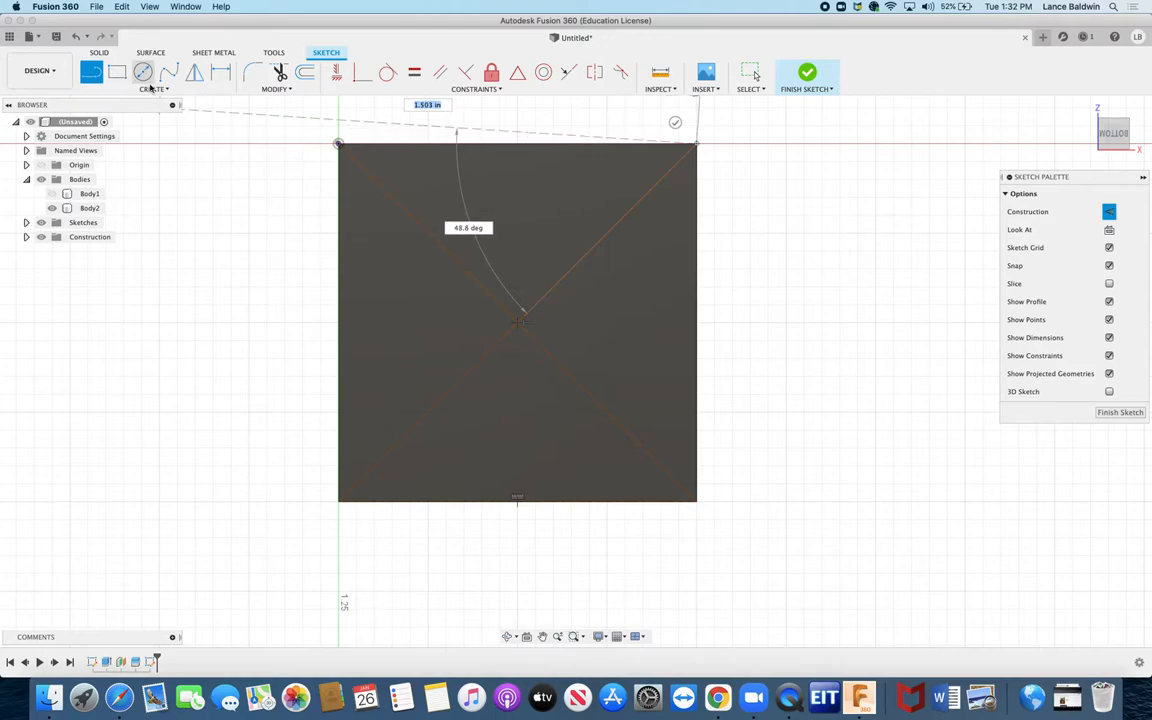
# Step: Draw a 0.25 in center-diameter circle at the diagonals' intersection
pyautogui.click(154, 89)
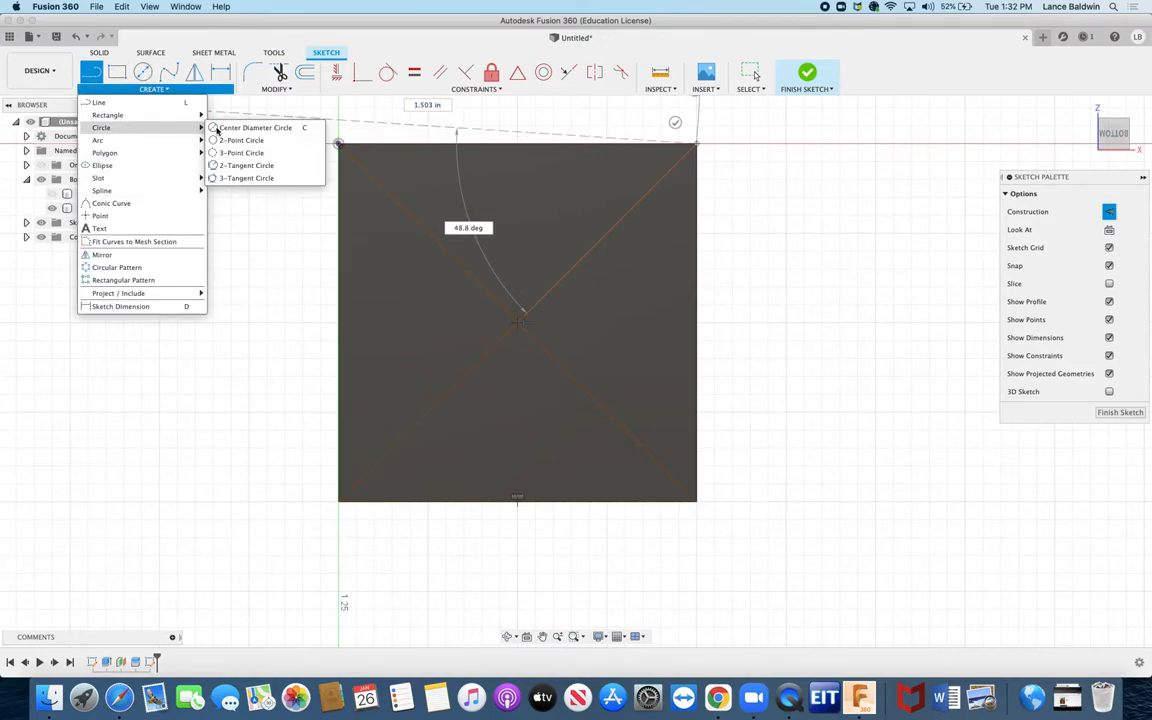
pyautogui.moveTo(256, 127)
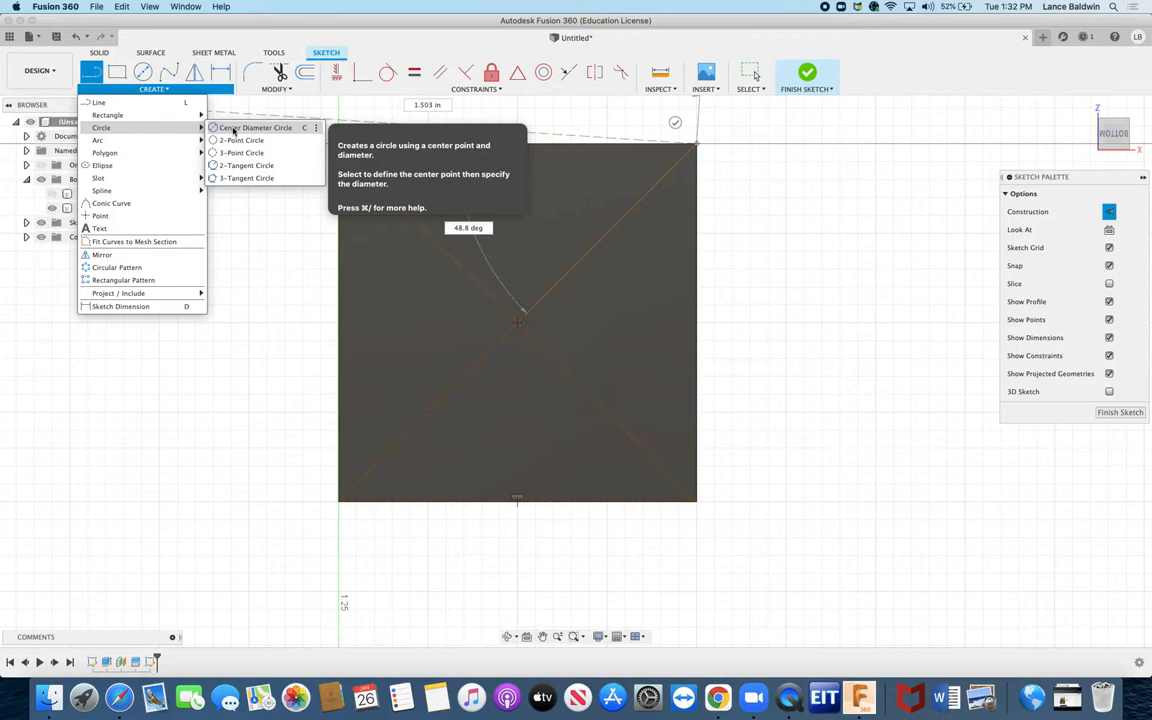
pyautogui.click(255, 127)
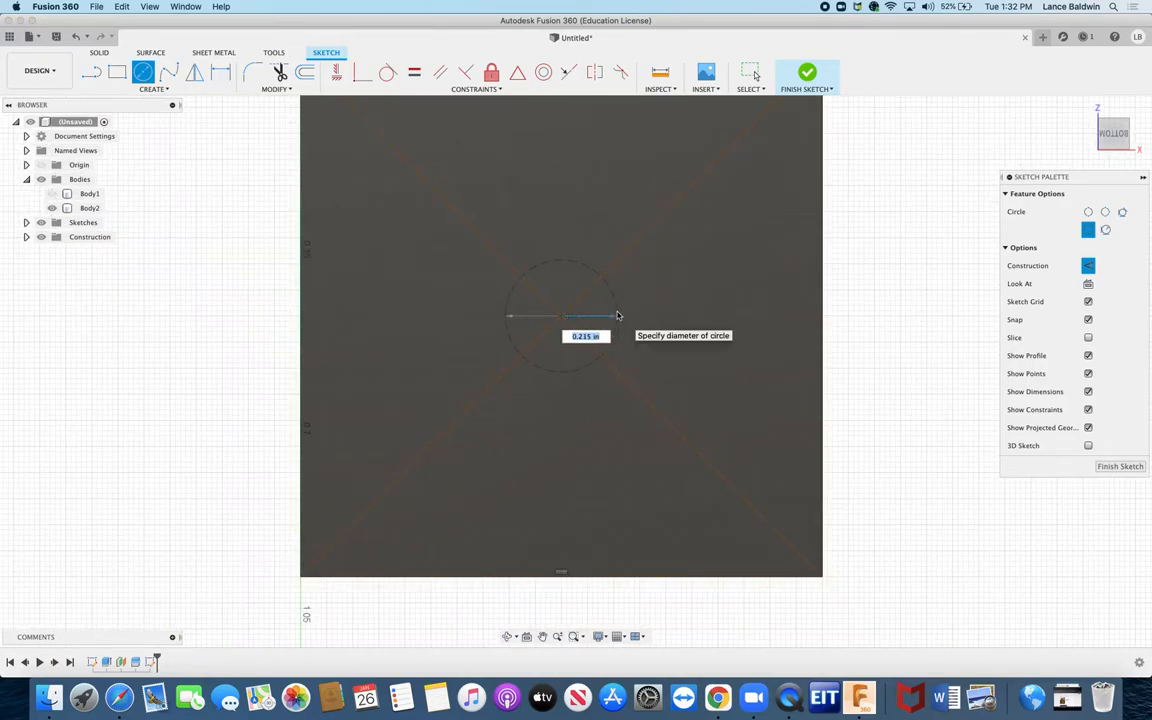
pyautogui.moveTo(626, 317)
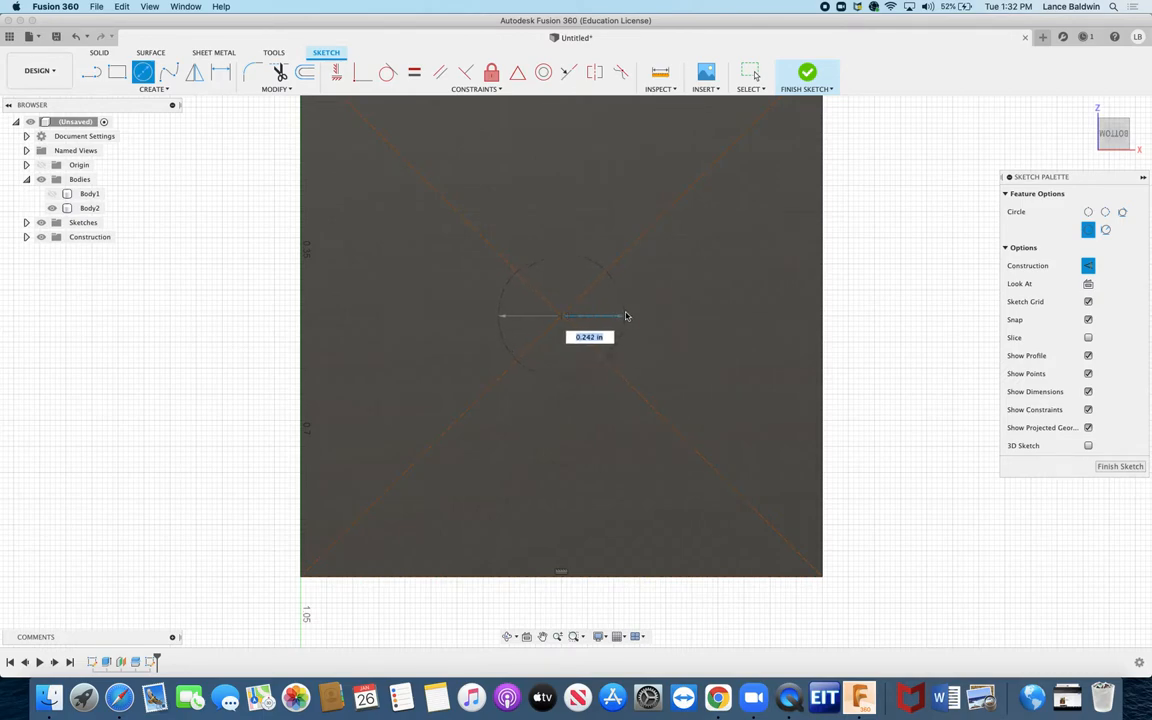
pyautogui.moveTo(618, 318)
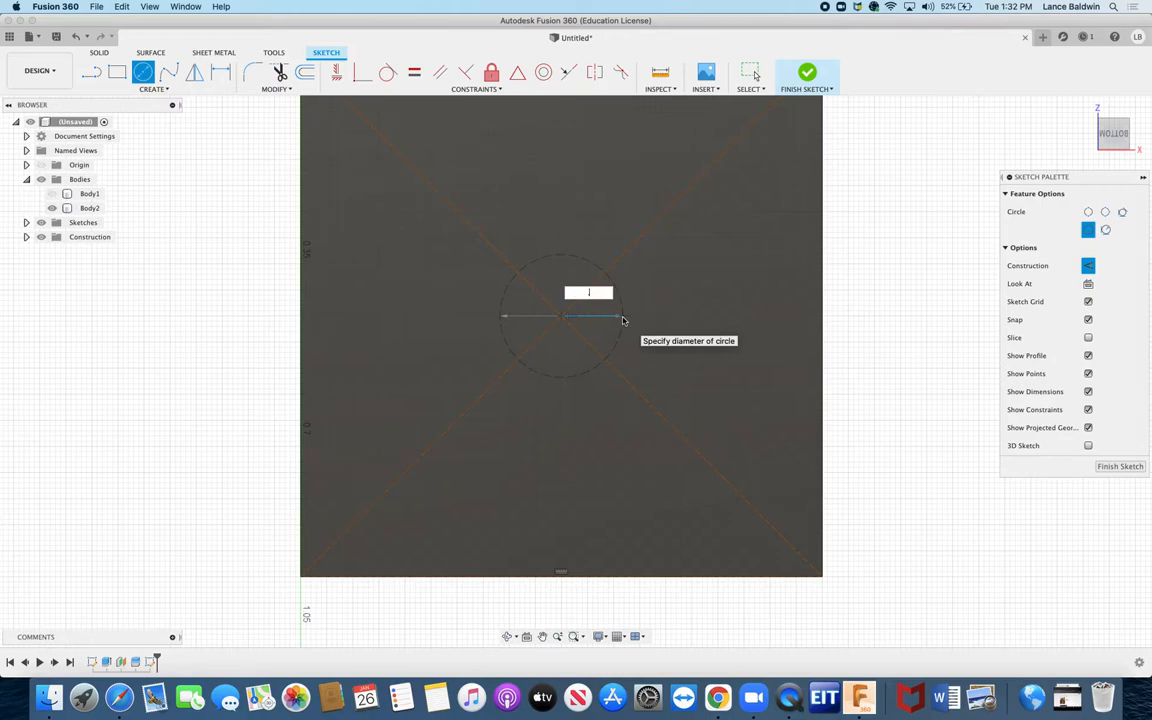
pyautogui.write('.25')
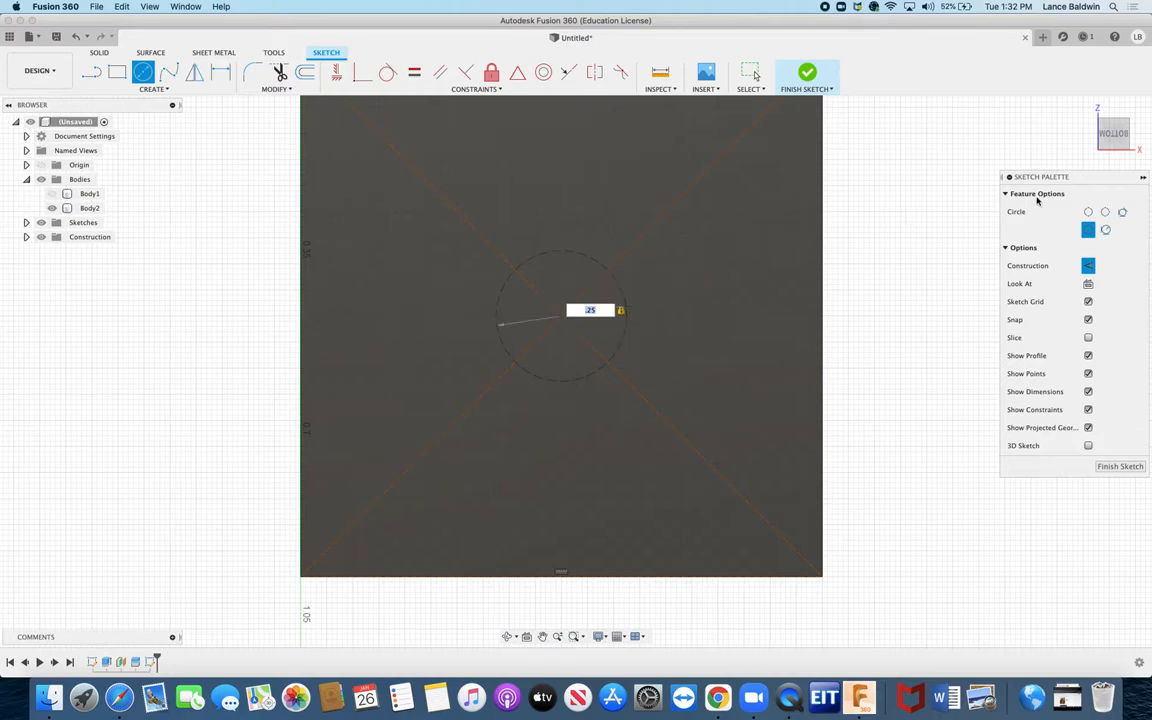
pyautogui.click(1088, 265)
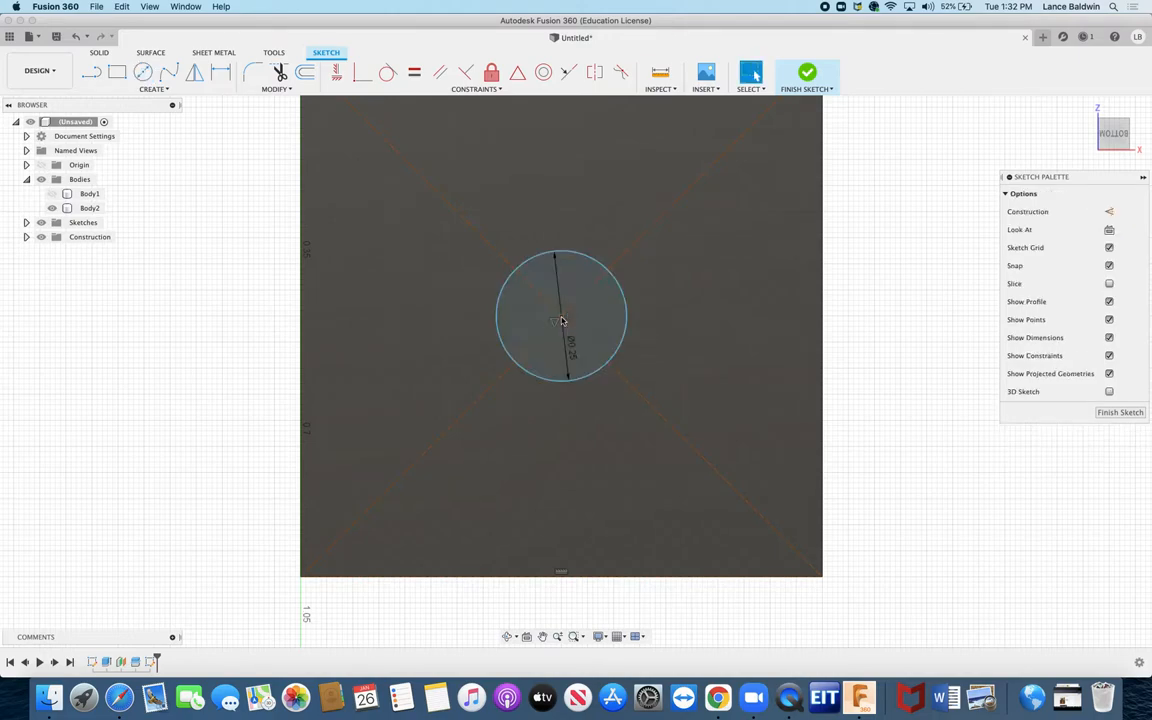
pyautogui.click(90, 208)
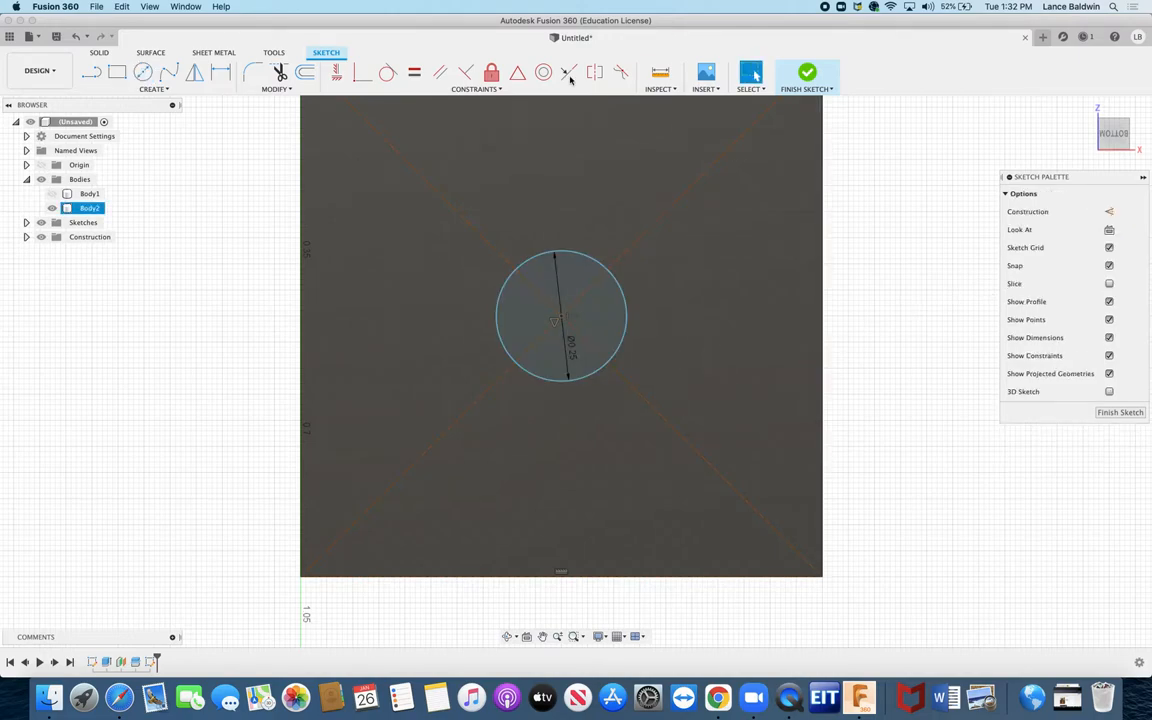
pyautogui.click(806, 73)
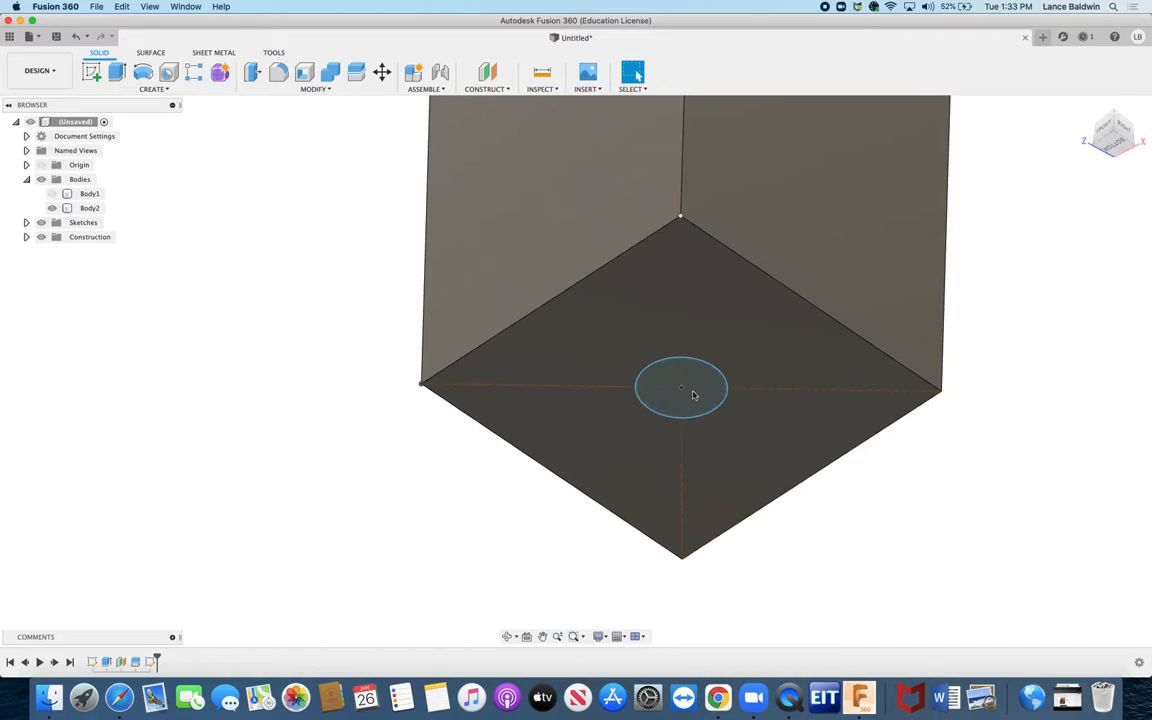
# Step: Review the 0.25 in circle on the cut face and finish the sketch
pyautogui.click(681, 387)
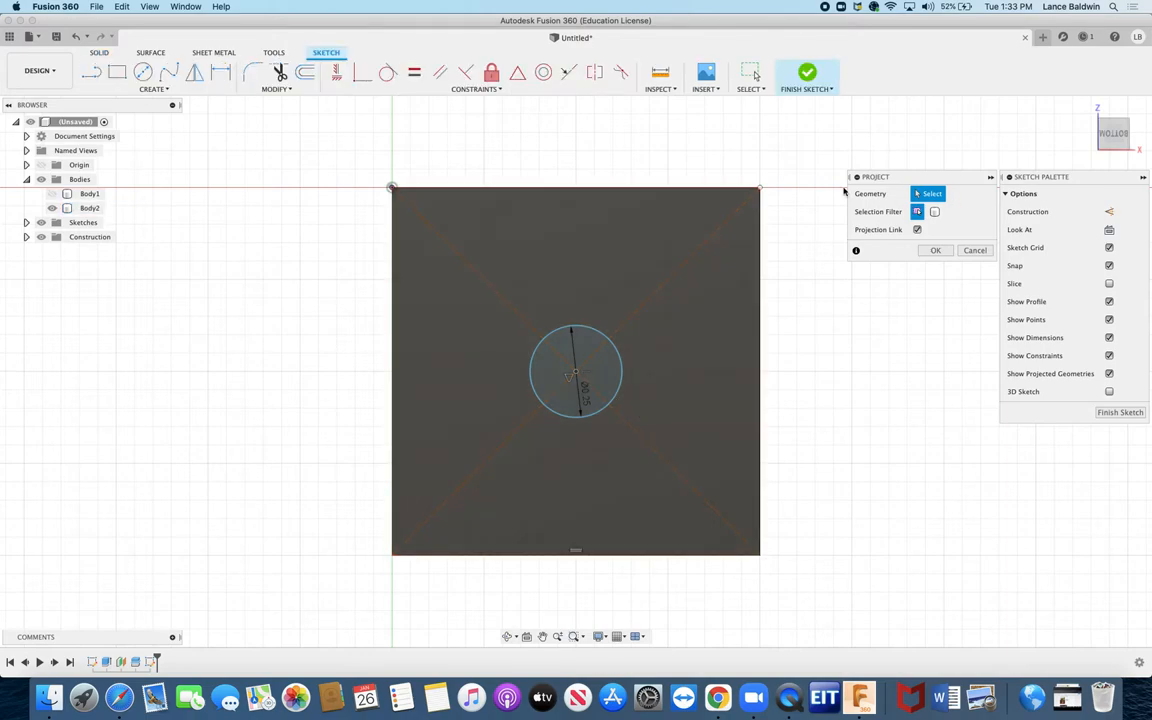
pyautogui.moveTo(973, 260)
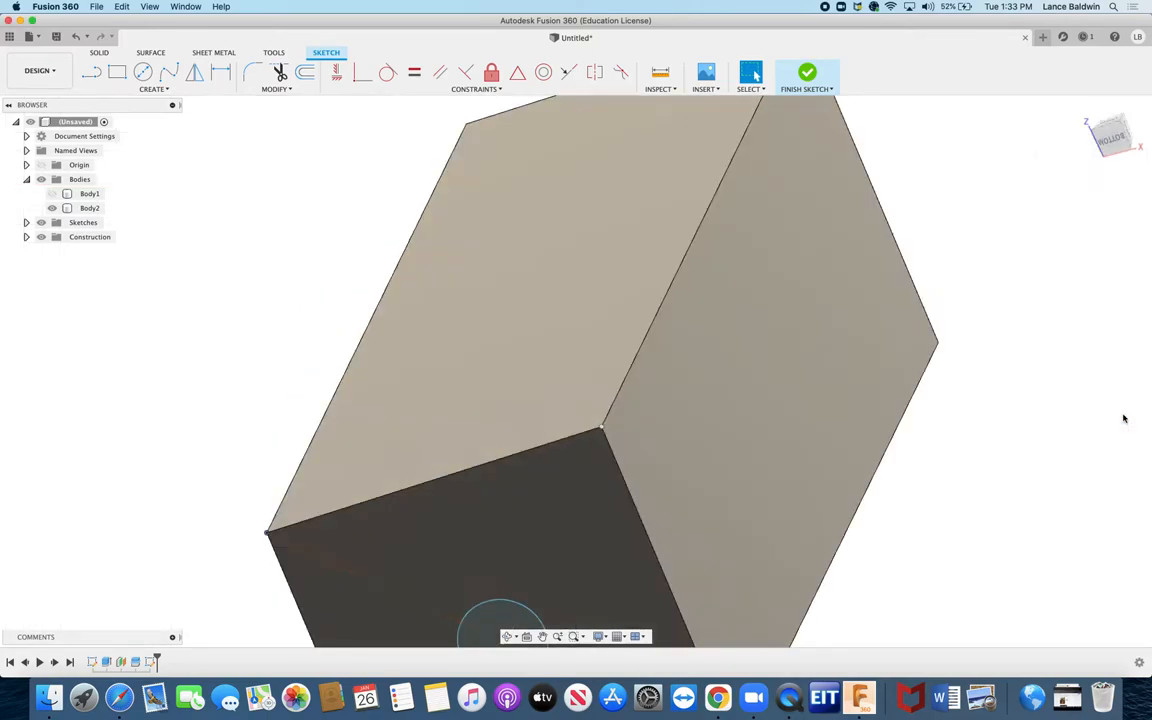
pyautogui.click(807, 72)
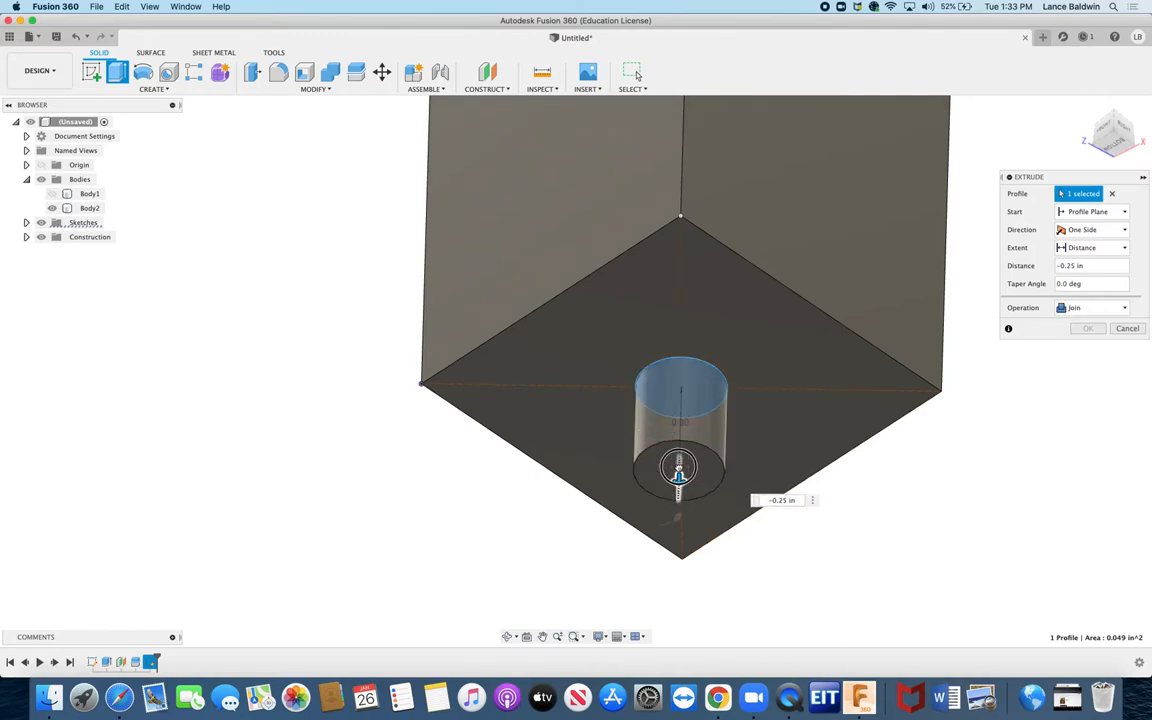
# Step: Extrude the circle 0.25 in outward from the cut face, joined as a pin
pyautogui.moveTo(679, 468); pyautogui.dragTo(679, 480)
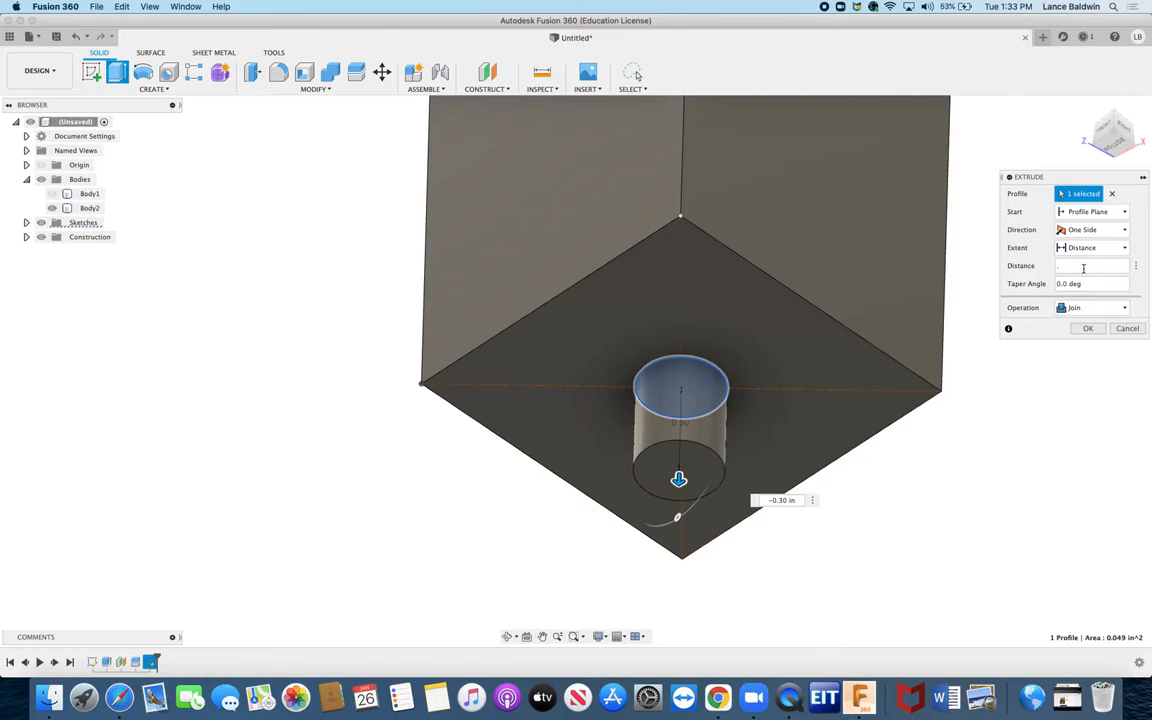
pyautogui.write('.25')
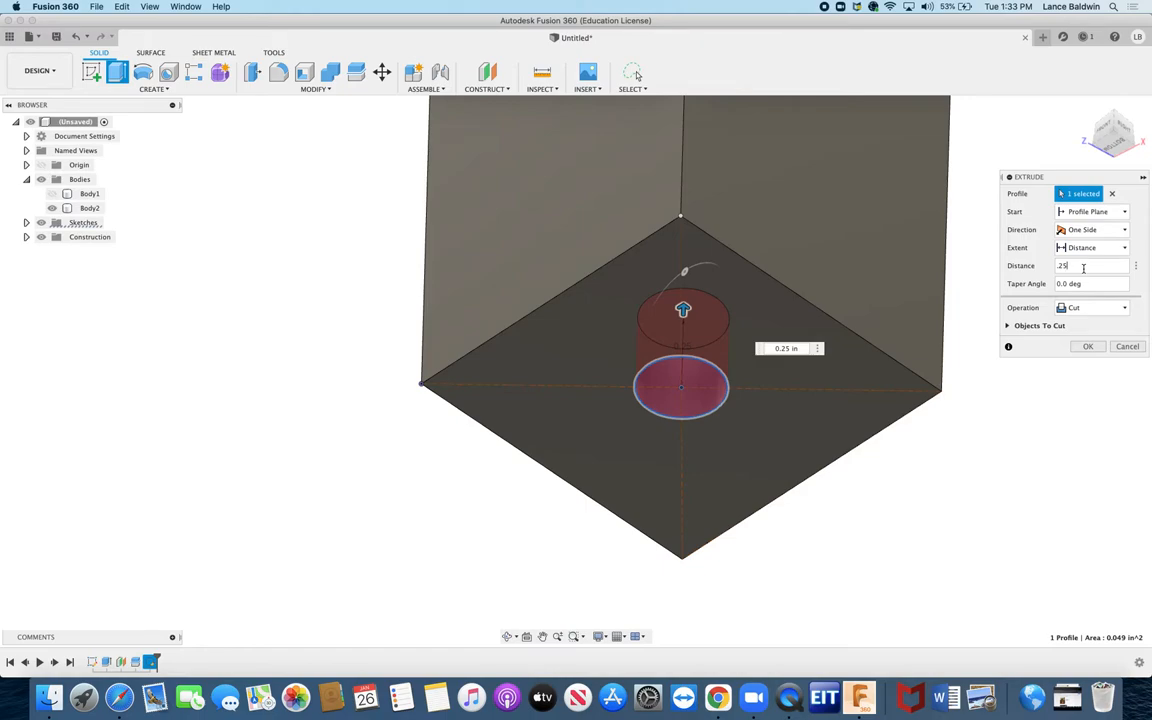
pyautogui.moveTo(683, 308)
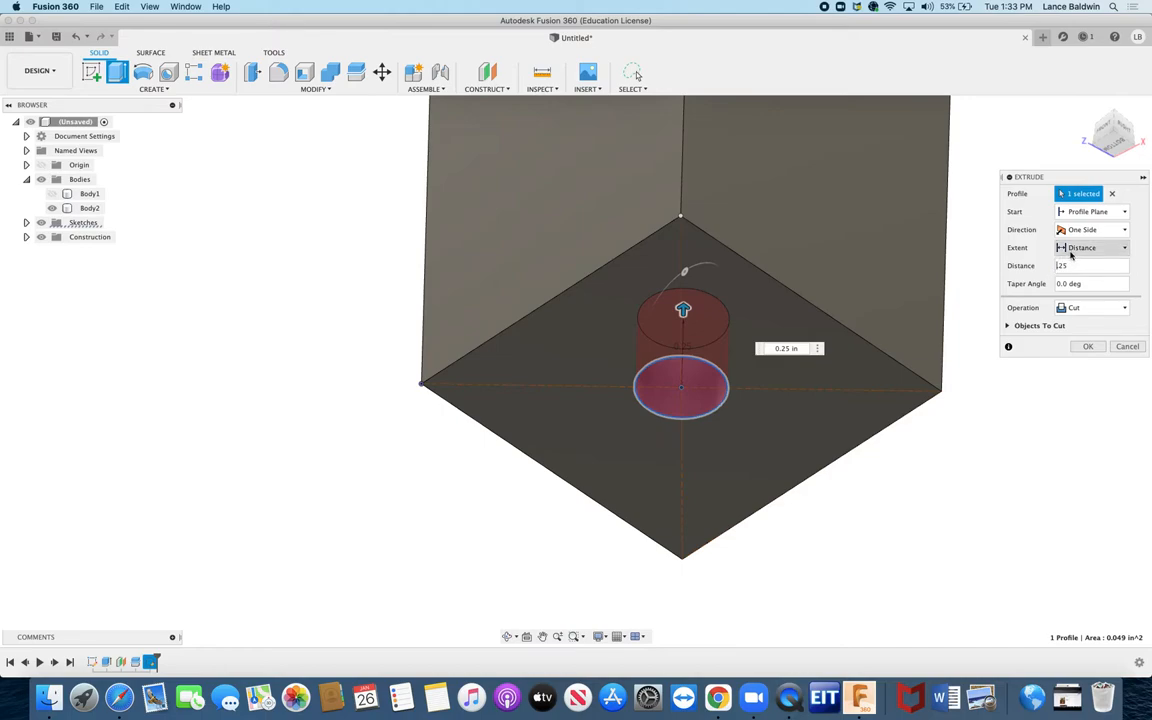
pyautogui.moveTo(683, 308); pyautogui.dragTo(679, 466)
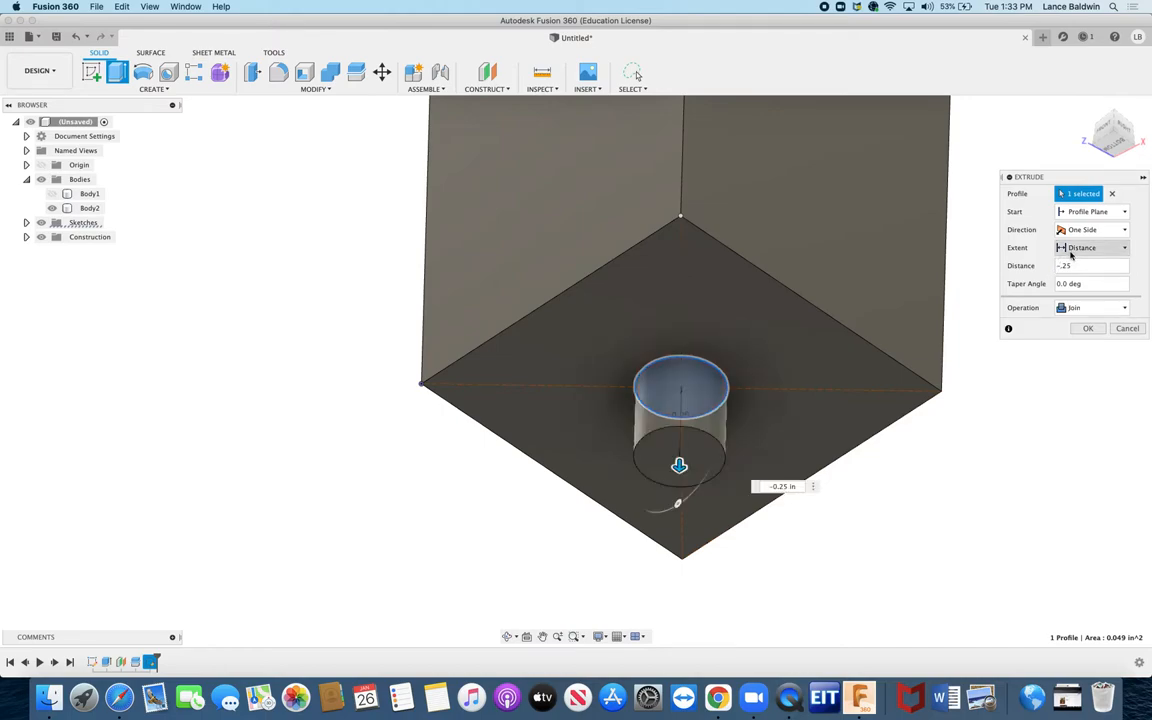
pyautogui.click(1087, 328)
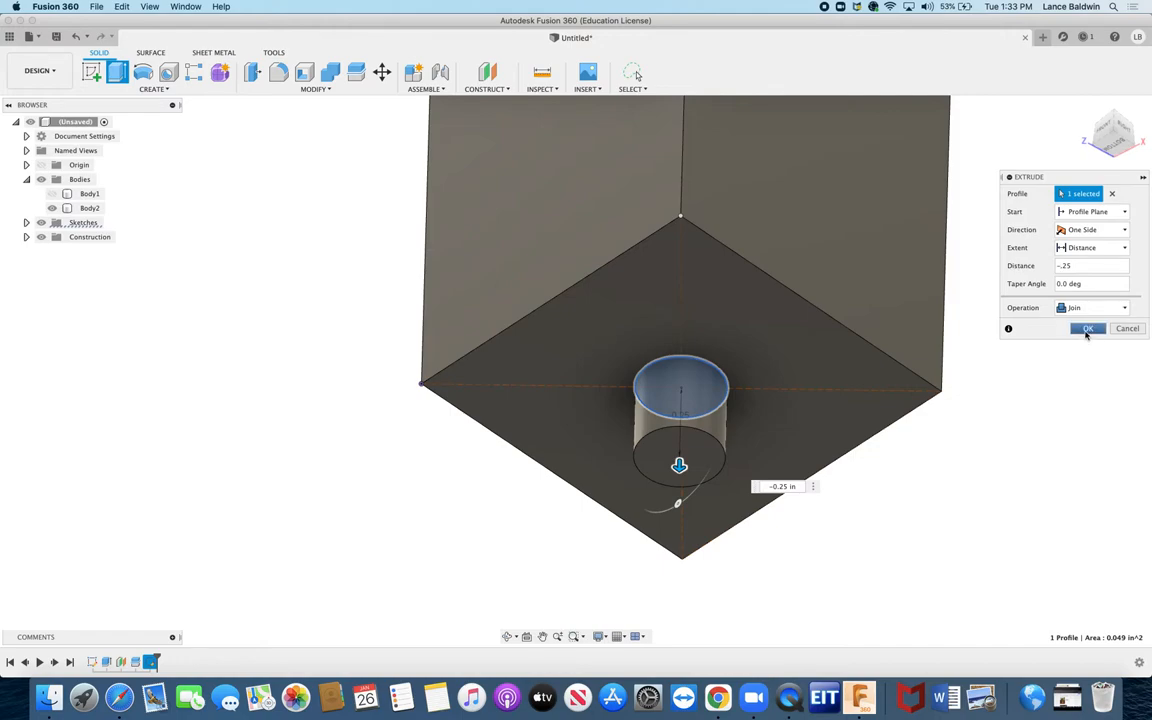
pyautogui.click(1087, 328)
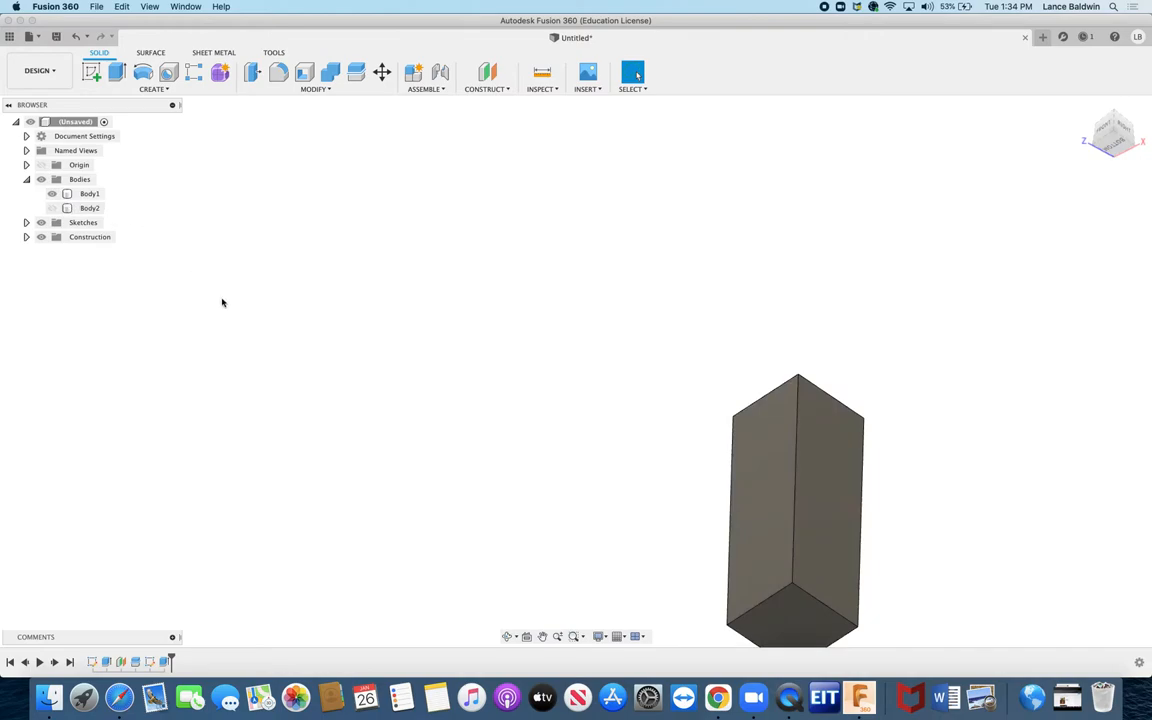
pyautogui.moveTo(947, 161)
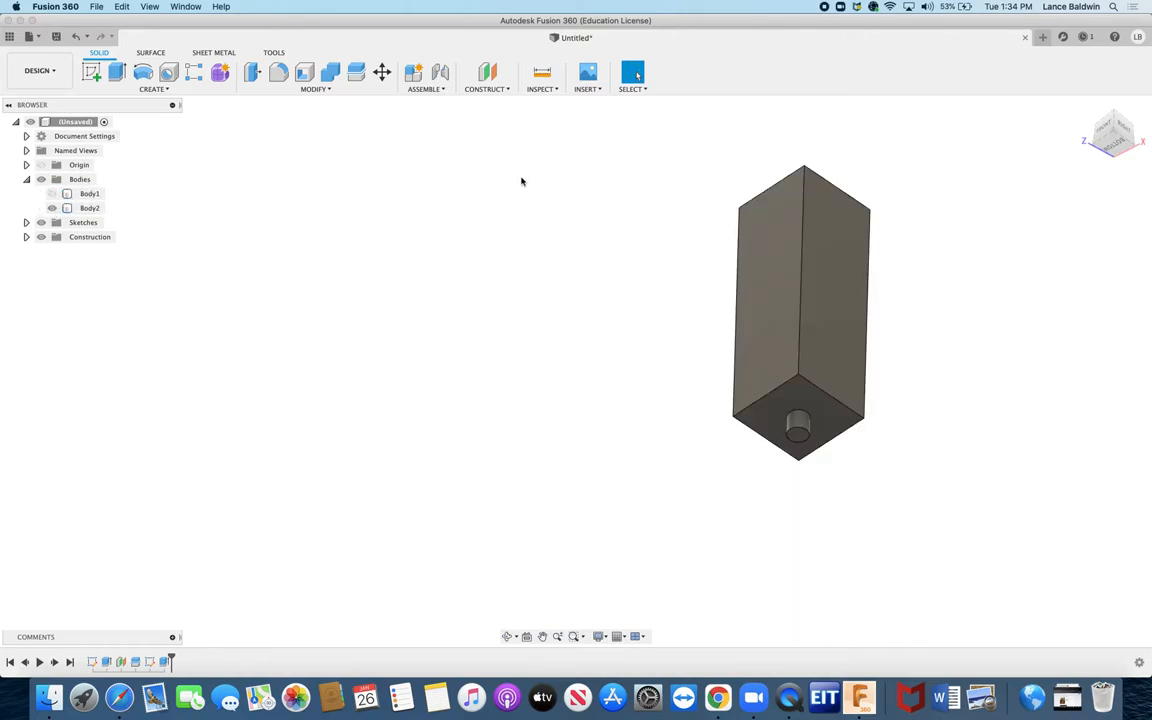
# Step: Start a new sketch on the bar's square 1 in² top face
pyautogui.click(90, 193)
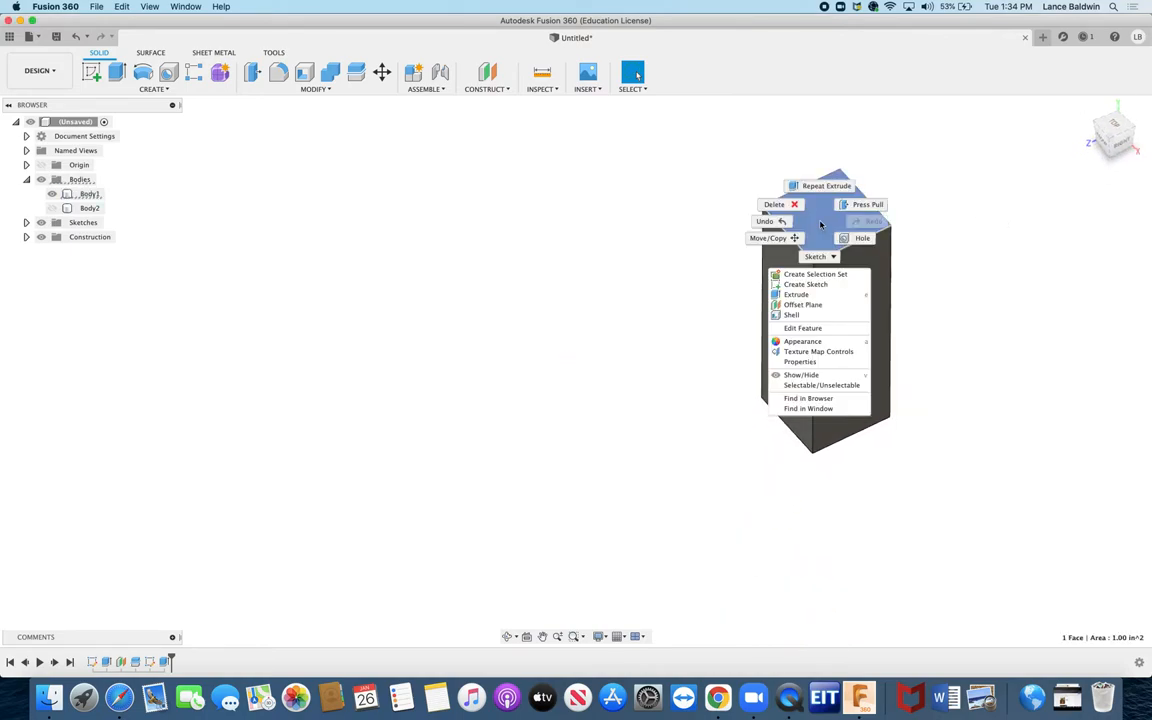
pyautogui.moveTo(806, 284)
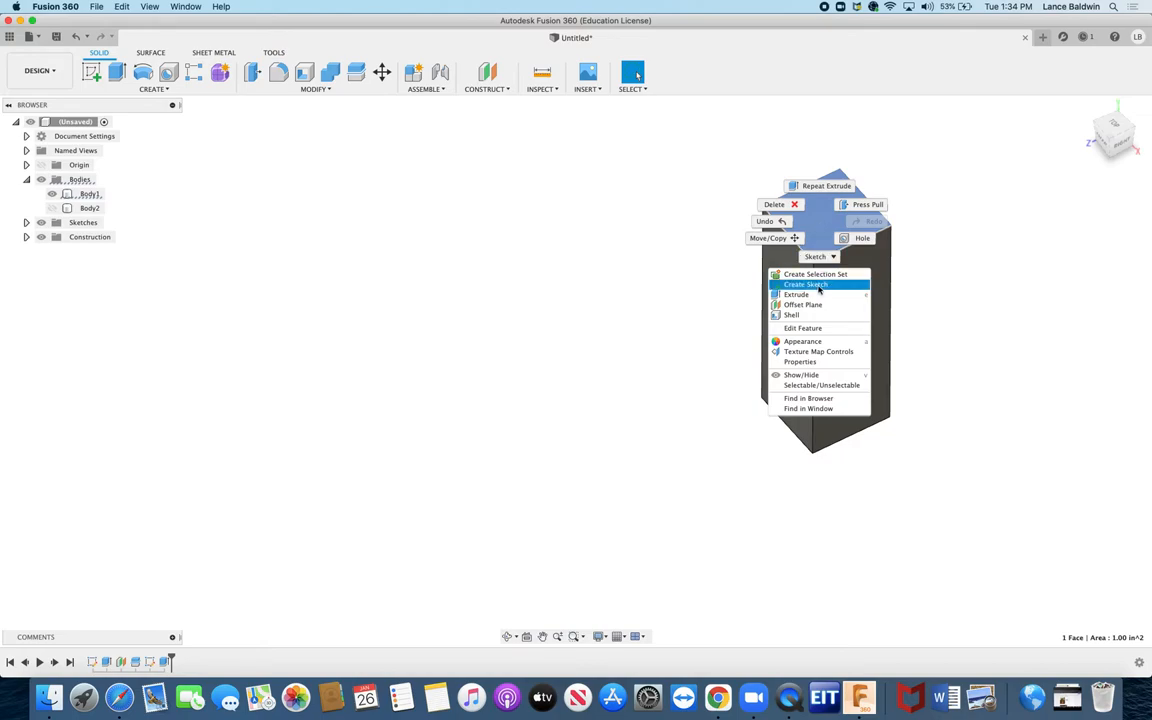
pyautogui.click(806, 284)
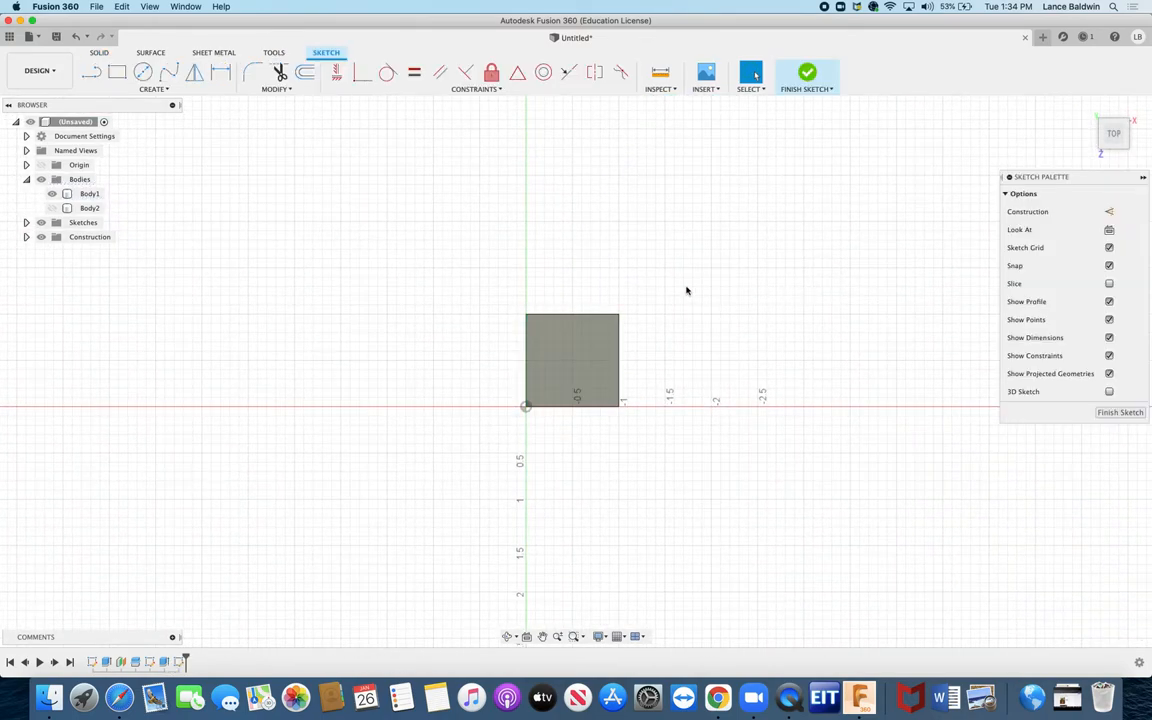
pyautogui.moveTo(880, 142)
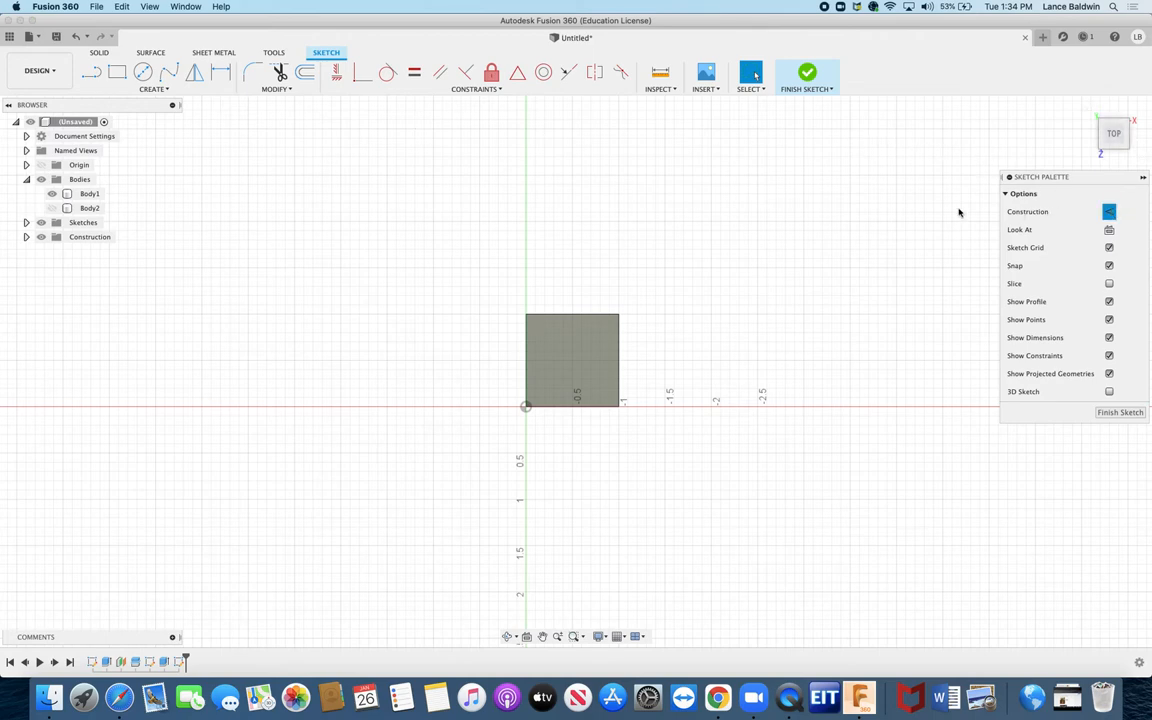
# Step: Draw corner-to-corner construction diagonals and a centre-diameter circle at their intersection on the top face
pyautogui.click(91, 71)
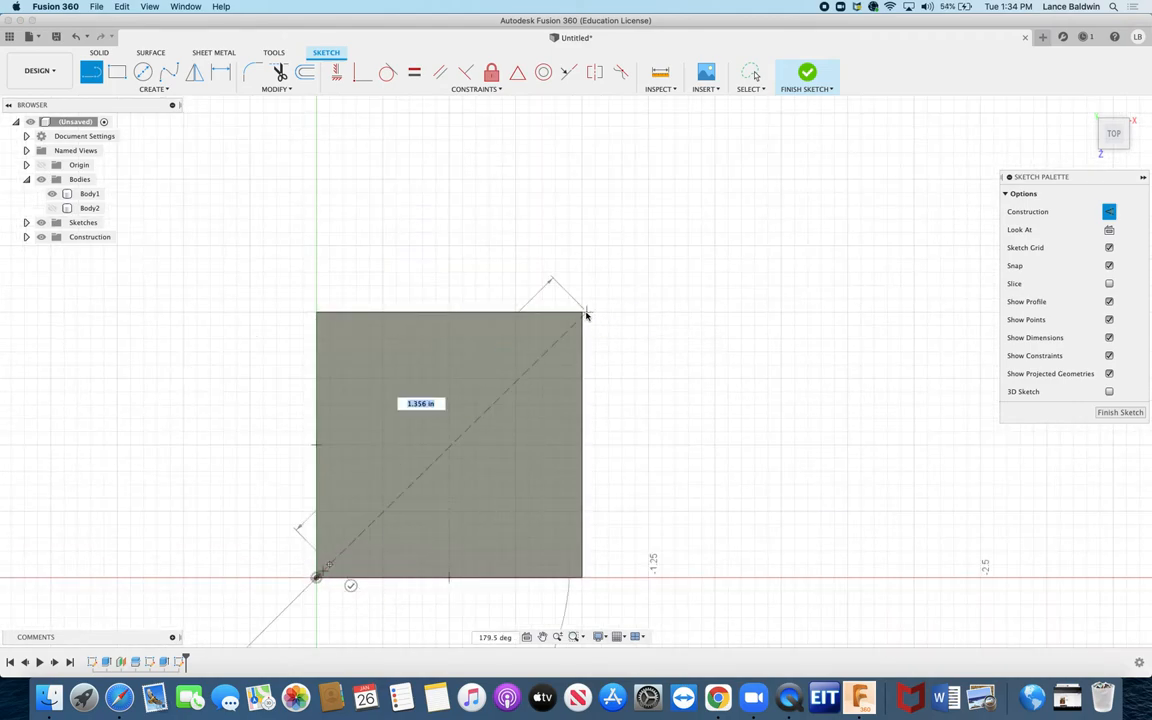
pyautogui.click(582, 312)
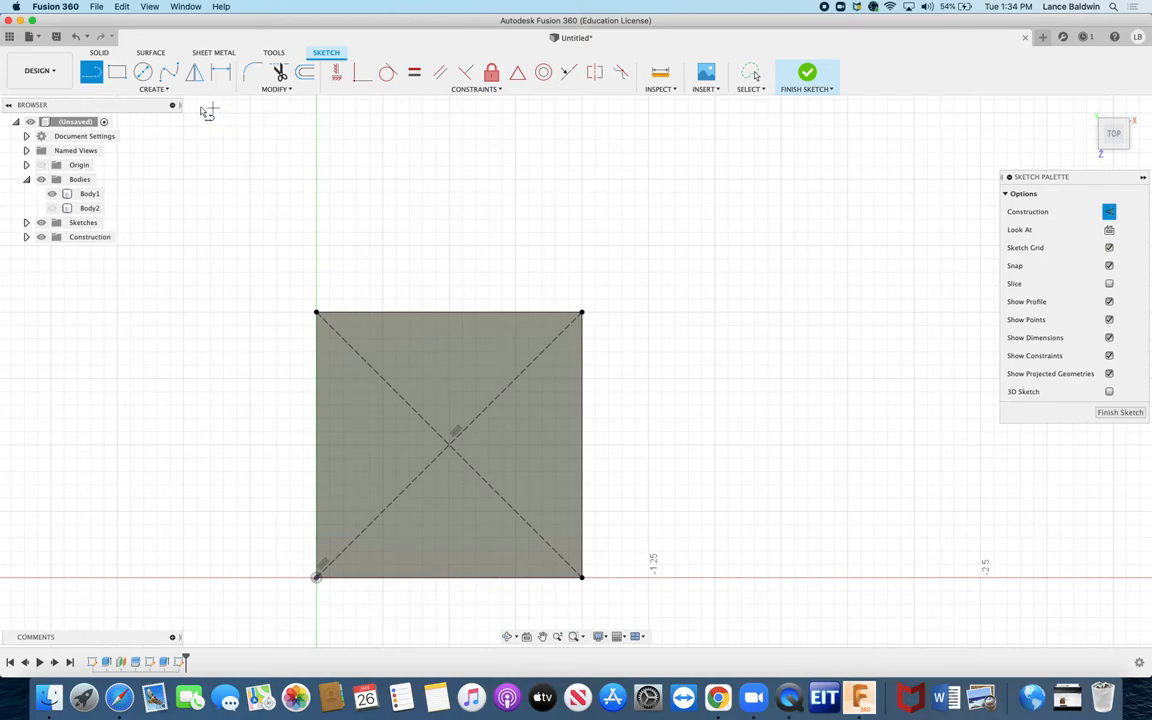
pyautogui.moveTo(1110, 230)
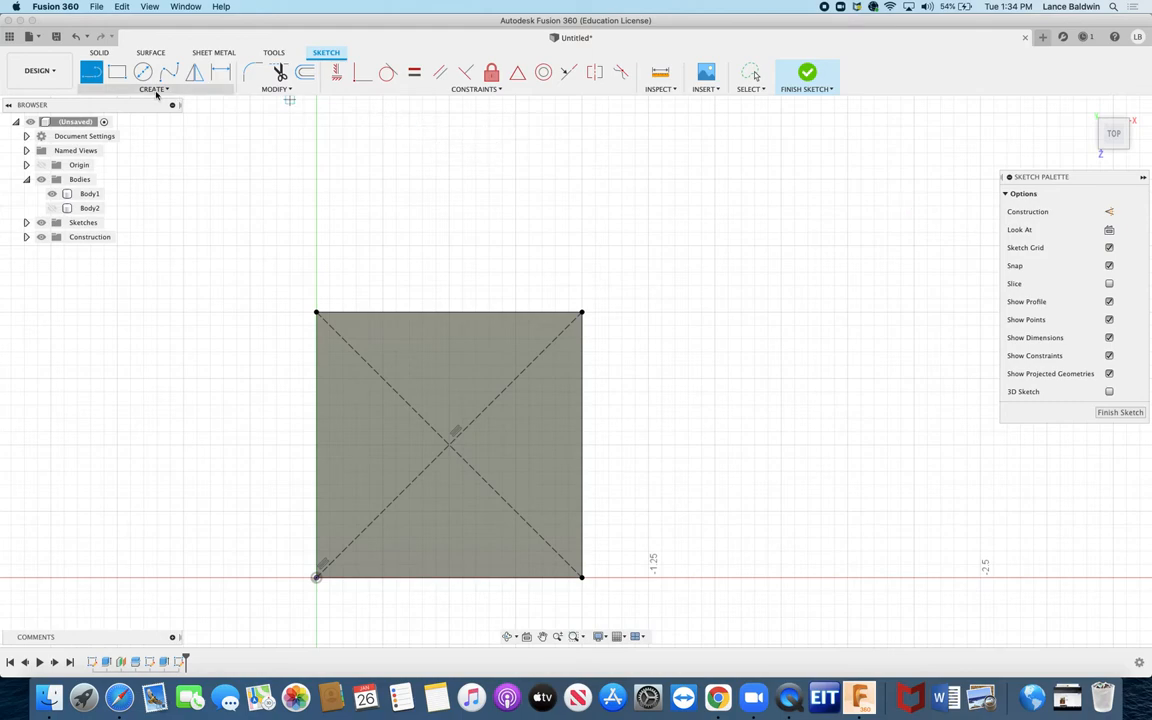
pyautogui.click(153, 89)
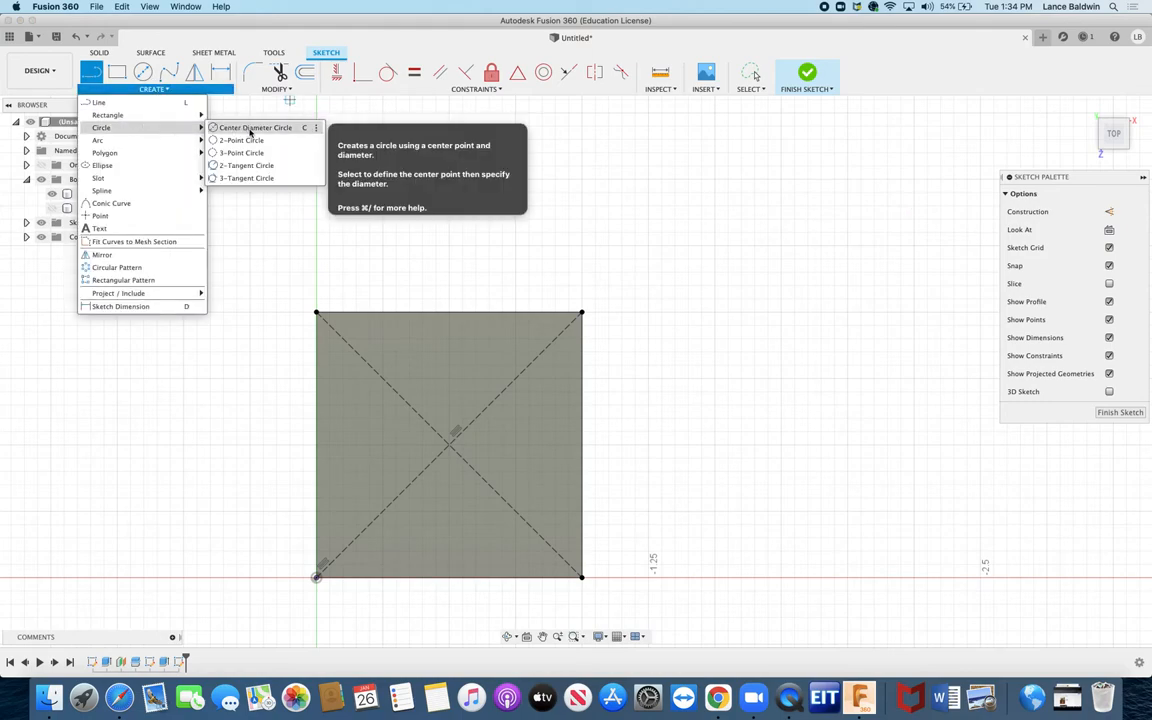
pyautogui.click(255, 127)
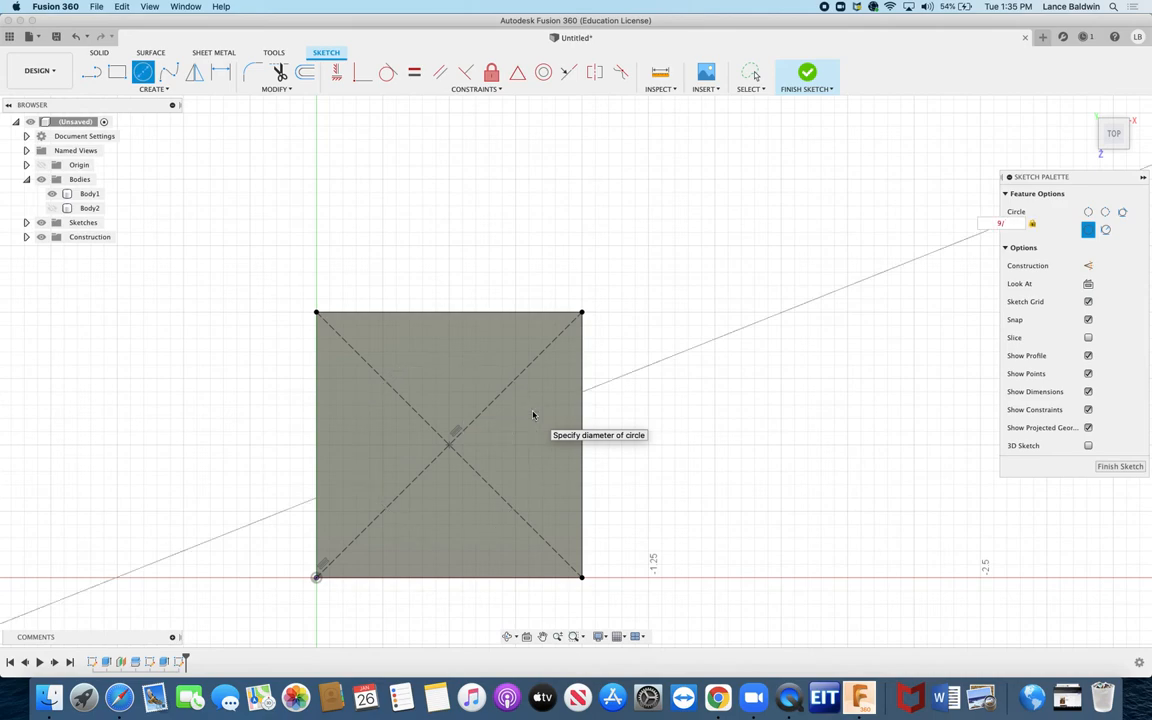
pyautogui.click(449, 442)
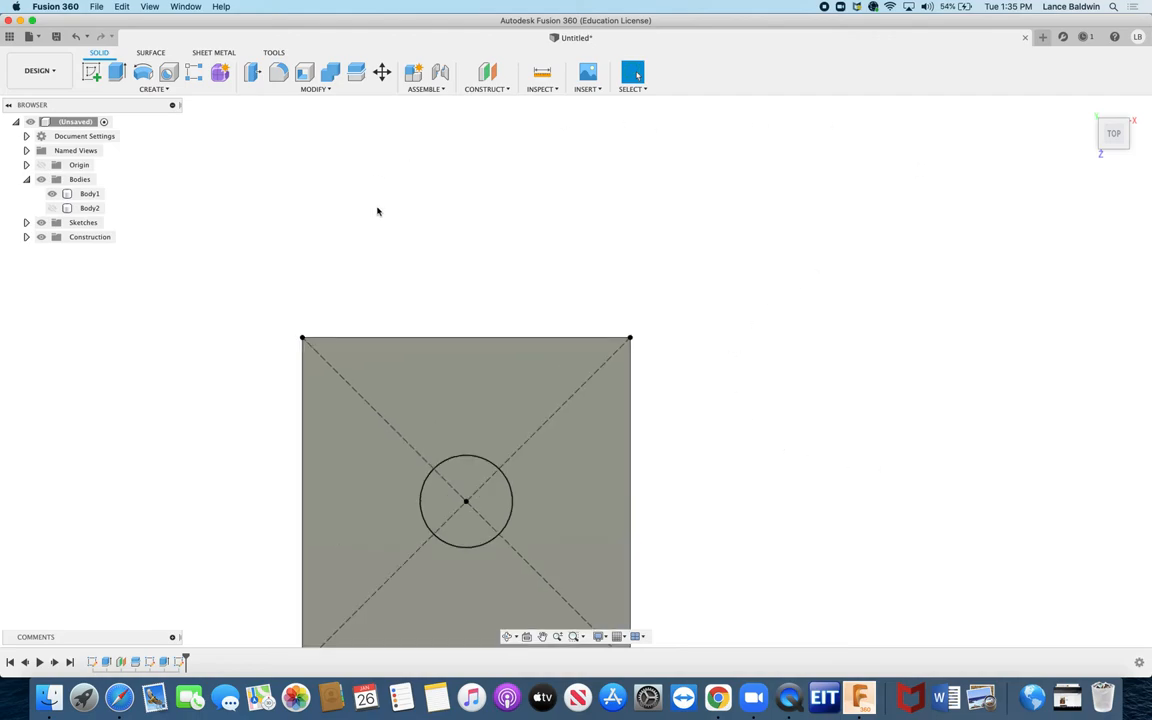
# Step: From the Home view, extrude-cut the top-face circle 0.3 in deep into the bar
pyautogui.click(1087, 108)
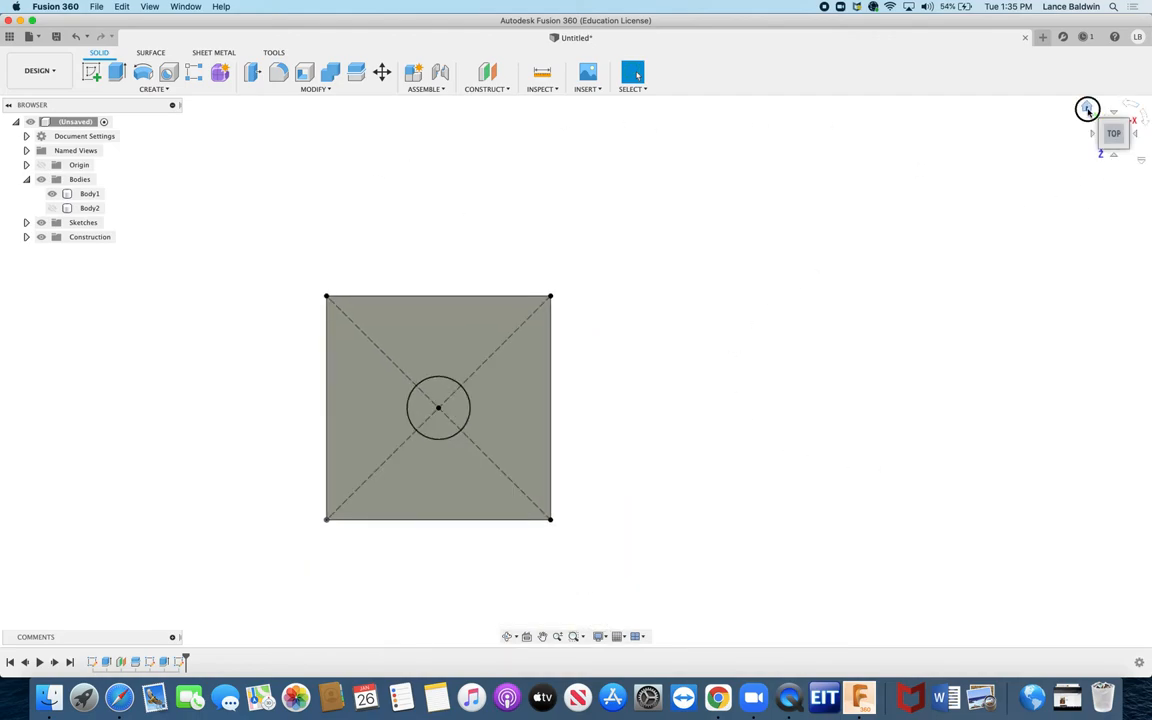
pyautogui.click(1087, 108)
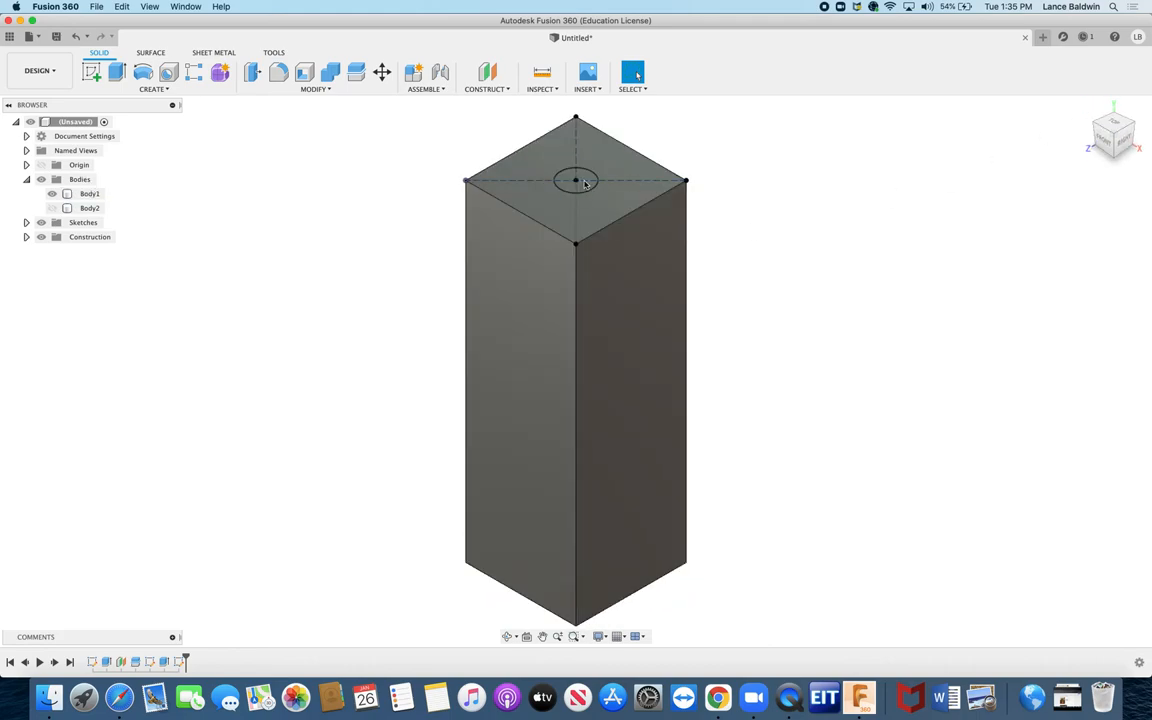
pyautogui.click(575, 181)
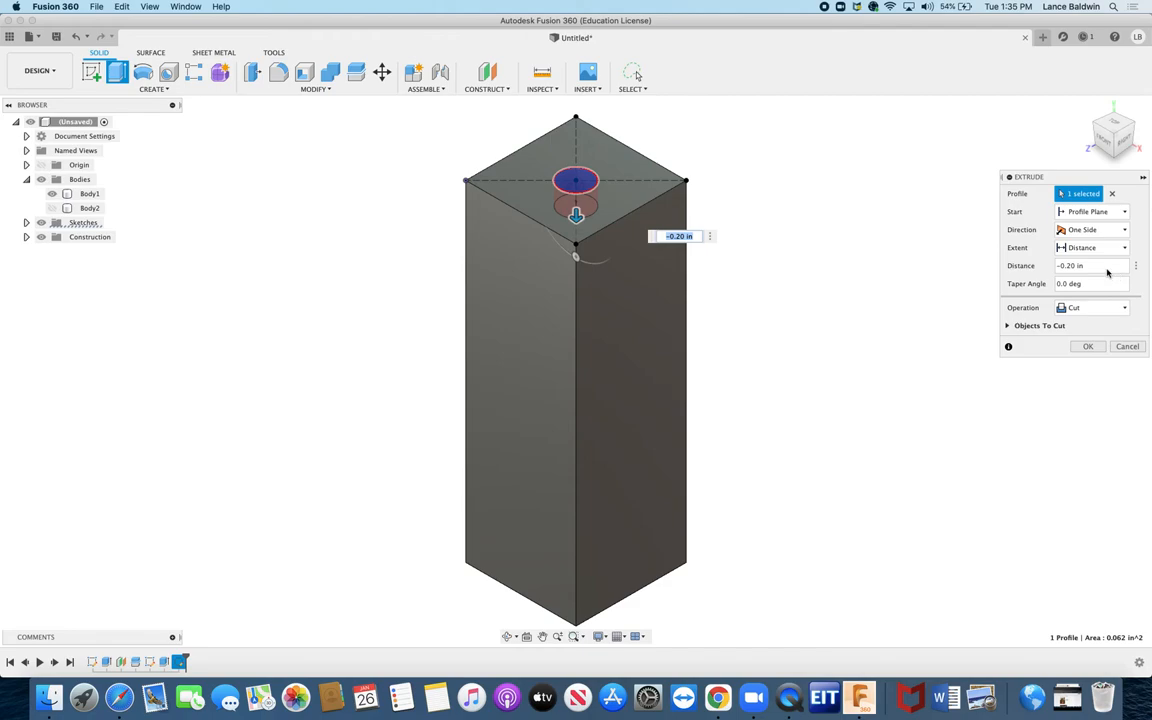
pyautogui.click(1090, 265)
pyautogui.write('-.3')
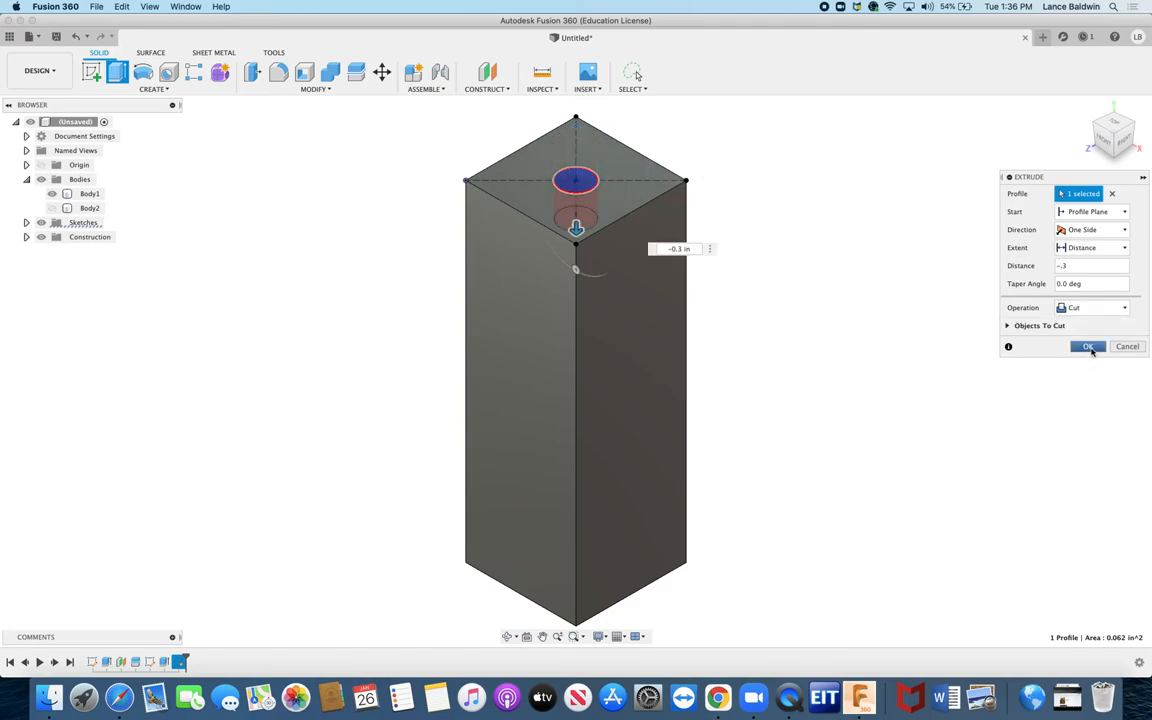
pyautogui.click(1087, 346)
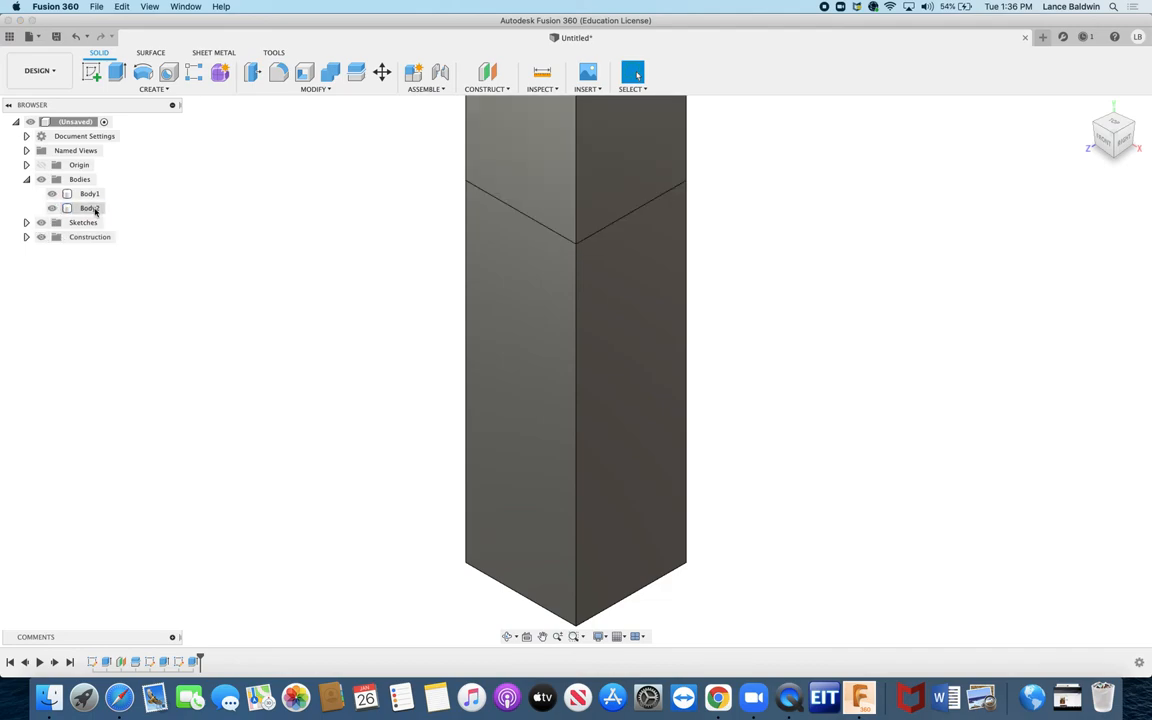
# Step: Make Body2 visible again and start a Section Analysis on the bar's front face
pyautogui.click(89, 208)
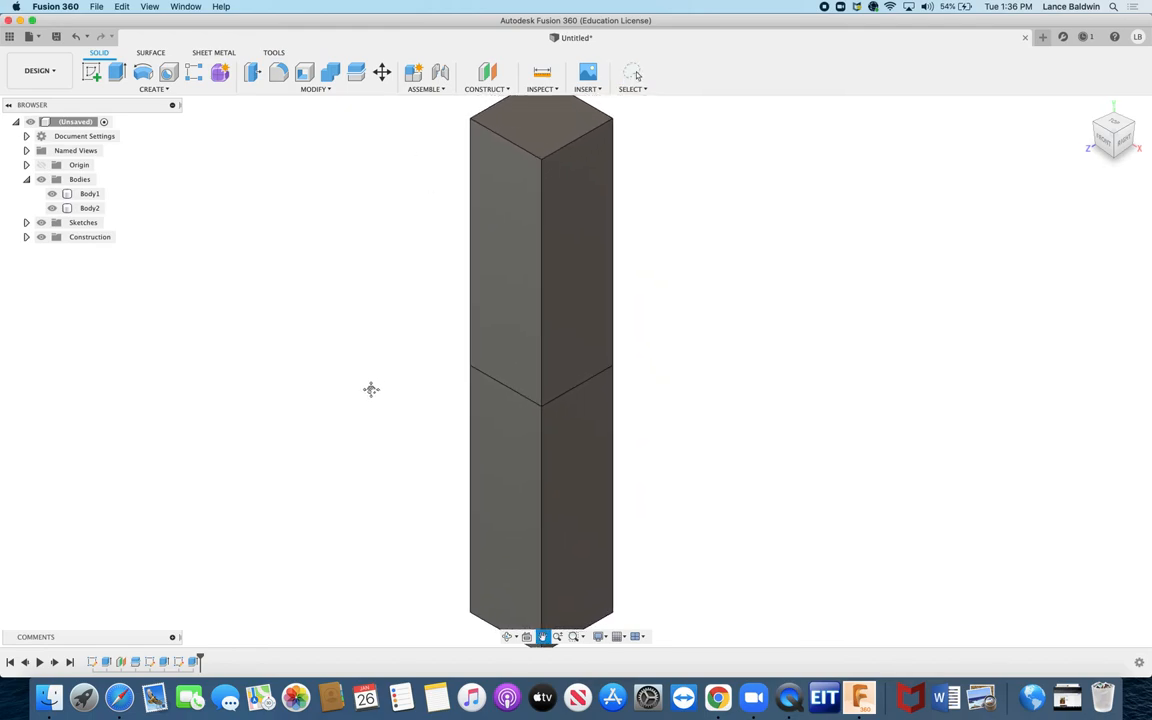
pyautogui.click(542, 89)
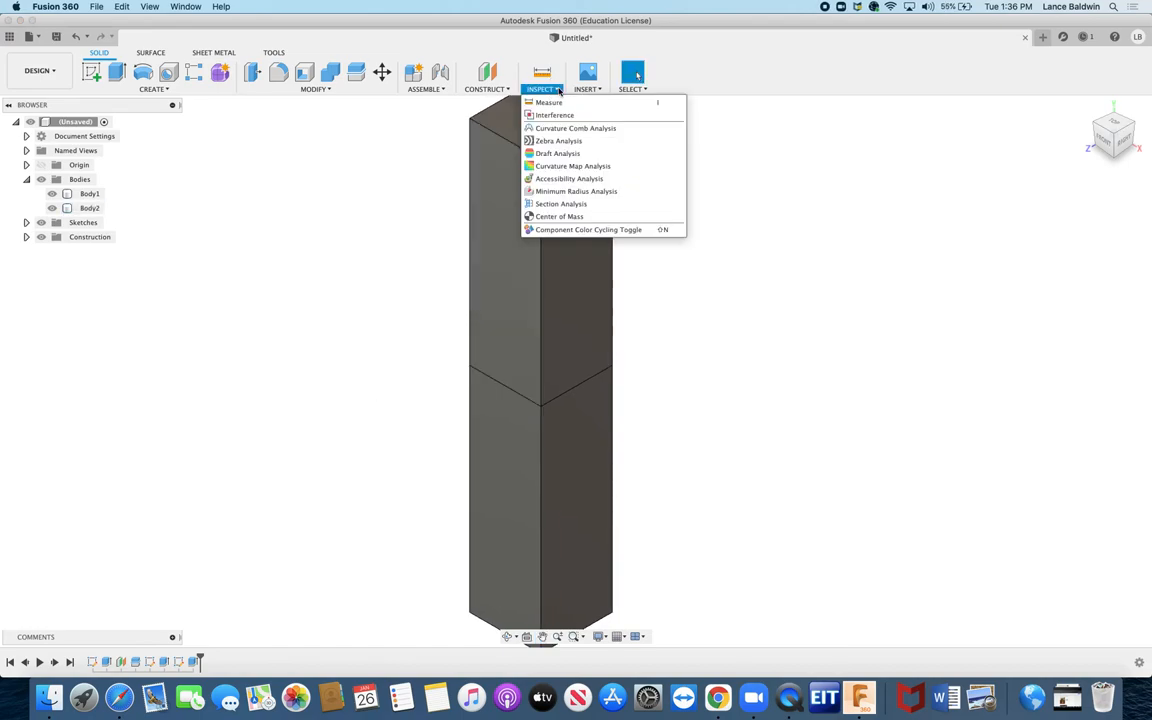
pyautogui.moveTo(548, 102)
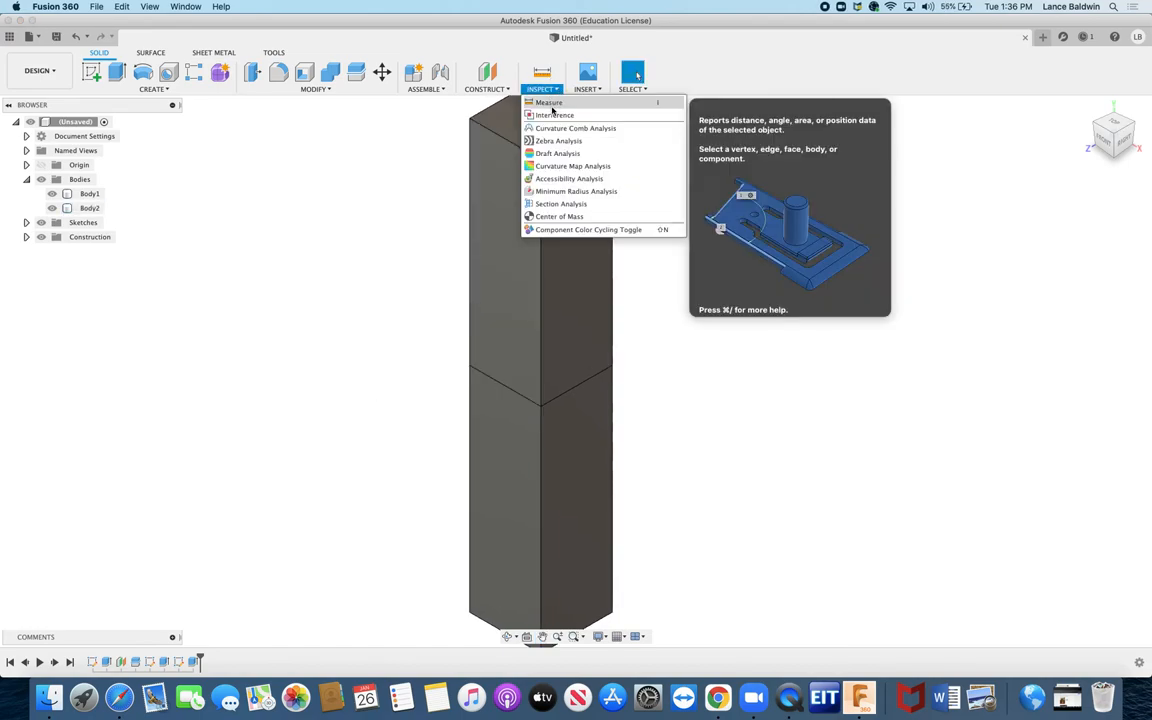
pyautogui.moveTo(555, 114)
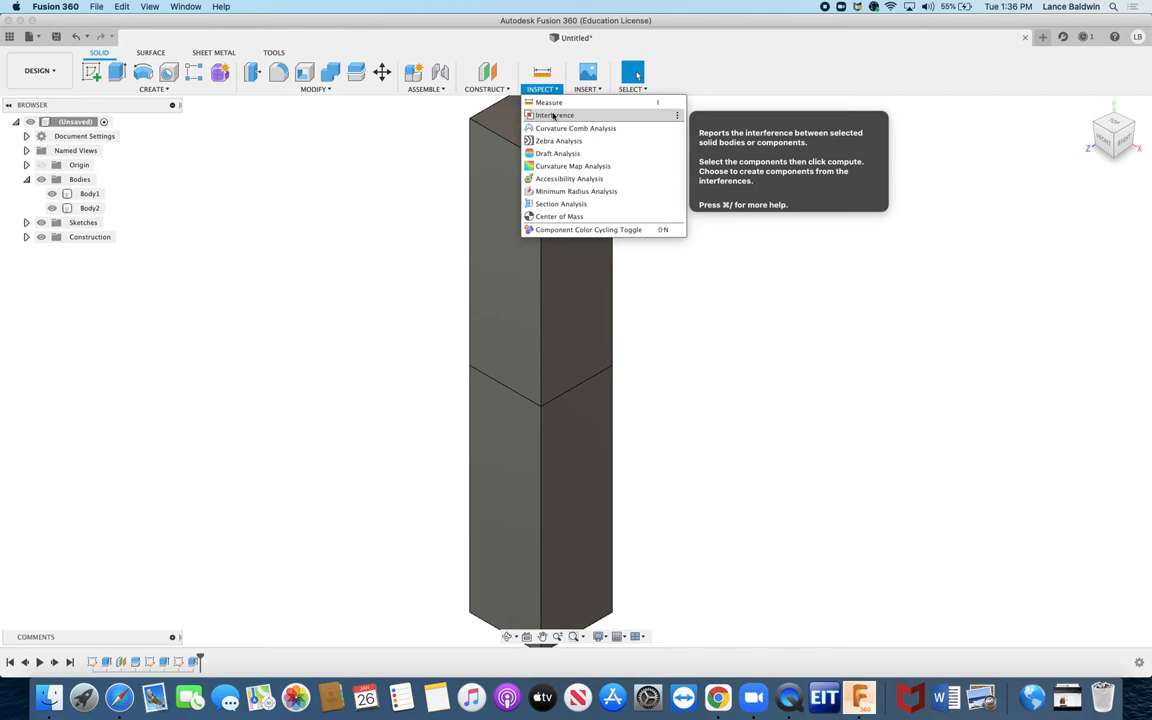
pyautogui.moveTo(561, 204)
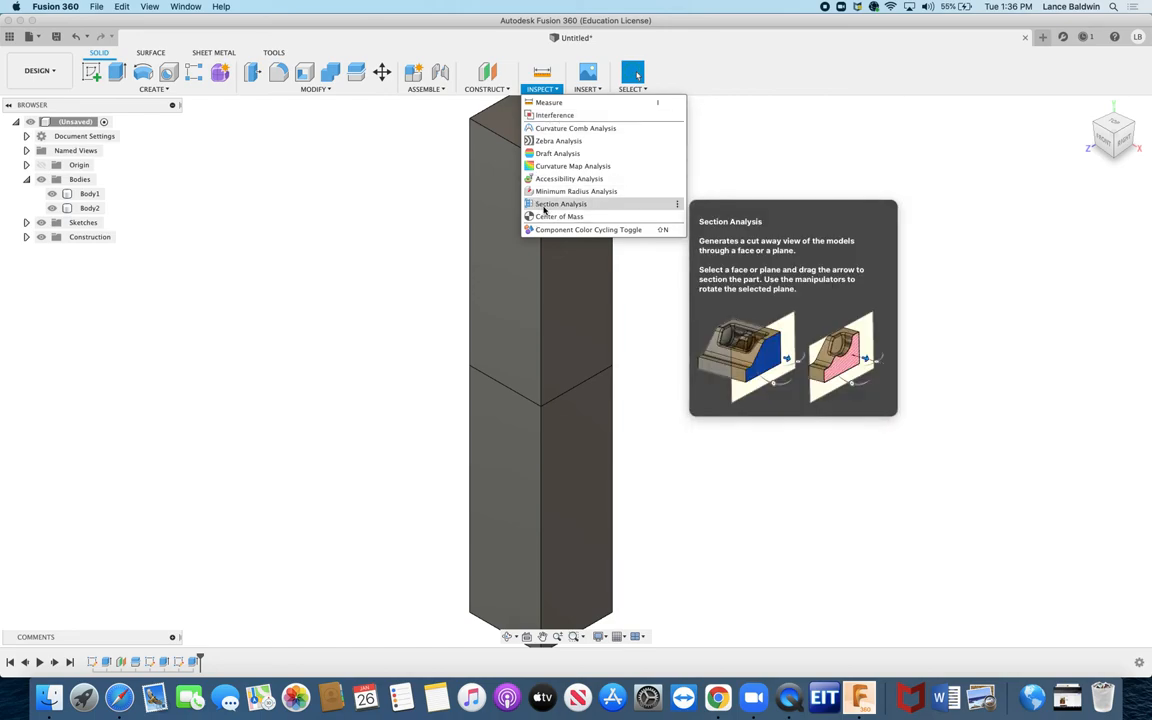
pyautogui.click(560, 204)
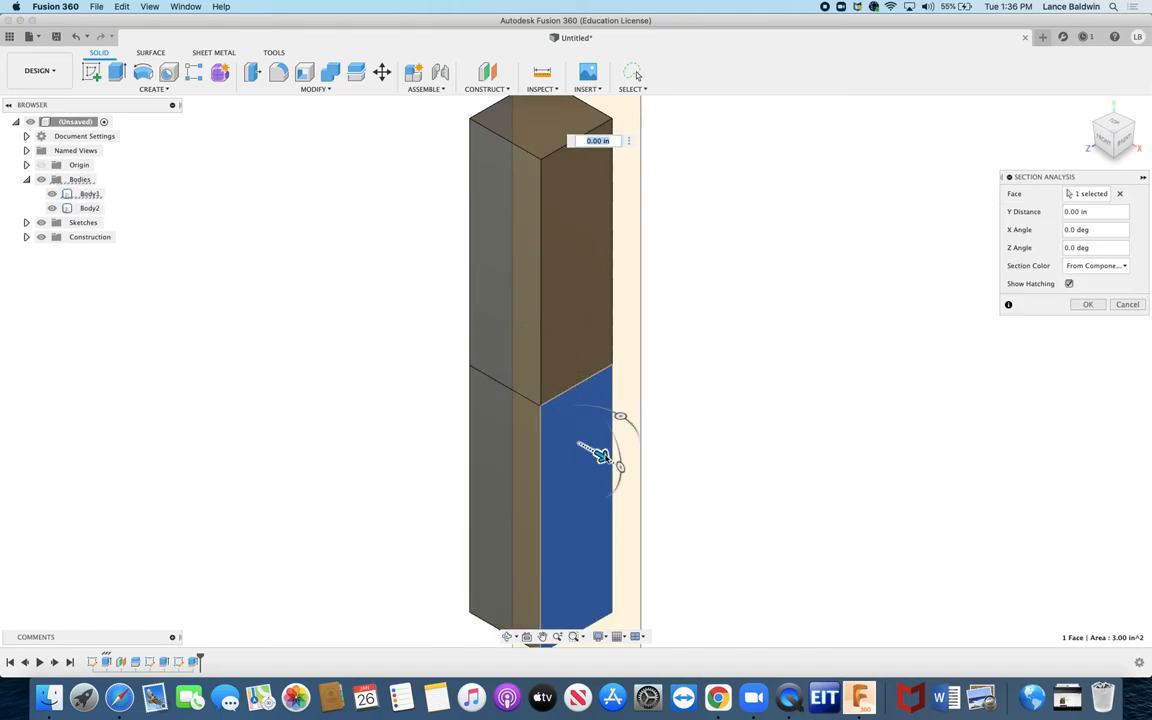
# Step: Drag the section plane through -0.50, -0.40 and -0.70 in, dismiss the antivirus alert, then settle at 0.40 in
pyautogui.moveTo(620, 415); pyautogui.dragTo(555, 445)
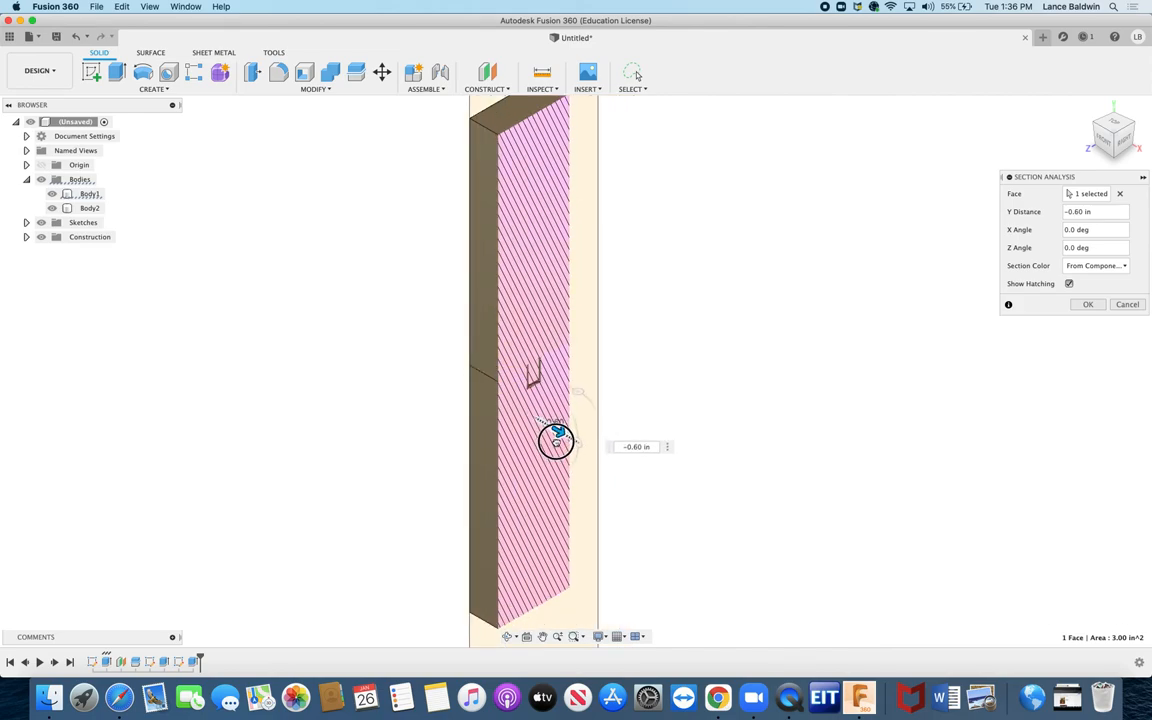
pyautogui.moveTo(557, 442); pyautogui.dragTo(565, 442)
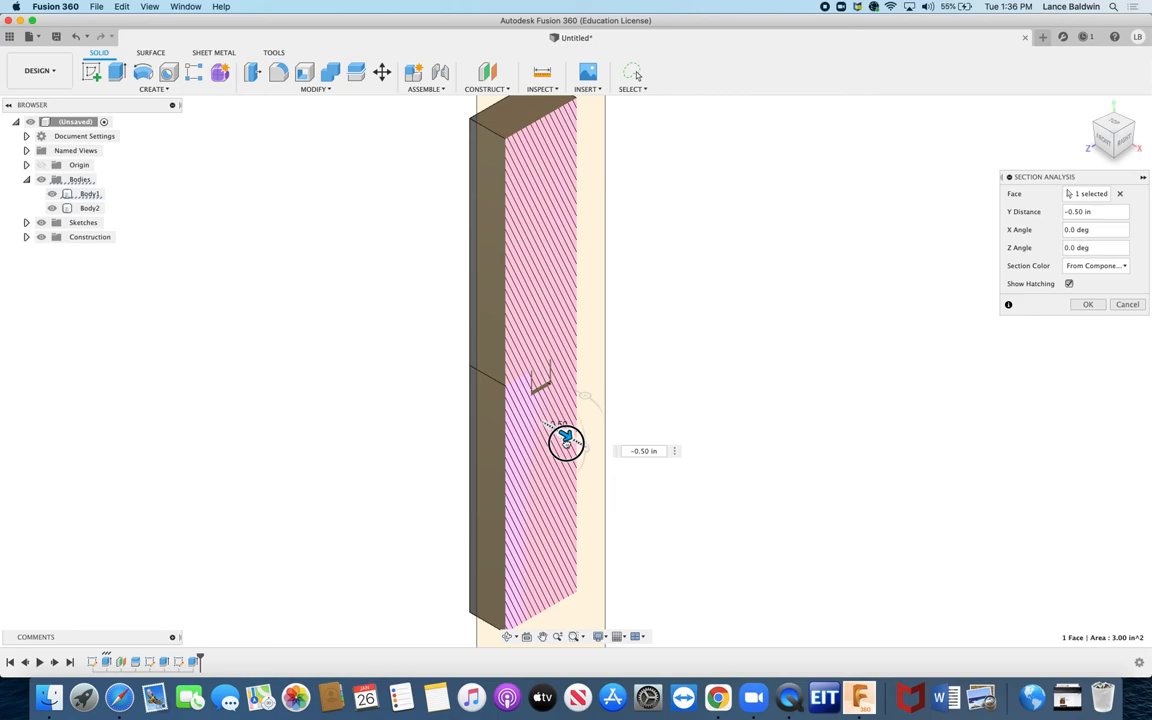
pyautogui.moveTo(565, 443); pyautogui.dragTo(573, 443)
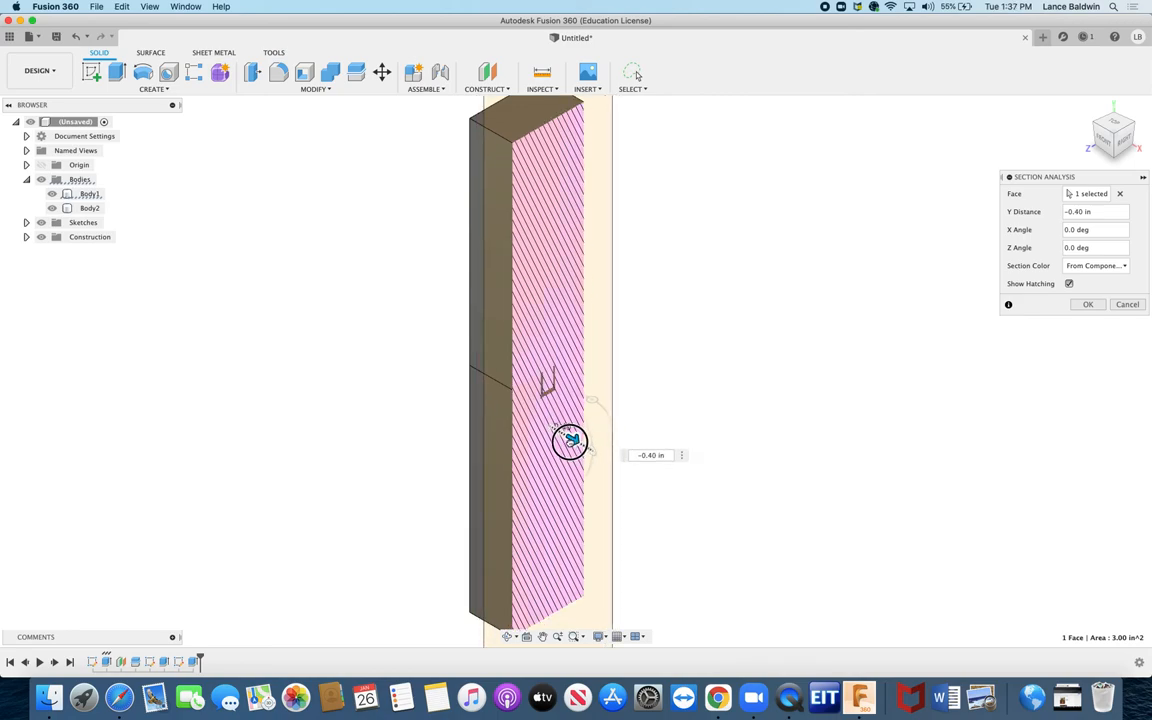
pyautogui.moveTo(570, 441); pyautogui.dragTo(548, 437)
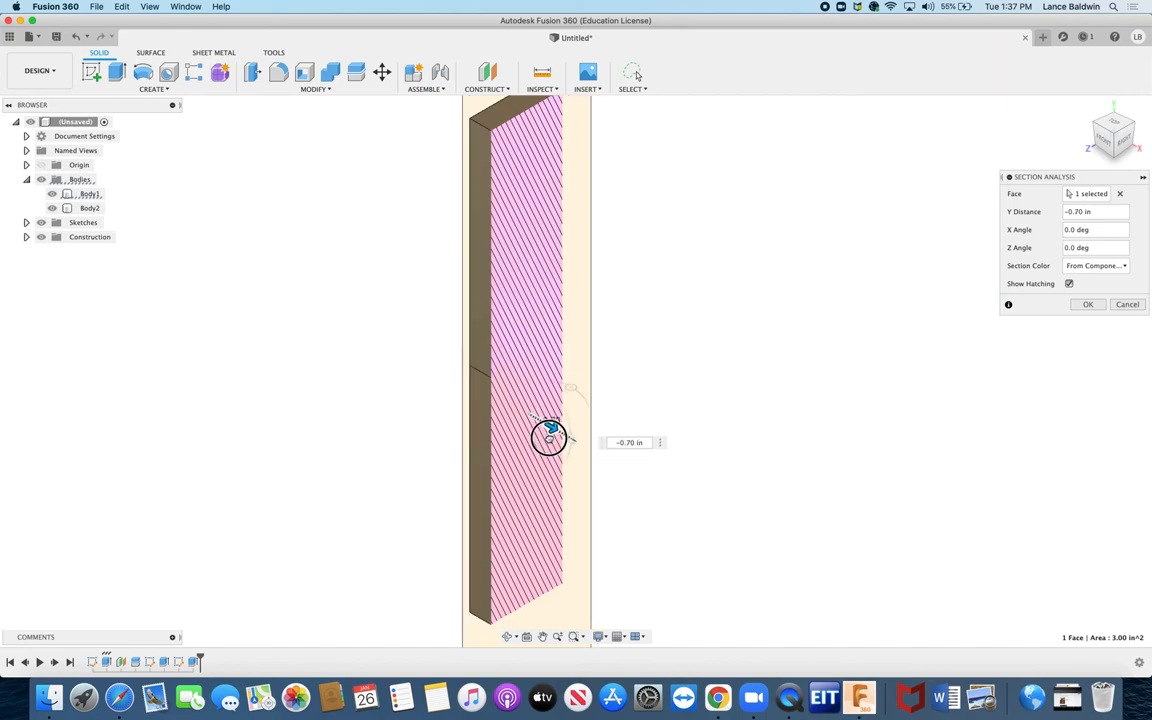
pyautogui.moveTo(550, 438); pyautogui.dragTo(557, 437)
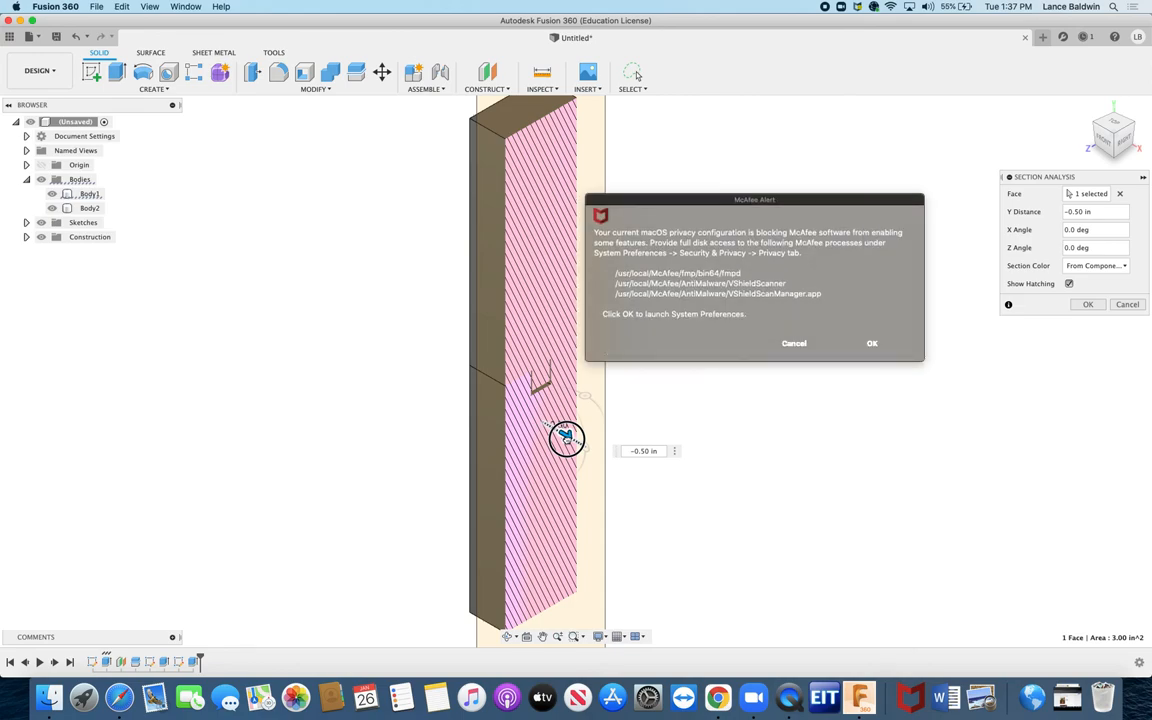
pyautogui.click(793, 343)
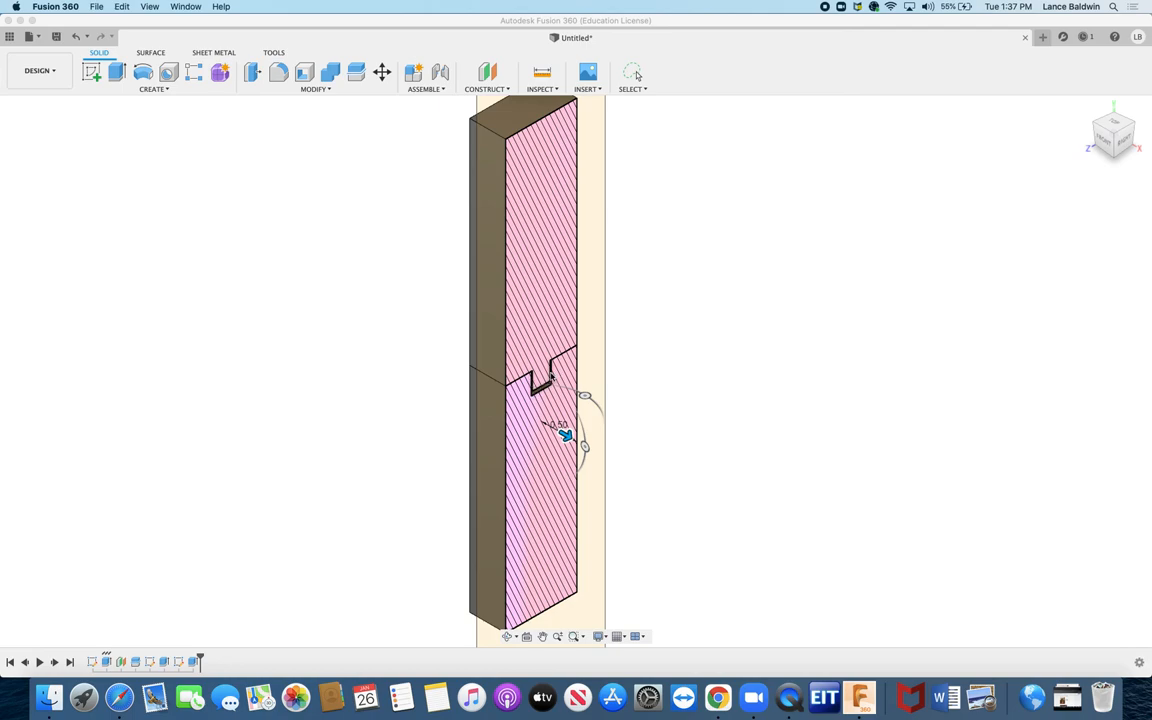
pyautogui.moveTo(556, 416)
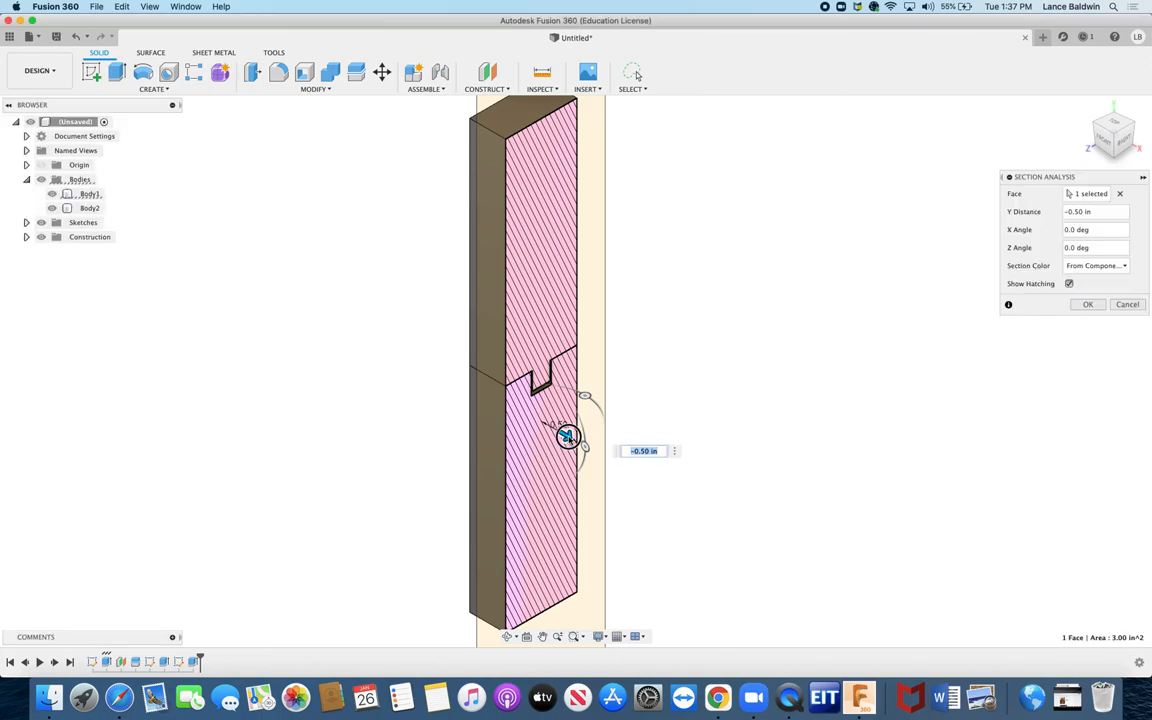
pyautogui.moveTo(567, 437); pyautogui.dragTo(634, 455)
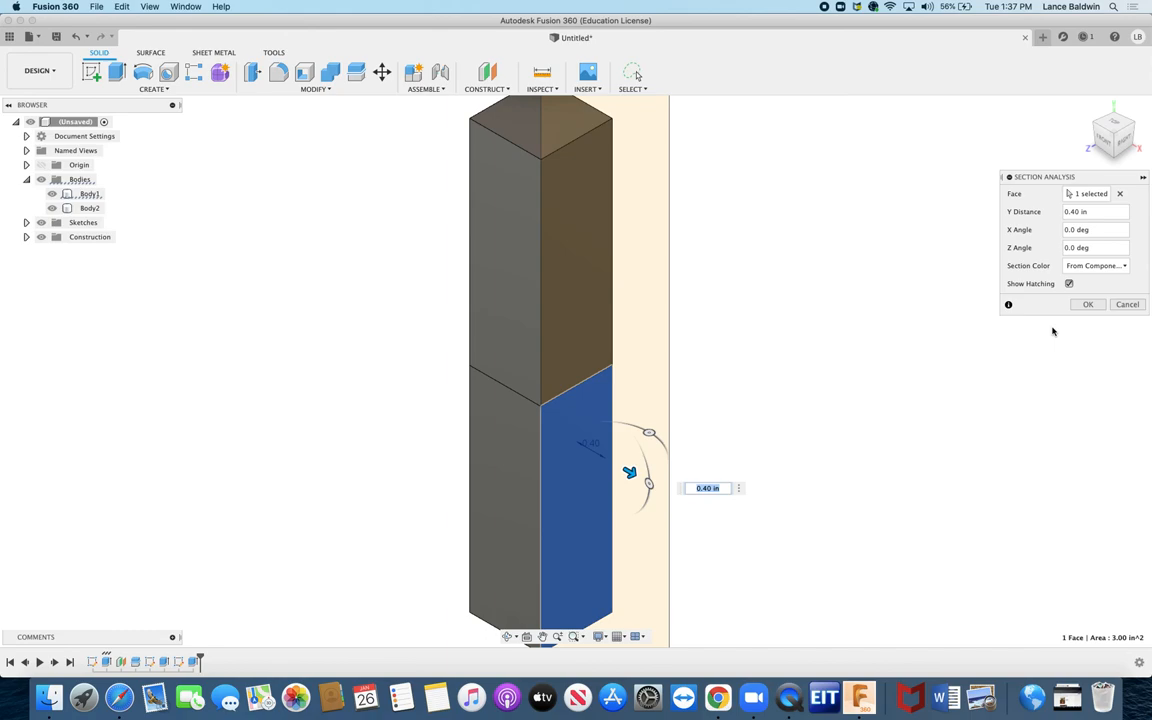
pyautogui.moveTo(1110, 307)
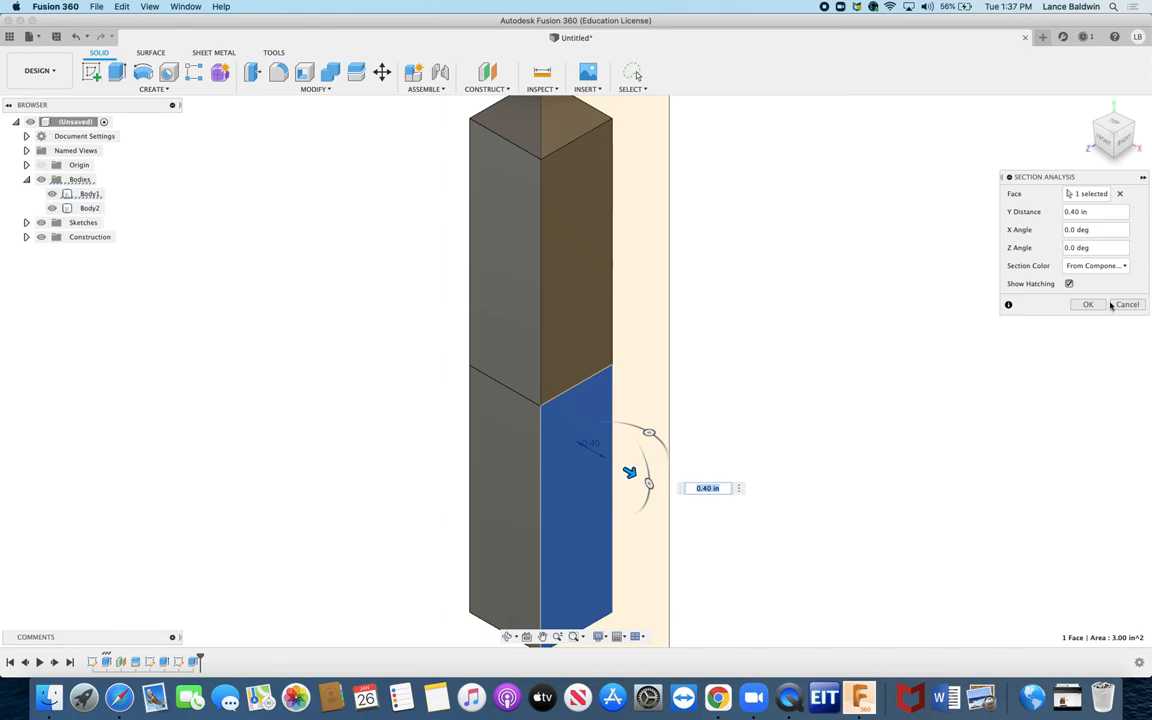